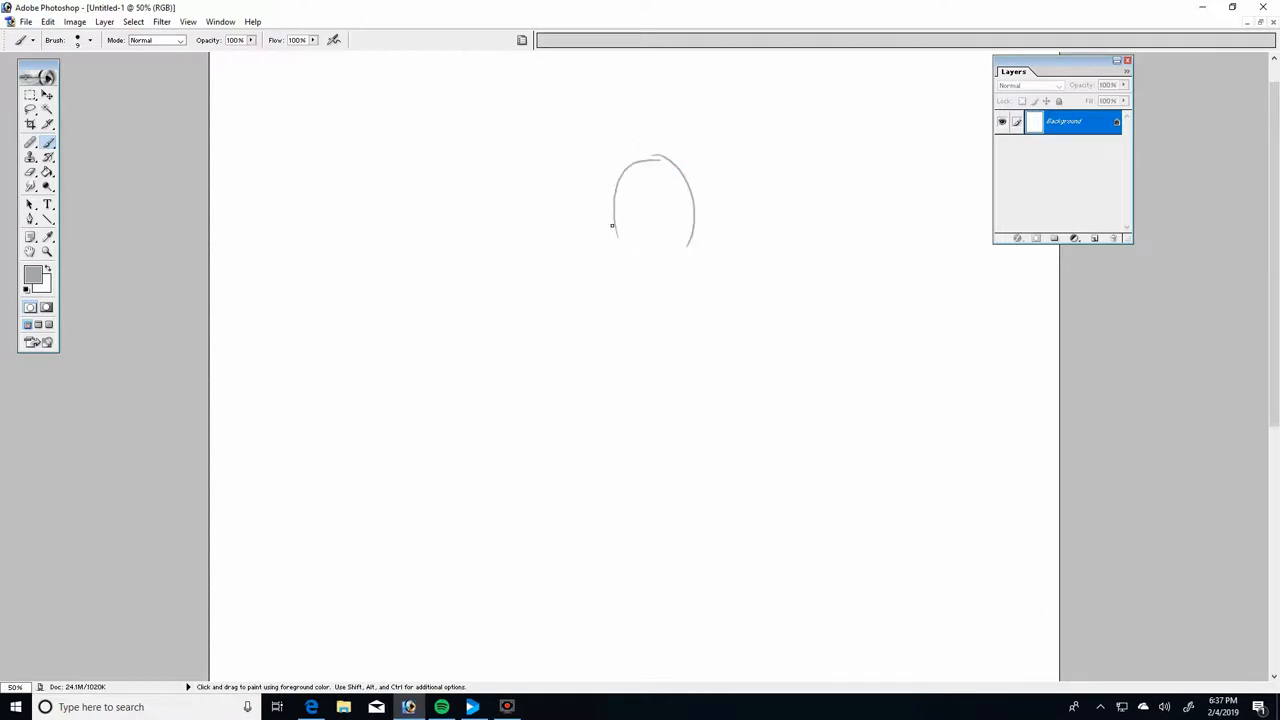
Sketch the figure's head, neck, torso, outstretched arm with fingered hand, legs and feet
{"action": "left_click_drag", "start_coordinate": [612, 225], "coordinate": [650, 282]}
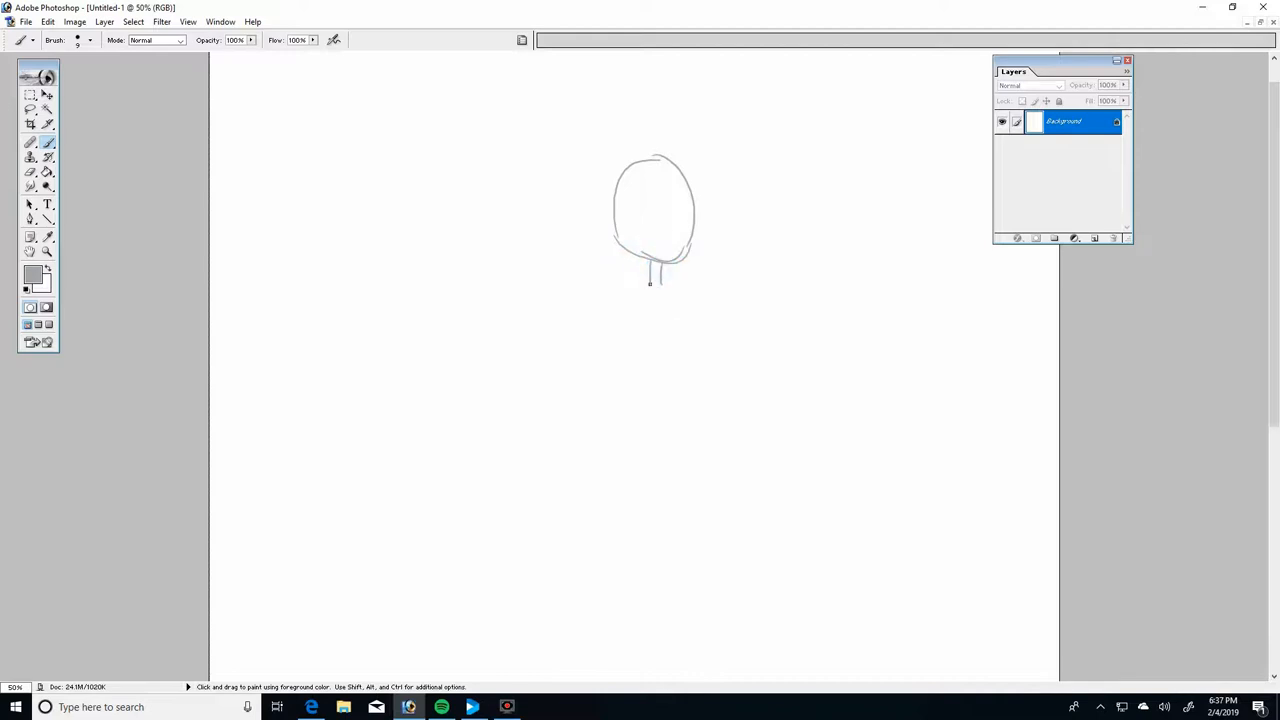
{"action": "left_click_drag", "start_coordinate": [652, 275], "coordinate": [652, 430]}
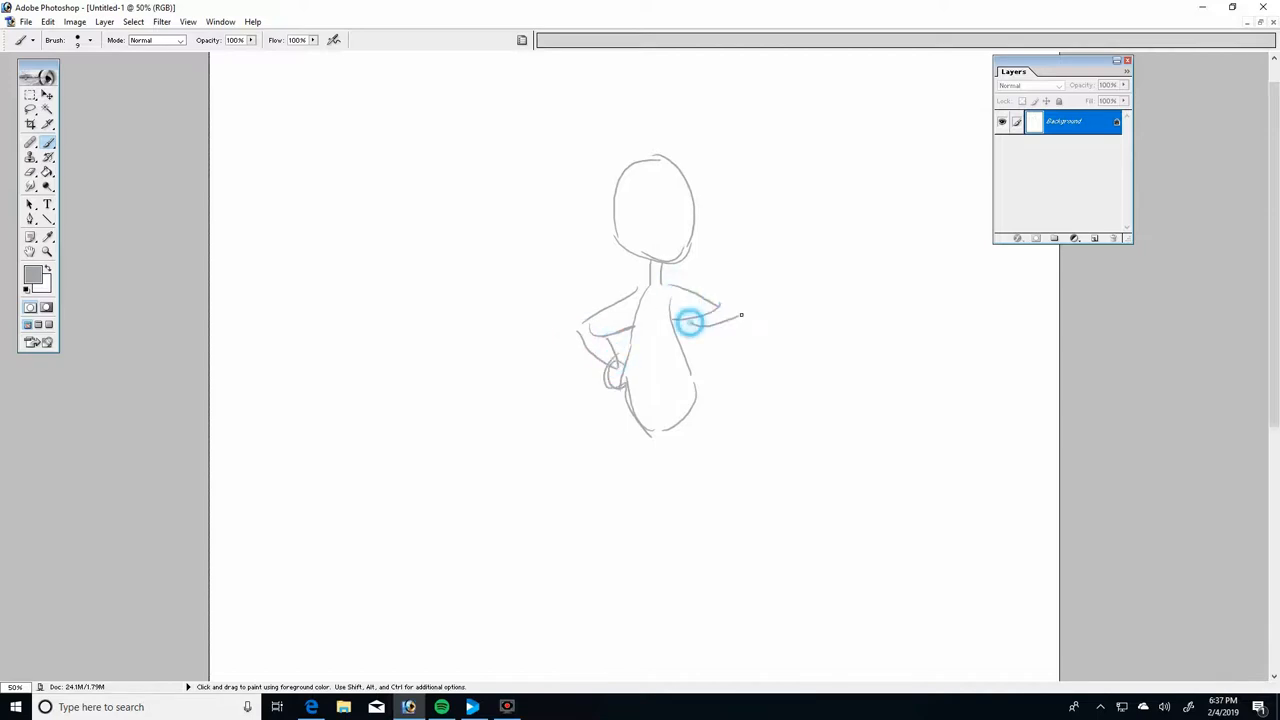
{"action": "left_click_drag", "start_coordinate": [700, 320], "coordinate": [770, 295]}
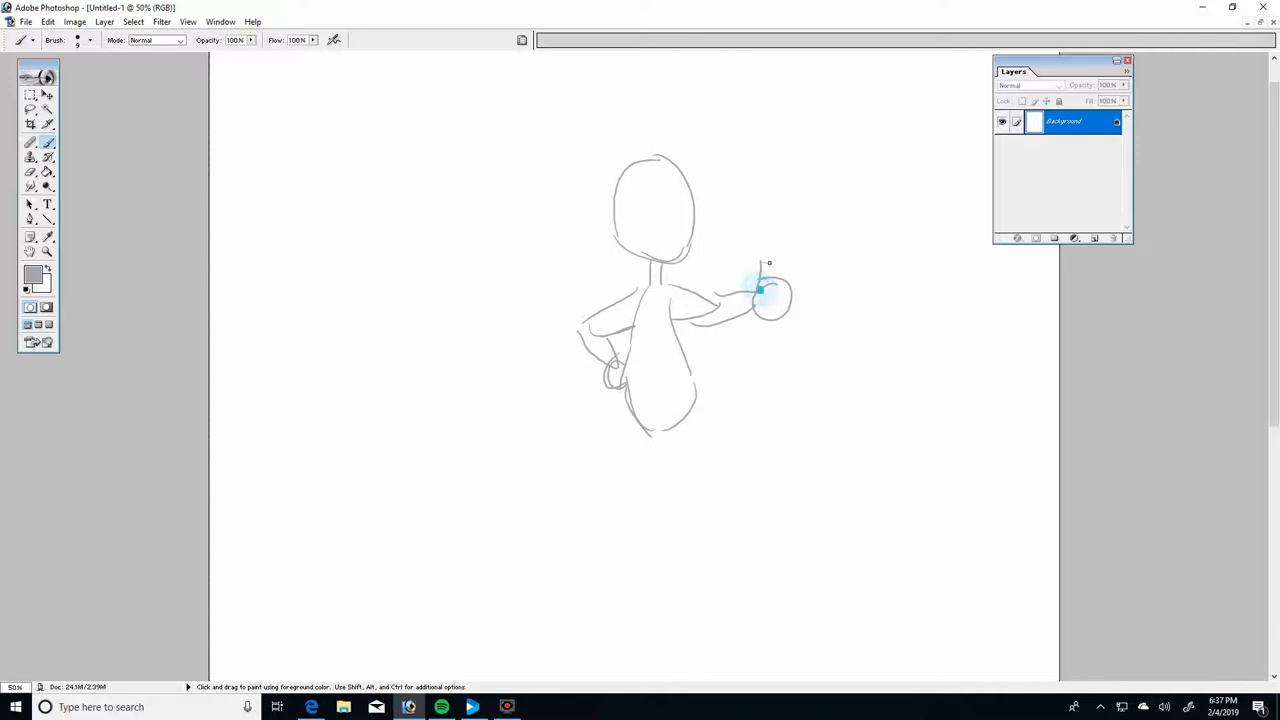
{"action": "left_click_drag", "start_coordinate": [760, 290], "coordinate": [810, 300]}
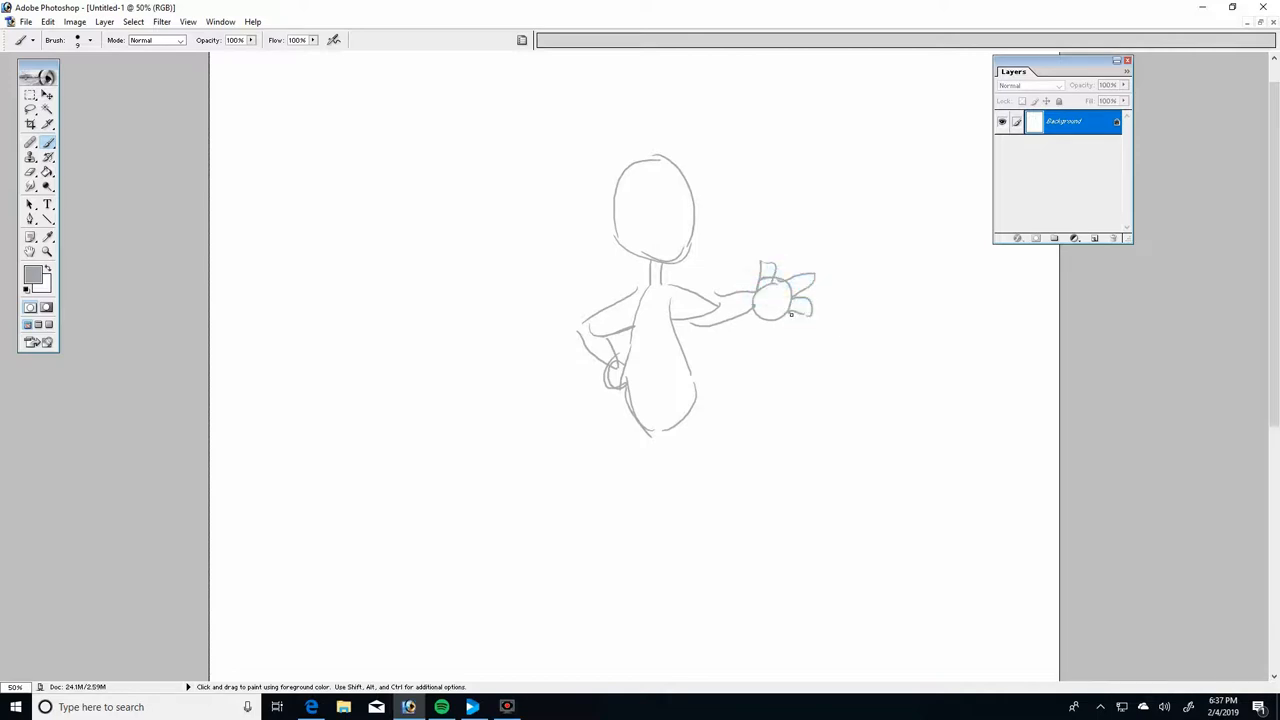
{"action": "left_click_drag", "start_coordinate": [662, 160], "coordinate": [660, 260]}
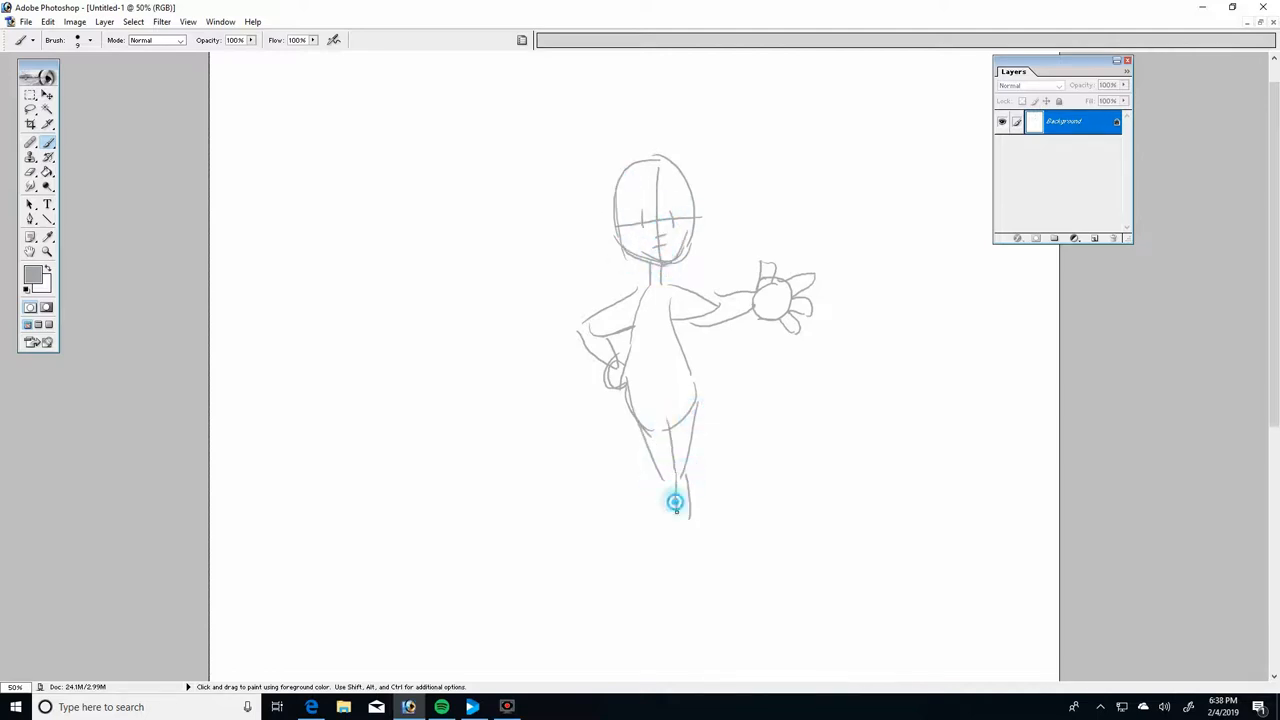
{"action": "left_click_drag", "start_coordinate": [675, 500], "coordinate": [695, 513]}
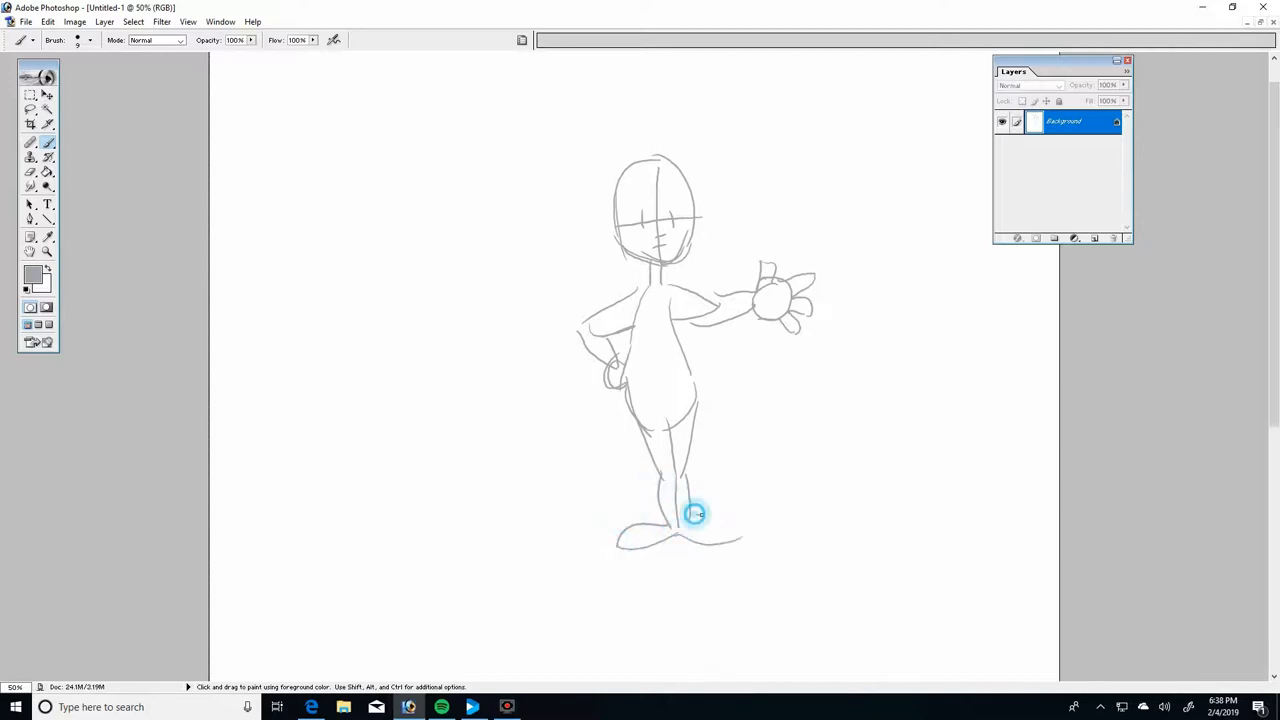
{"action": "left_click_drag", "start_coordinate": [695, 513], "coordinate": [745, 530]}
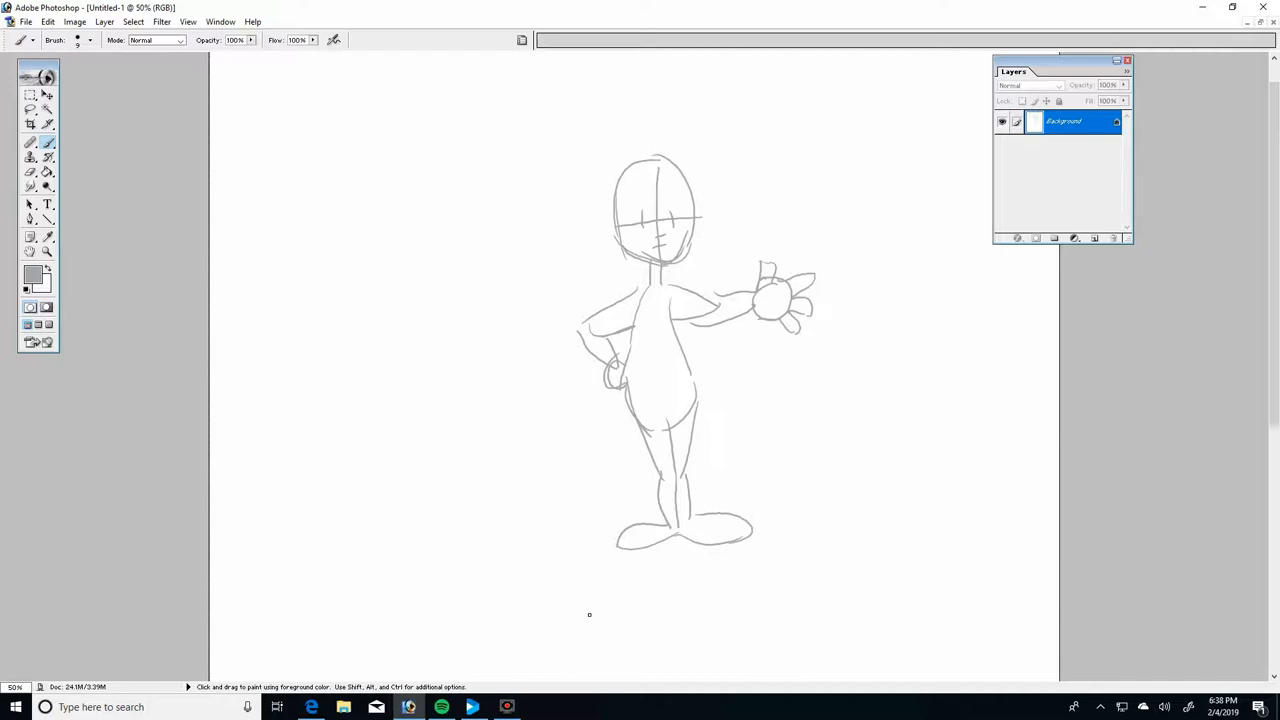
{"action": "mouse_move", "coordinate": [570, 176]}
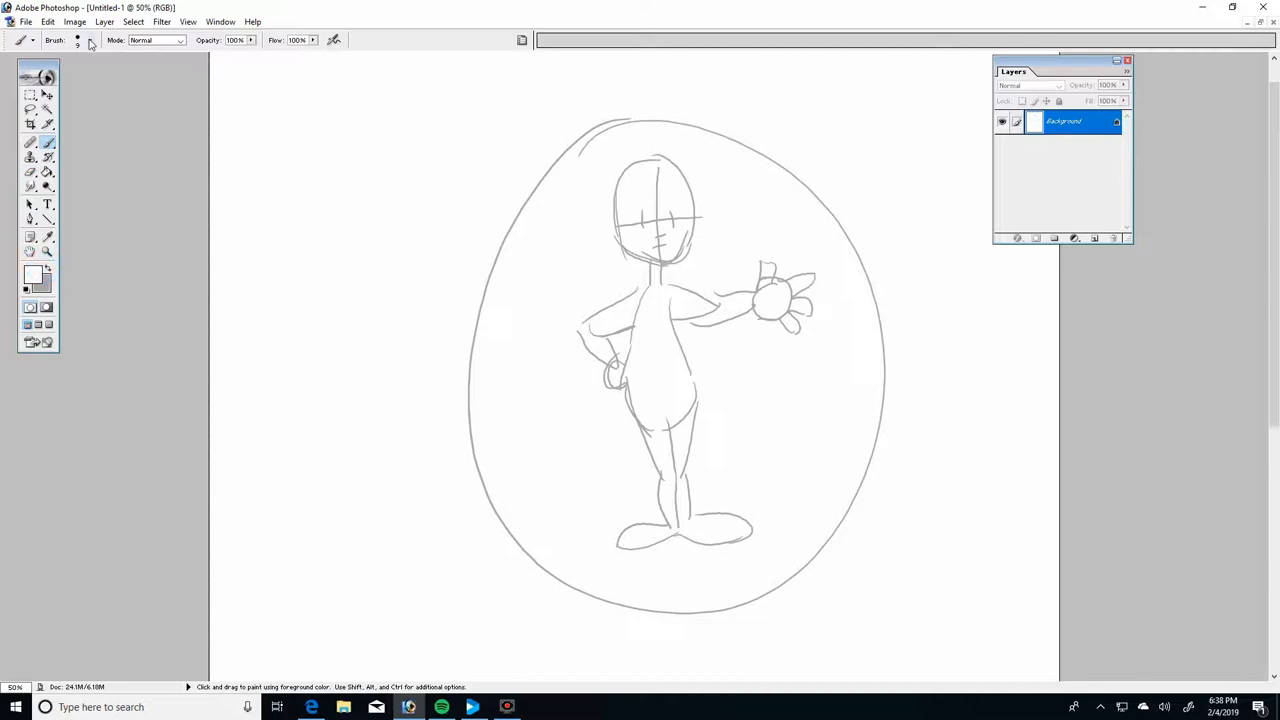
Pick a larger brush size in the Brush picker for painting out the sketch
{"action": "left_click", "coordinate": [90, 40]}
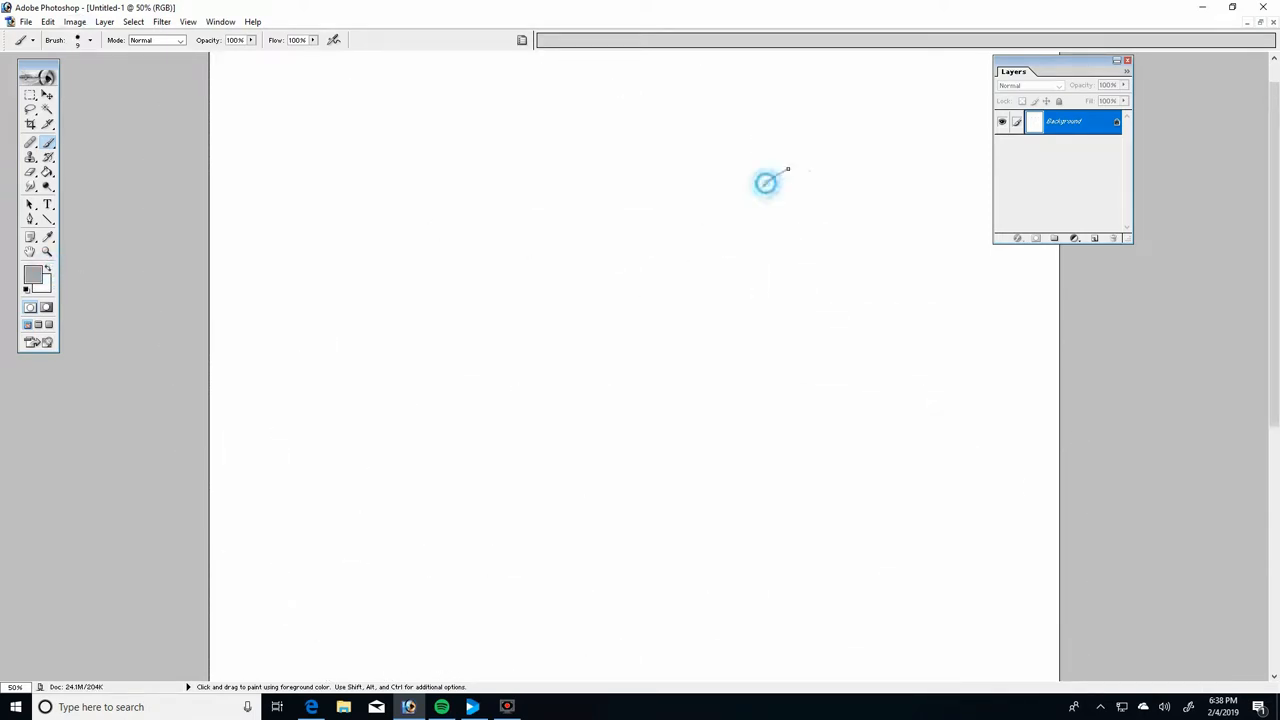
Draw the new figure's head, neck, forward-leaning torso, bent legs and upward-raised arm
{"action": "left_click_drag", "start_coordinate": [765, 183], "coordinate": [815, 178]}
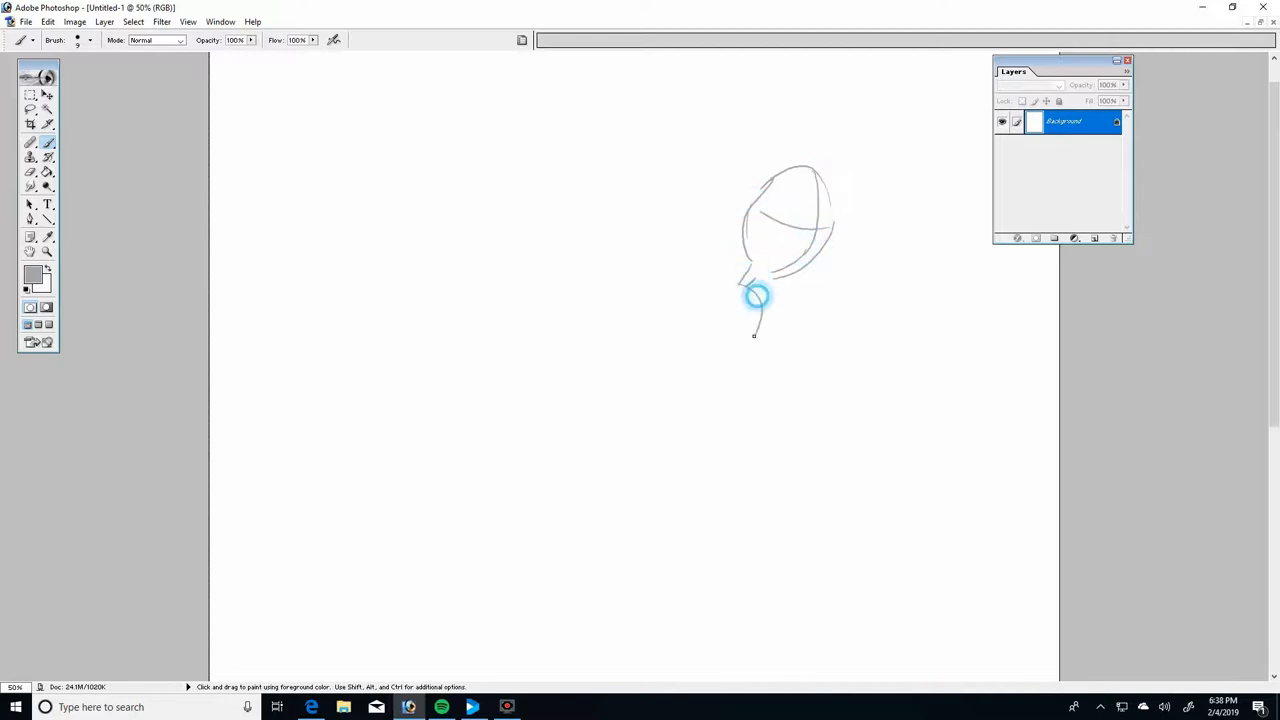
{"action": "left_click_drag", "start_coordinate": [755, 296], "coordinate": [730, 385]}
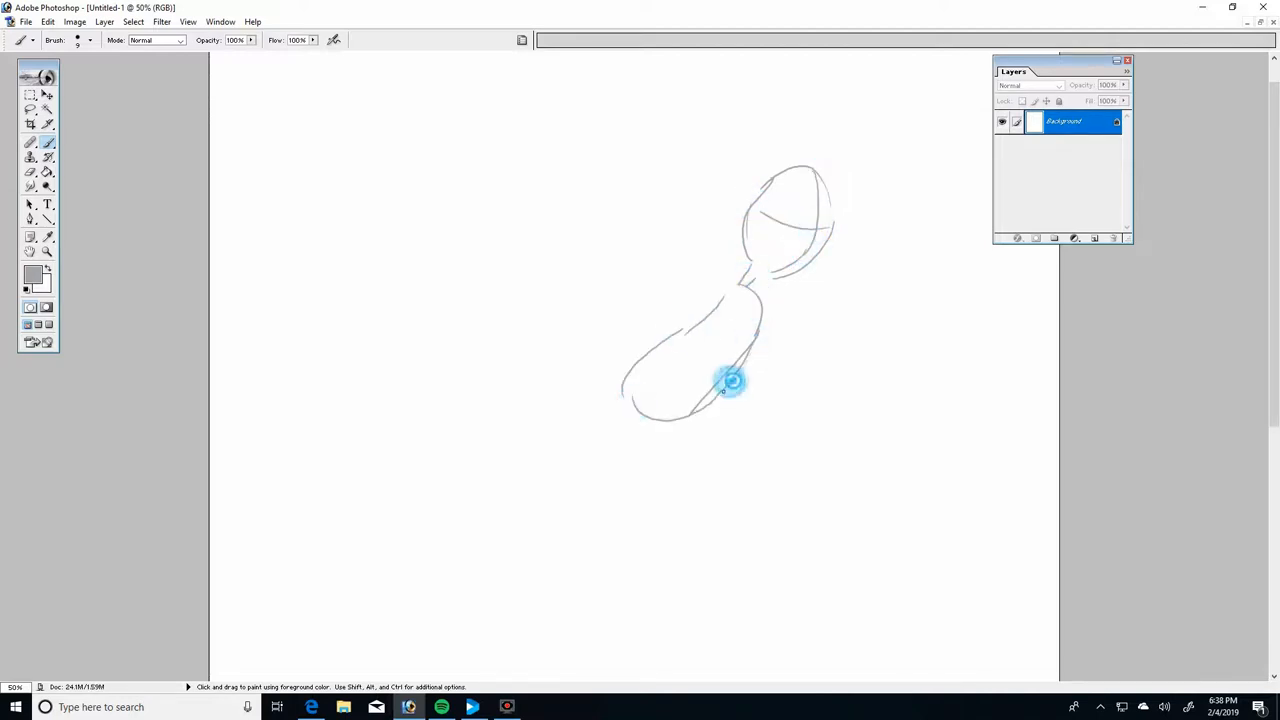
{"action": "left_click_drag", "start_coordinate": [720, 390], "coordinate": [745, 395]}
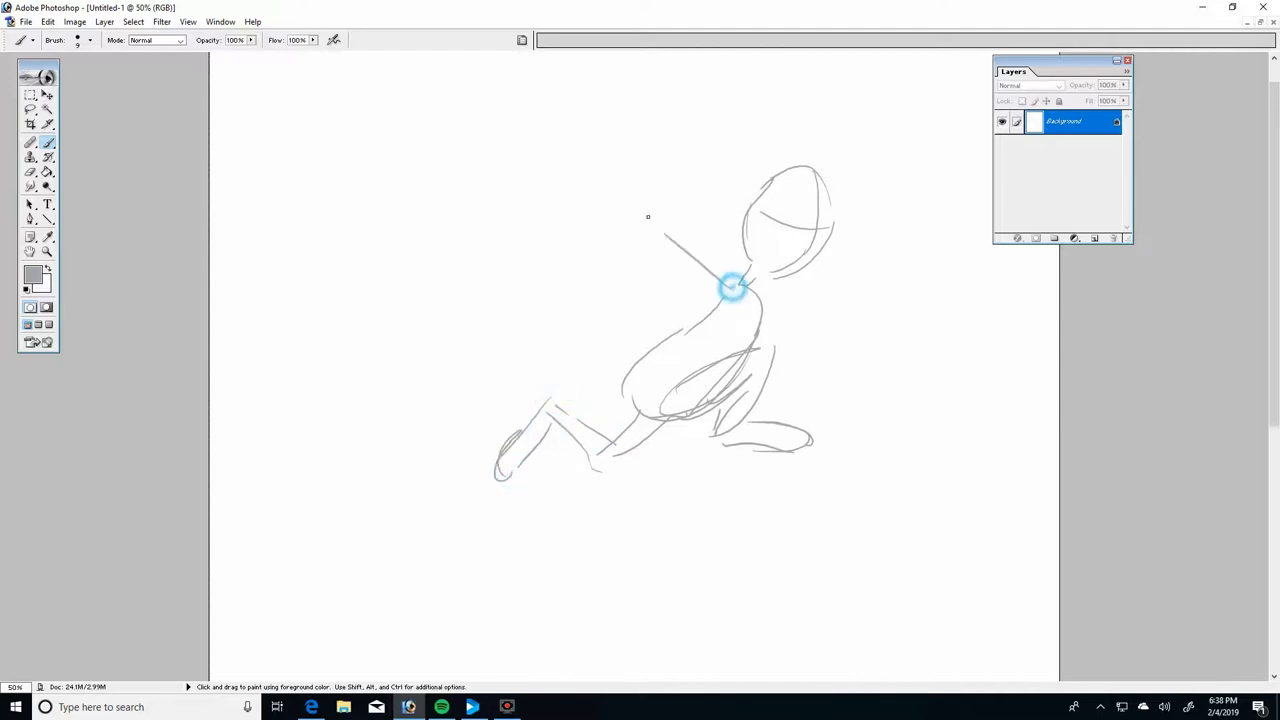
{"action": "left_click_drag", "start_coordinate": [735, 290], "coordinate": [670, 248]}
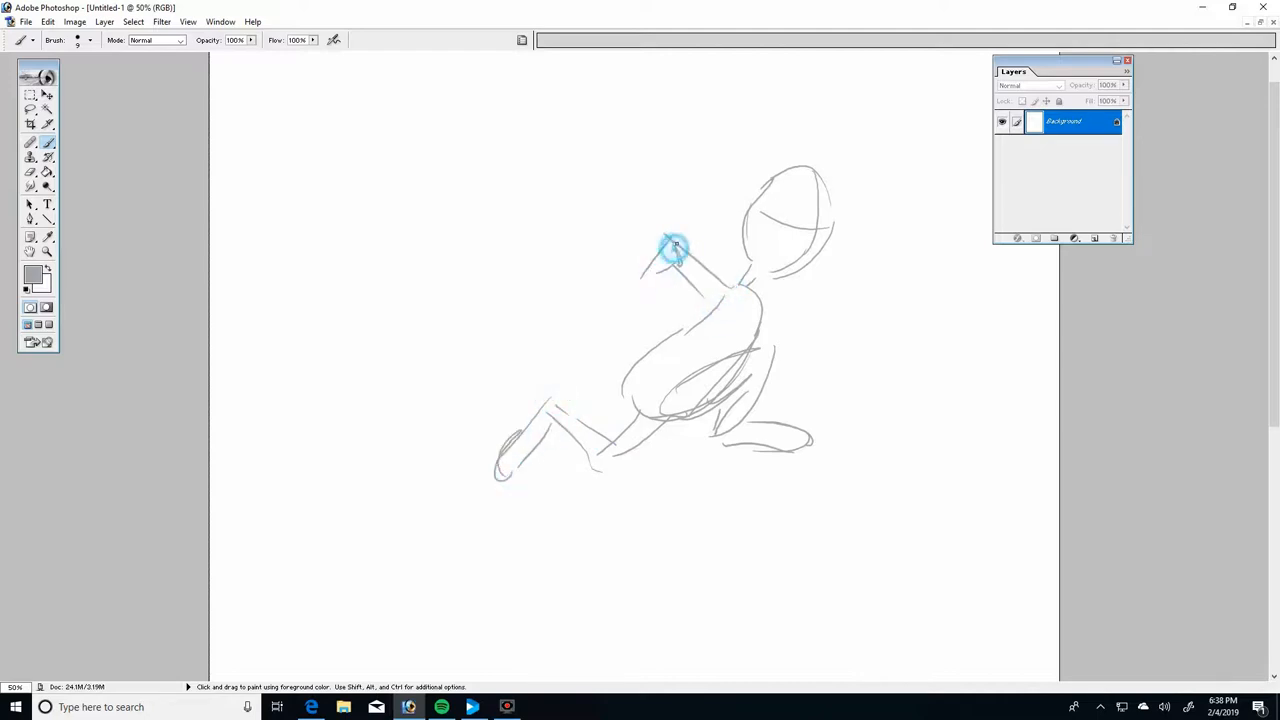
{"action": "left_click_drag", "start_coordinate": [675, 247], "coordinate": [615, 305]}
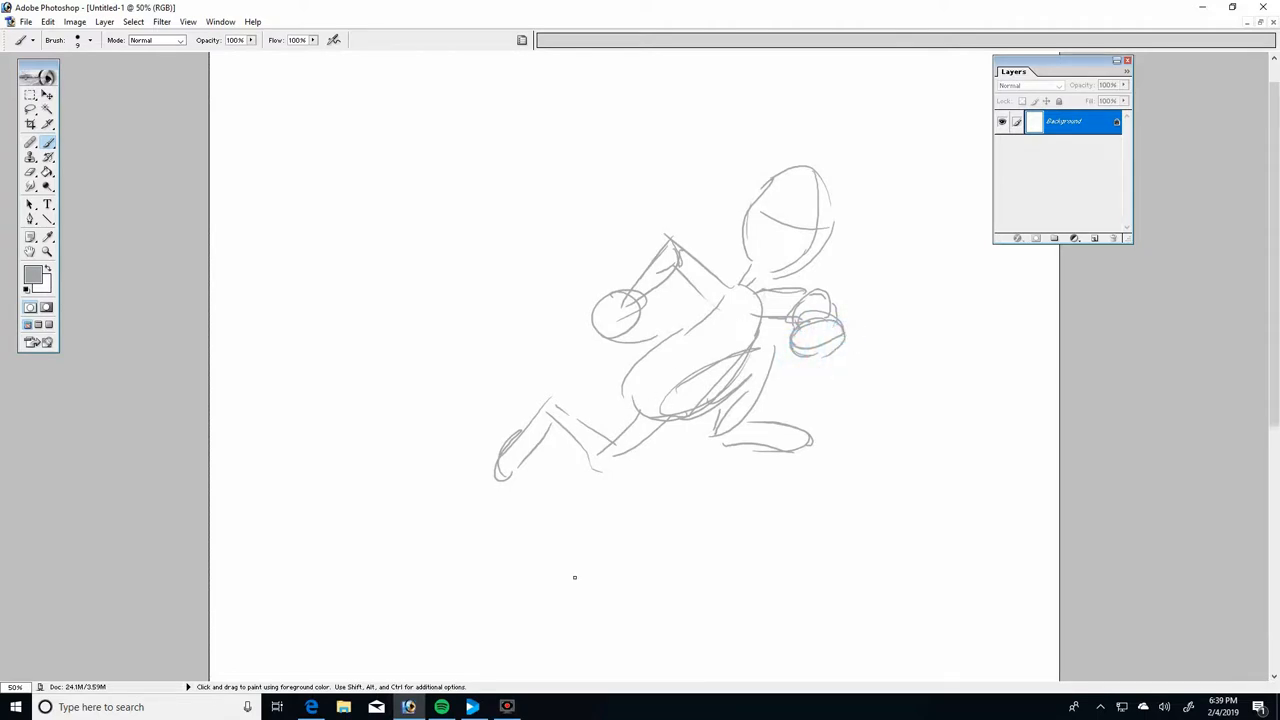
{"action": "mouse_move", "coordinate": [401, 324]}
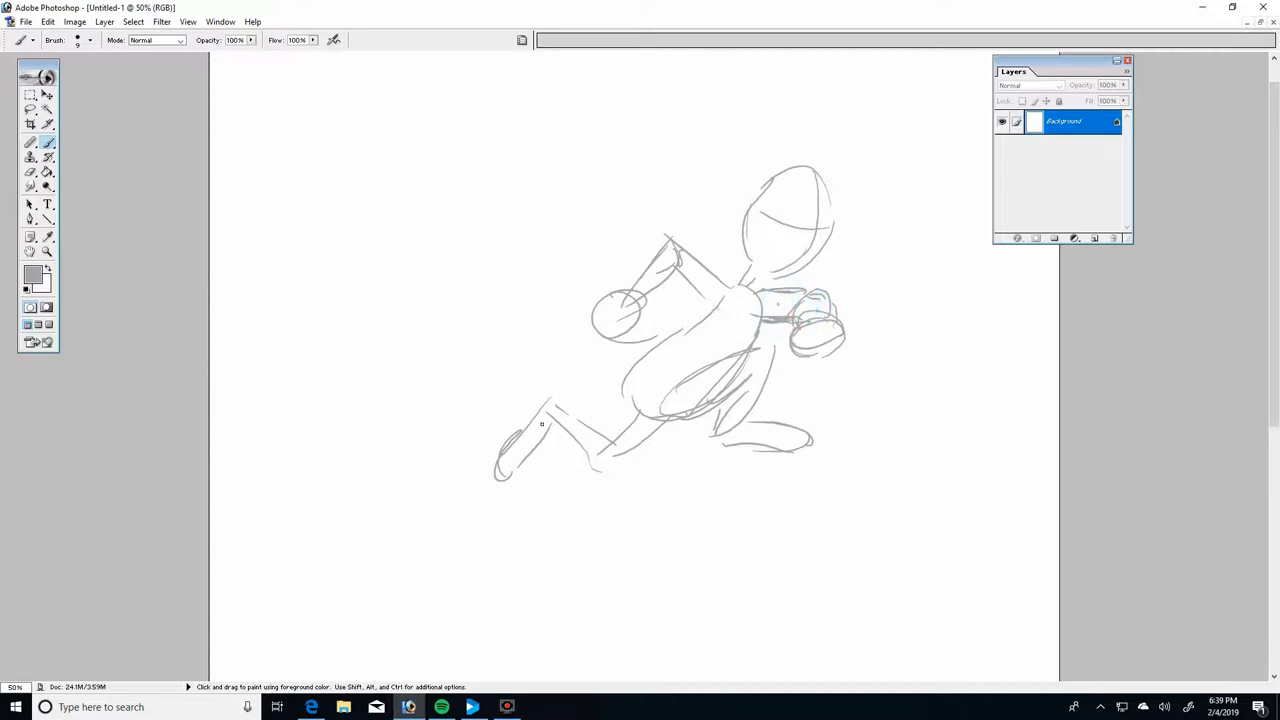
Redraw the raised arm's fist and add contour lines across the belly
{"action": "left_click", "coordinate": [635, 320]}
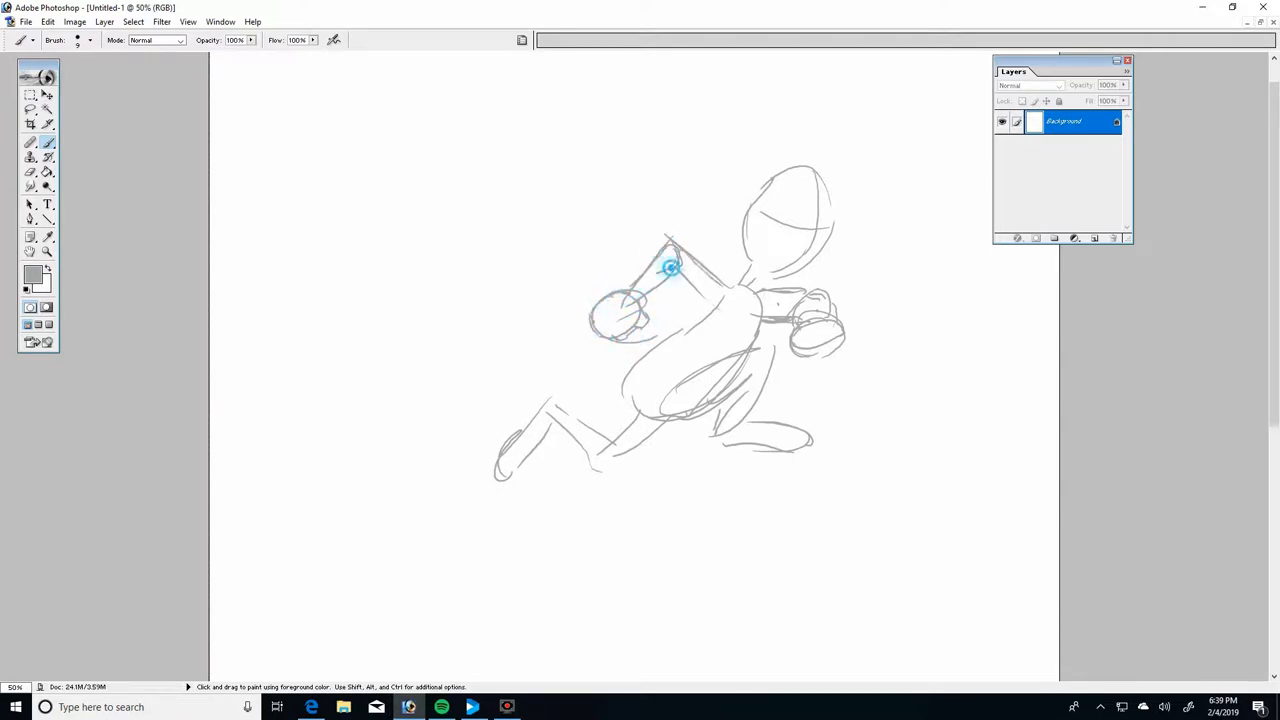
{"action": "left_click_drag", "start_coordinate": [670, 268], "coordinate": [675, 341]}
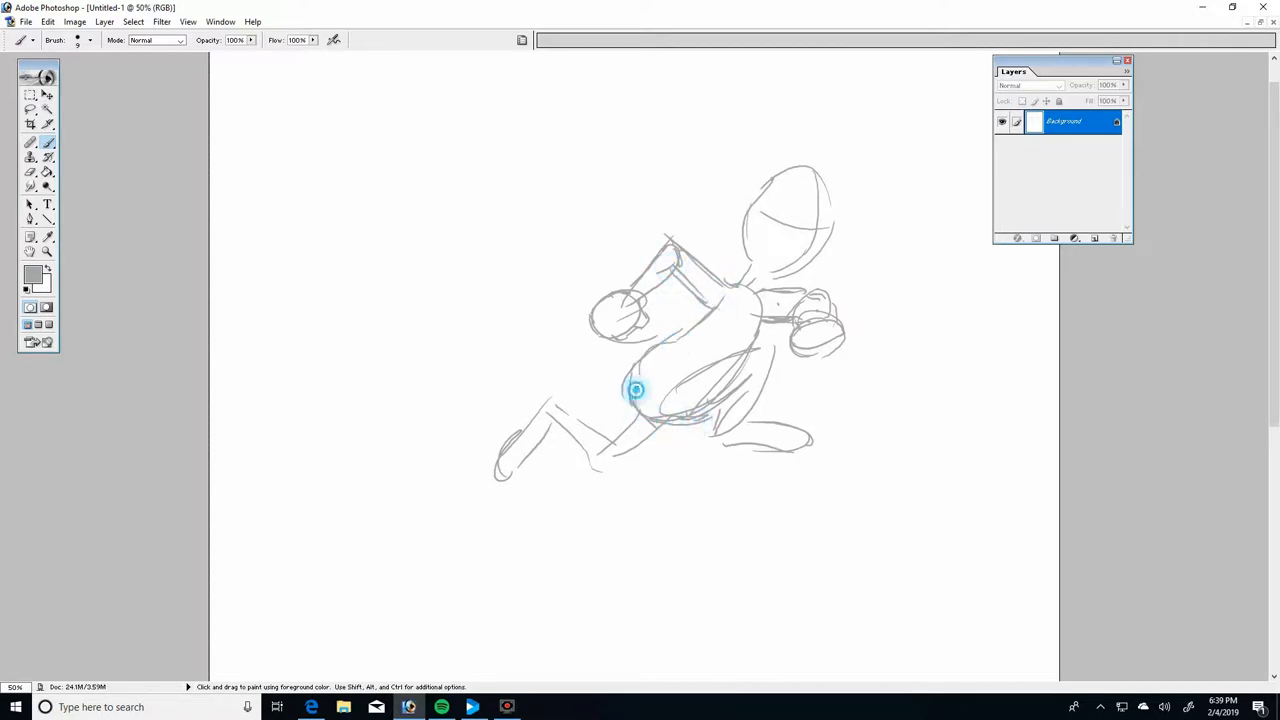
{"action": "left_click_drag", "start_coordinate": [635, 390], "coordinate": [742, 283]}
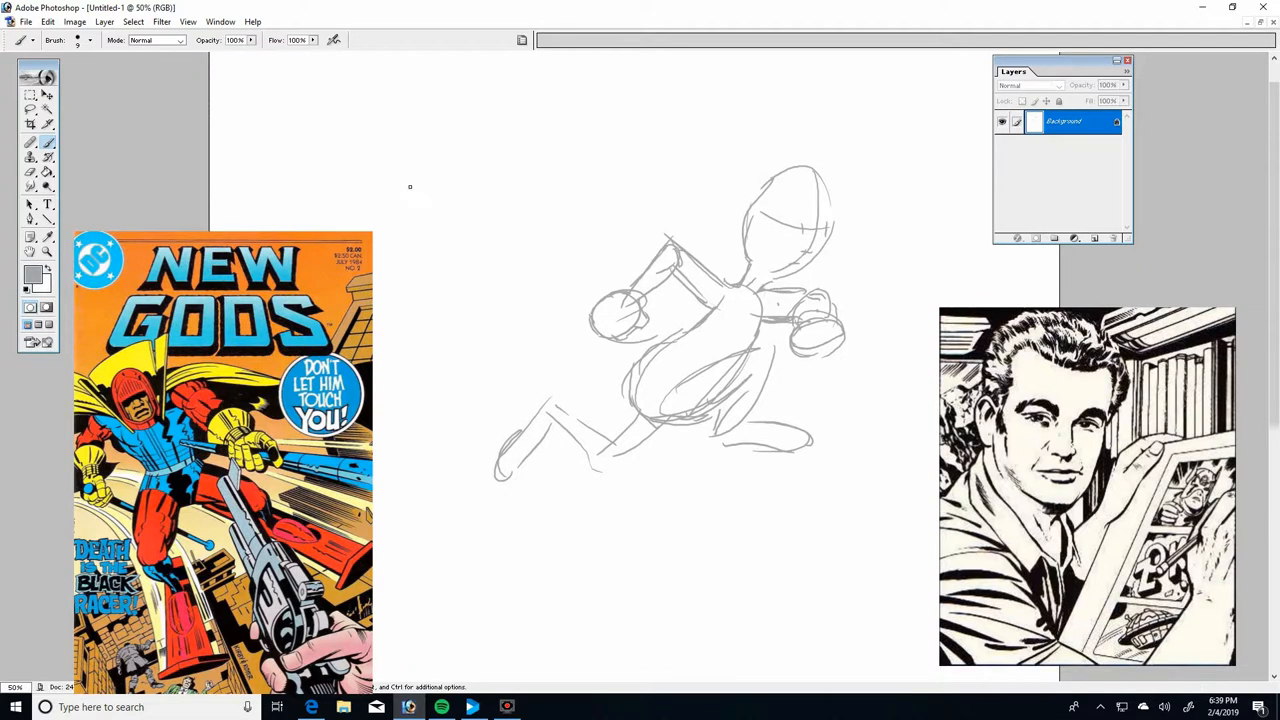
Load a white brush with a 90 px diameter
{"action": "left_click_drag", "start_coordinate": [410, 190], "coordinate": [455, 250]}
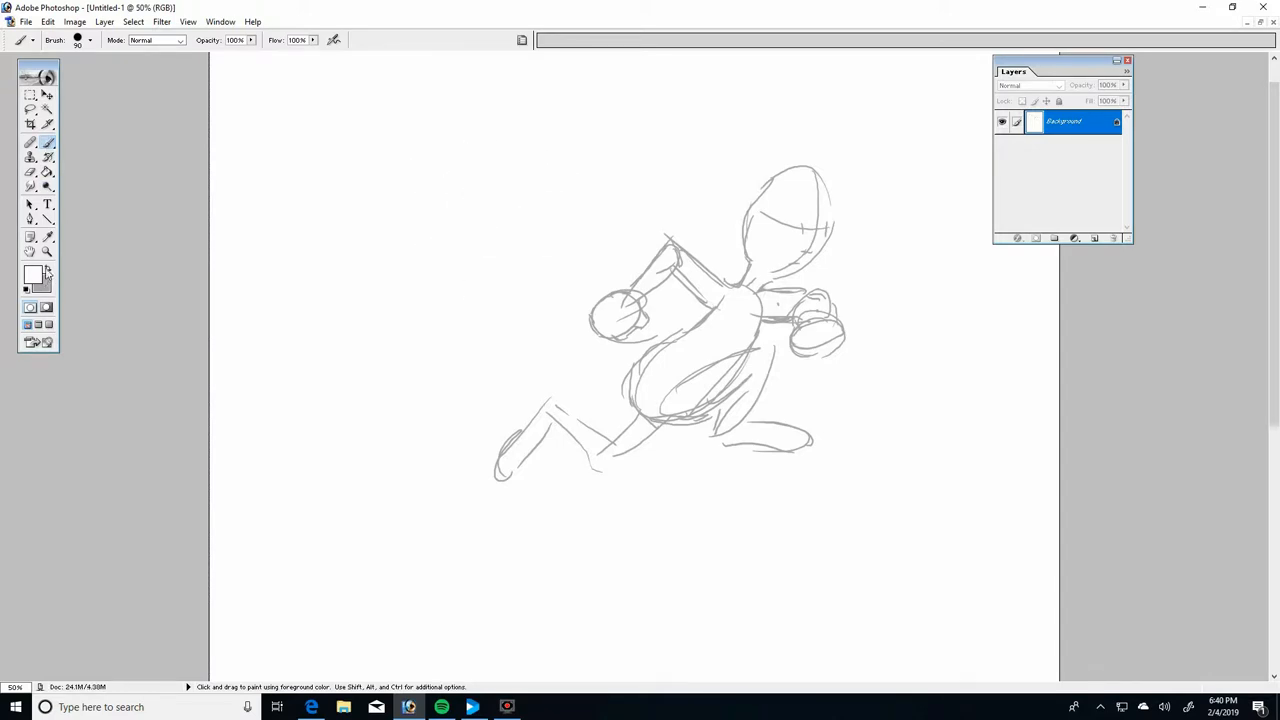
Switch the foreground back to gray for drawing the new head
{"action": "left_click", "coordinate": [89, 40]}
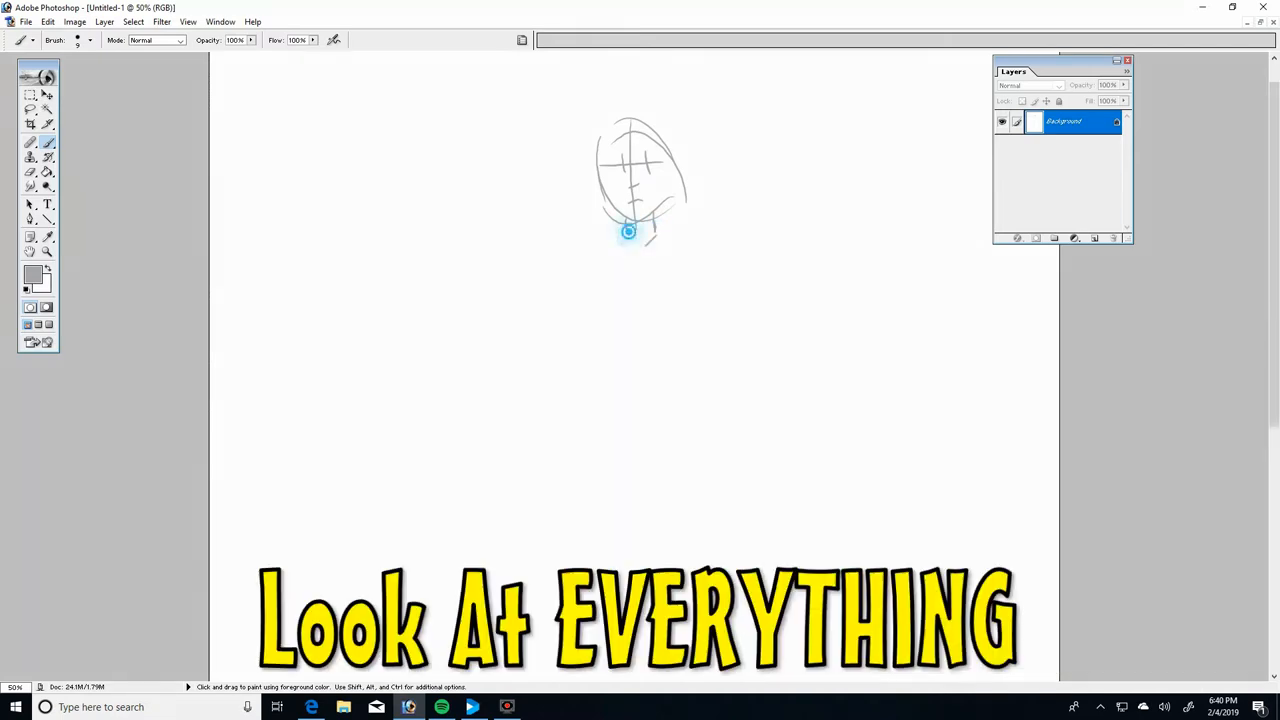
{"action": "mouse_move", "coordinate": [597, 232]}
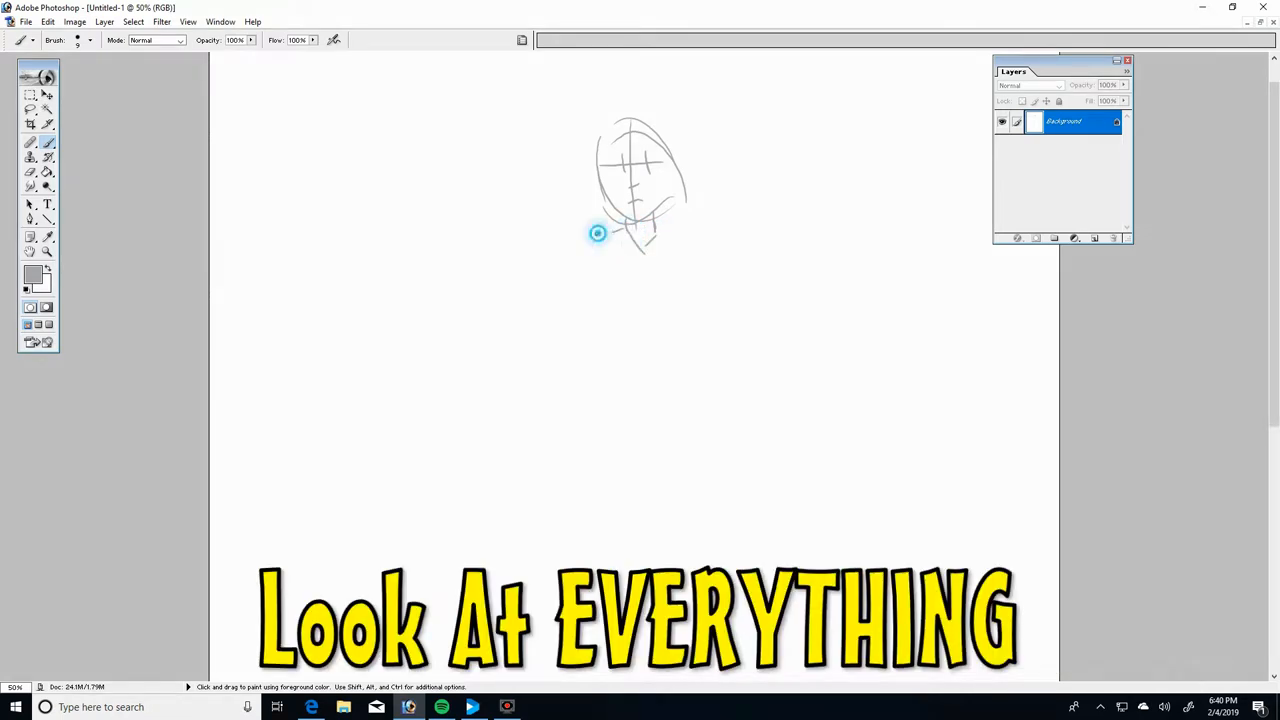
Add the chin and neck, torso and hips, arms and a leg line below the head
{"action": "left_click_drag", "start_coordinate": [597, 233], "coordinate": [670, 350]}
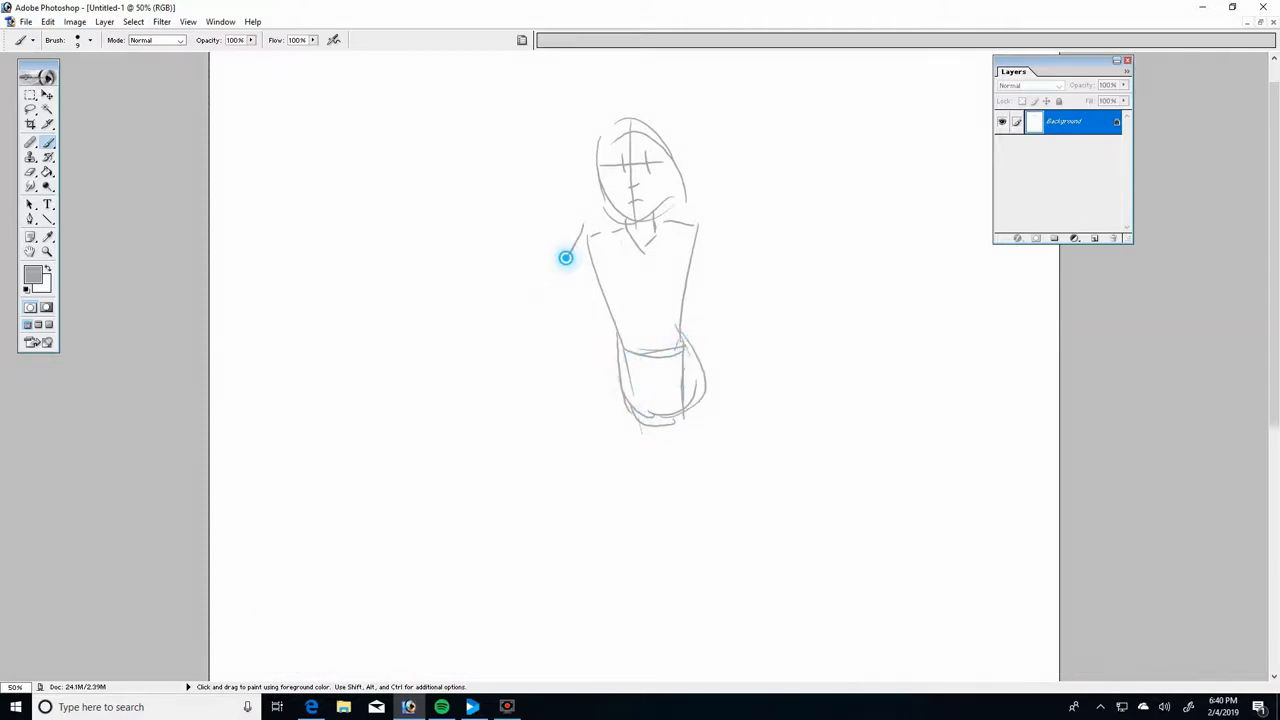
{"action": "left_click_drag", "start_coordinate": [570, 255], "coordinate": [552, 303]}
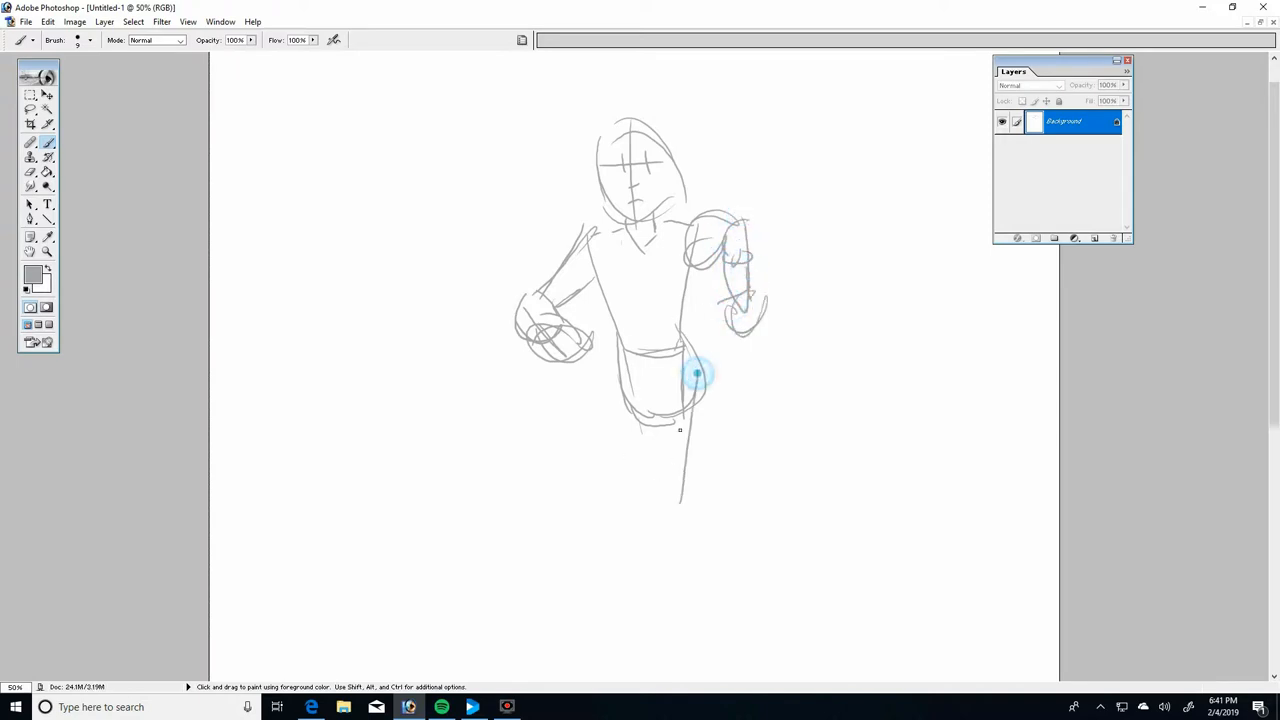
{"action": "left_click_drag", "start_coordinate": [690, 375], "coordinate": [660, 600]}
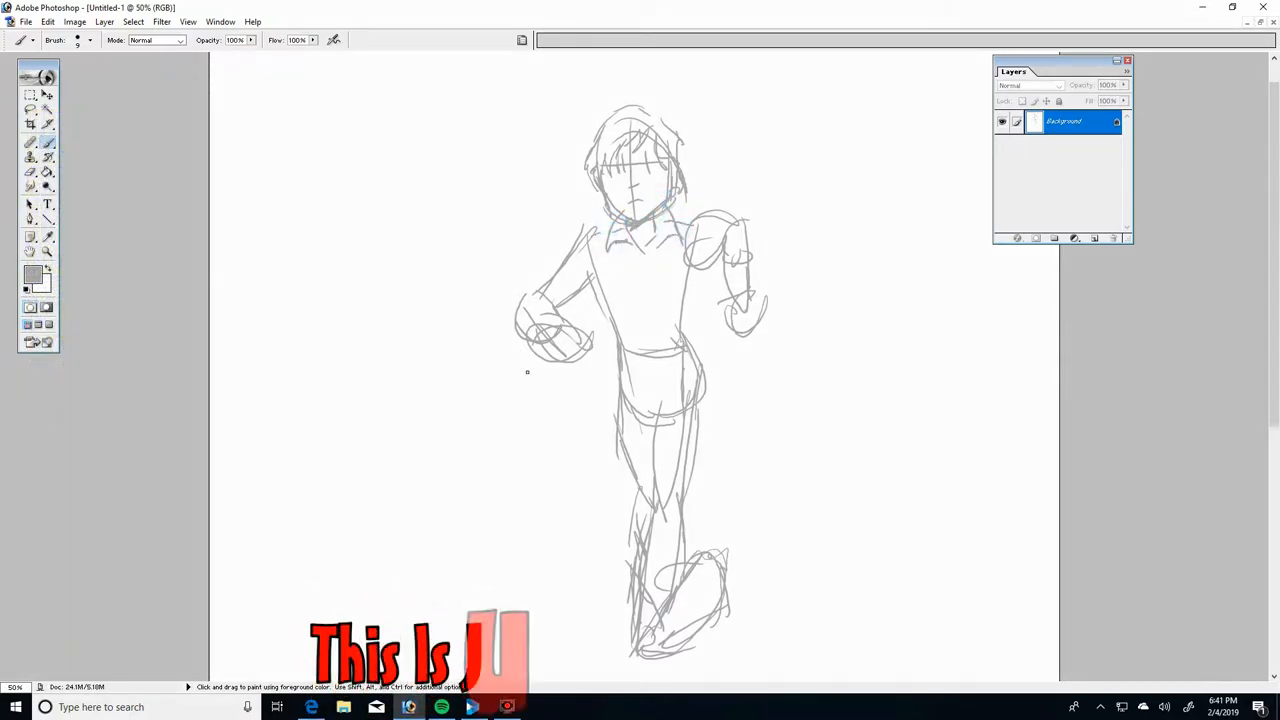
Rework the lower-left fist and add contour lines along the left arm and shoulder
{"action": "left_click", "coordinate": [575, 335]}
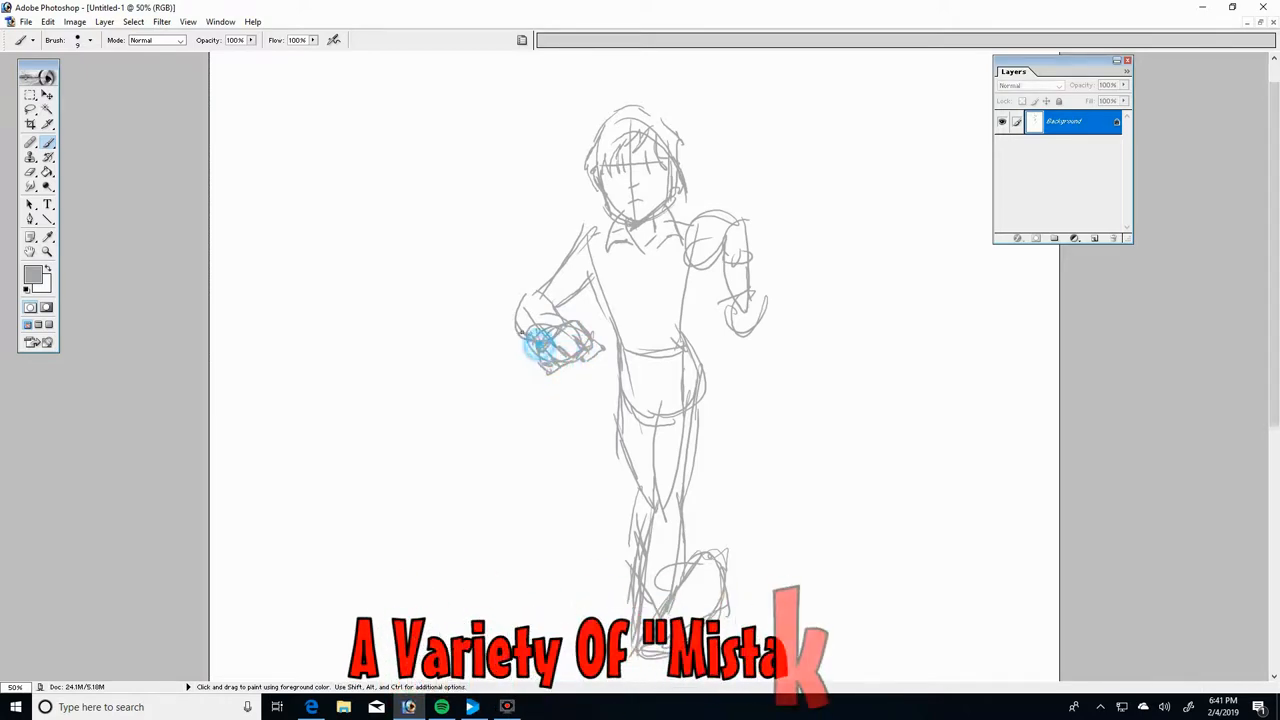
{"action": "left_click_drag", "start_coordinate": [555, 350], "coordinate": [575, 240]}
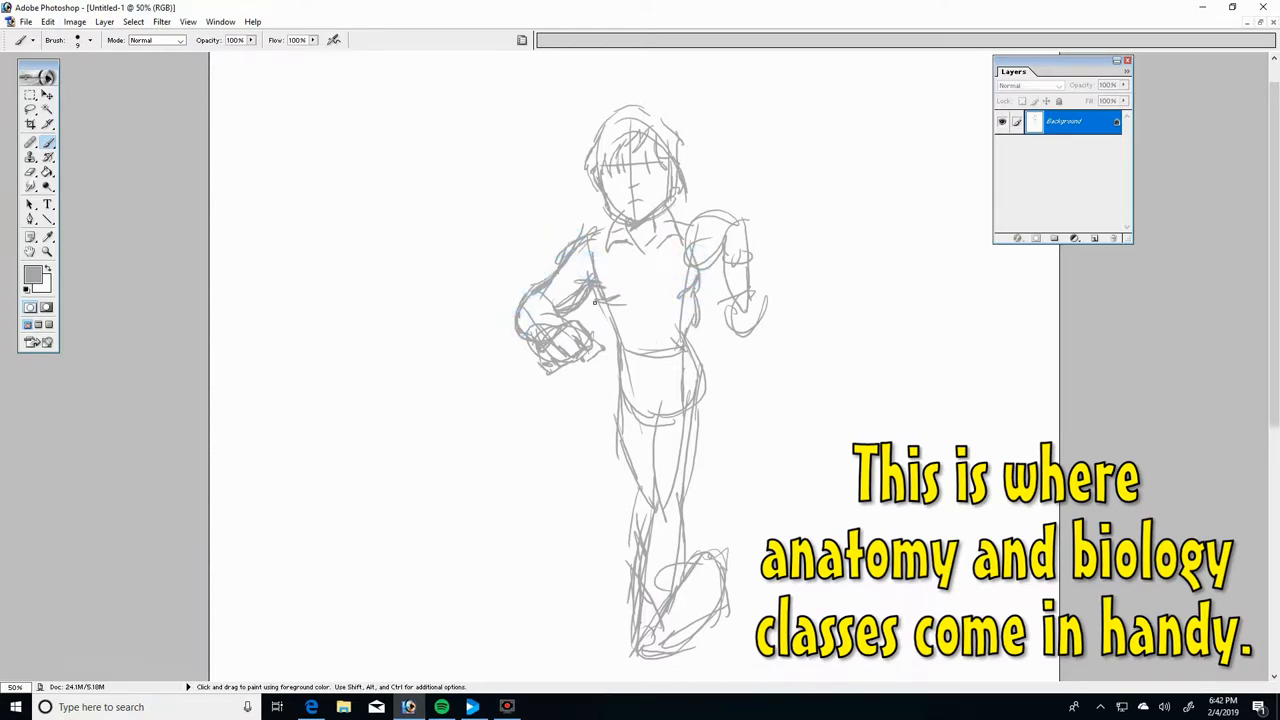
{"action": "left_click_drag", "start_coordinate": [620, 300], "coordinate": [705, 398]}
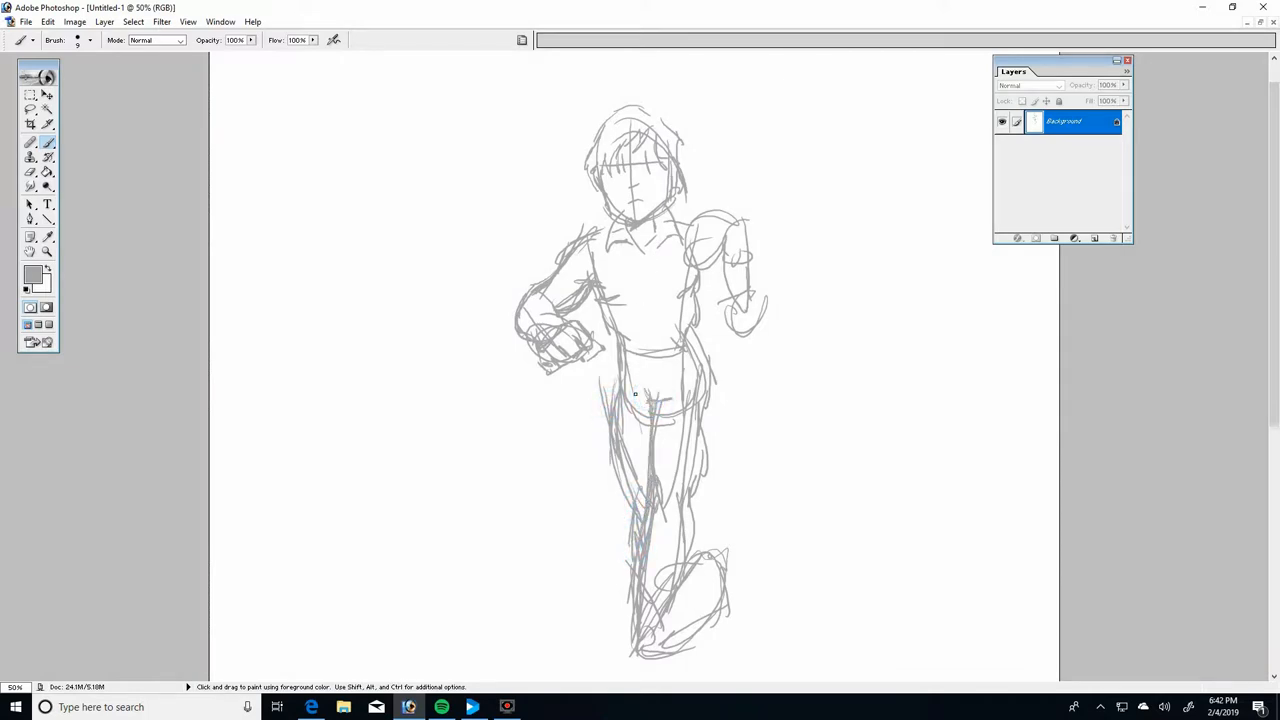
{"action": "left_click", "coordinate": [645, 230]}
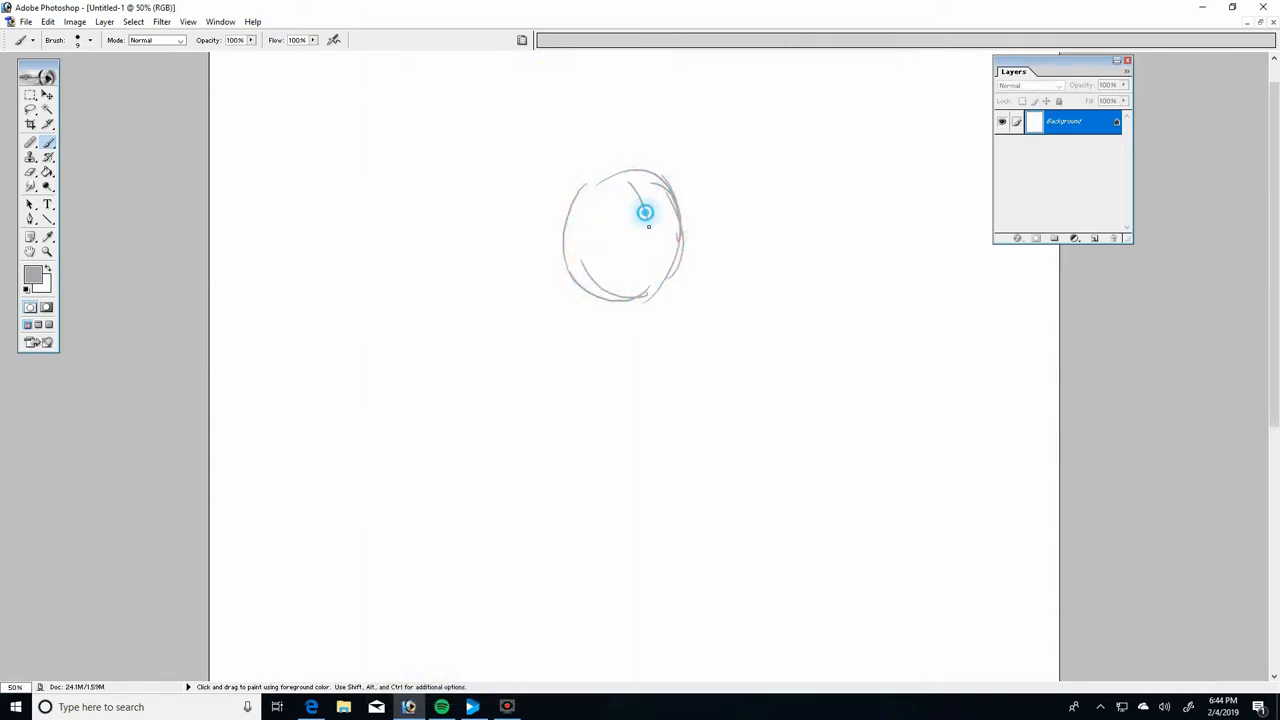
Shape the back of the head, jaw, neck, shoulders, upper back and torso sides
{"action": "left_click_drag", "start_coordinate": [645, 212], "coordinate": [648, 320]}
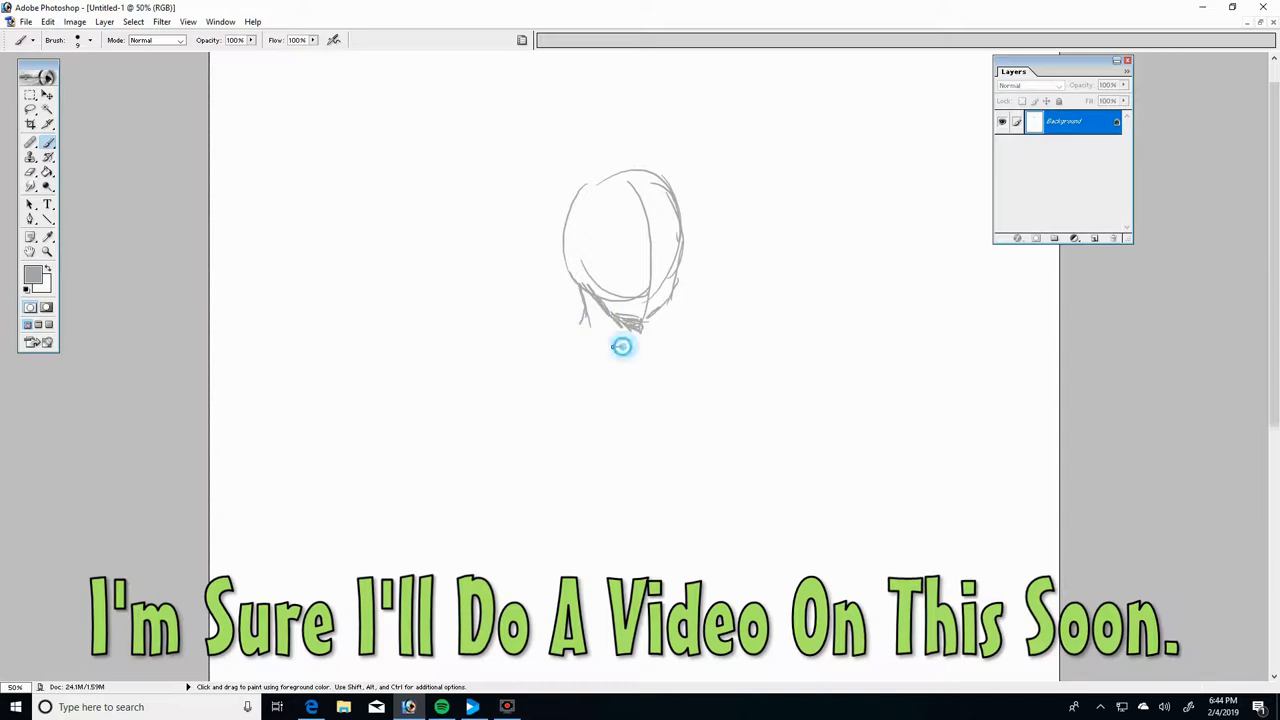
{"action": "left_click_drag", "start_coordinate": [580, 310], "coordinate": [680, 345]}
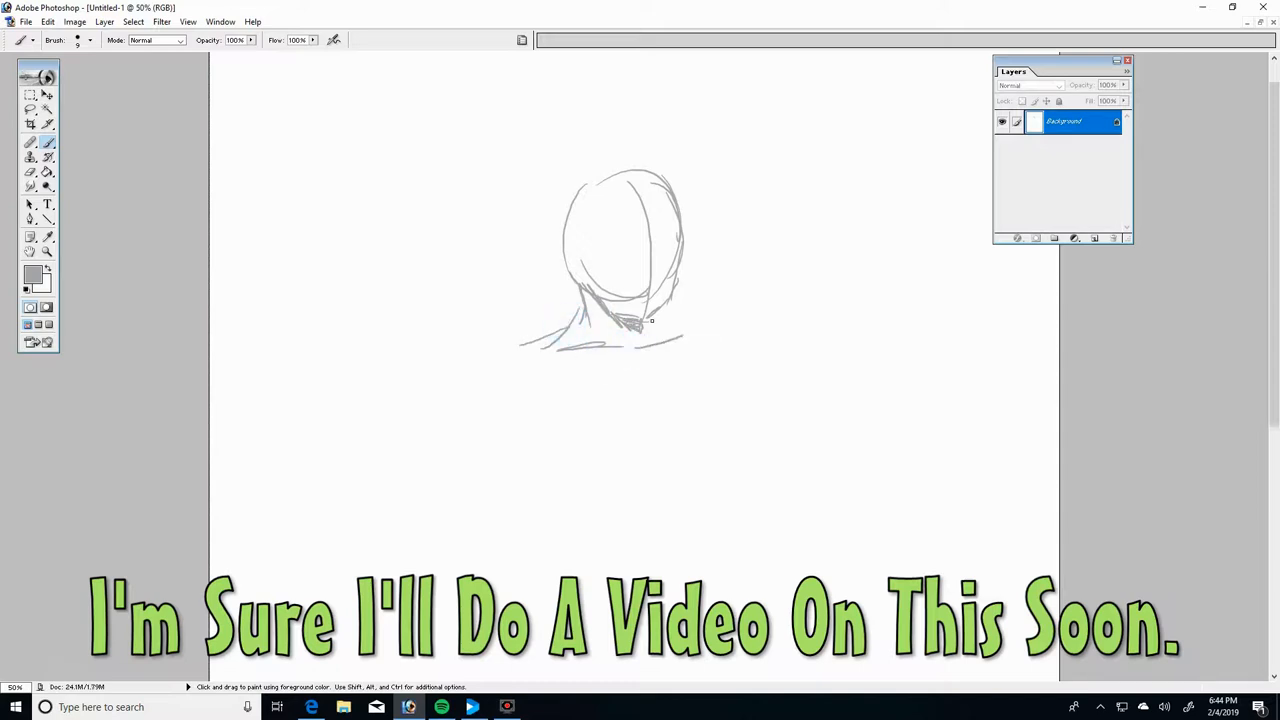
{"action": "left_click_drag", "start_coordinate": [655, 385], "coordinate": [669, 430]}
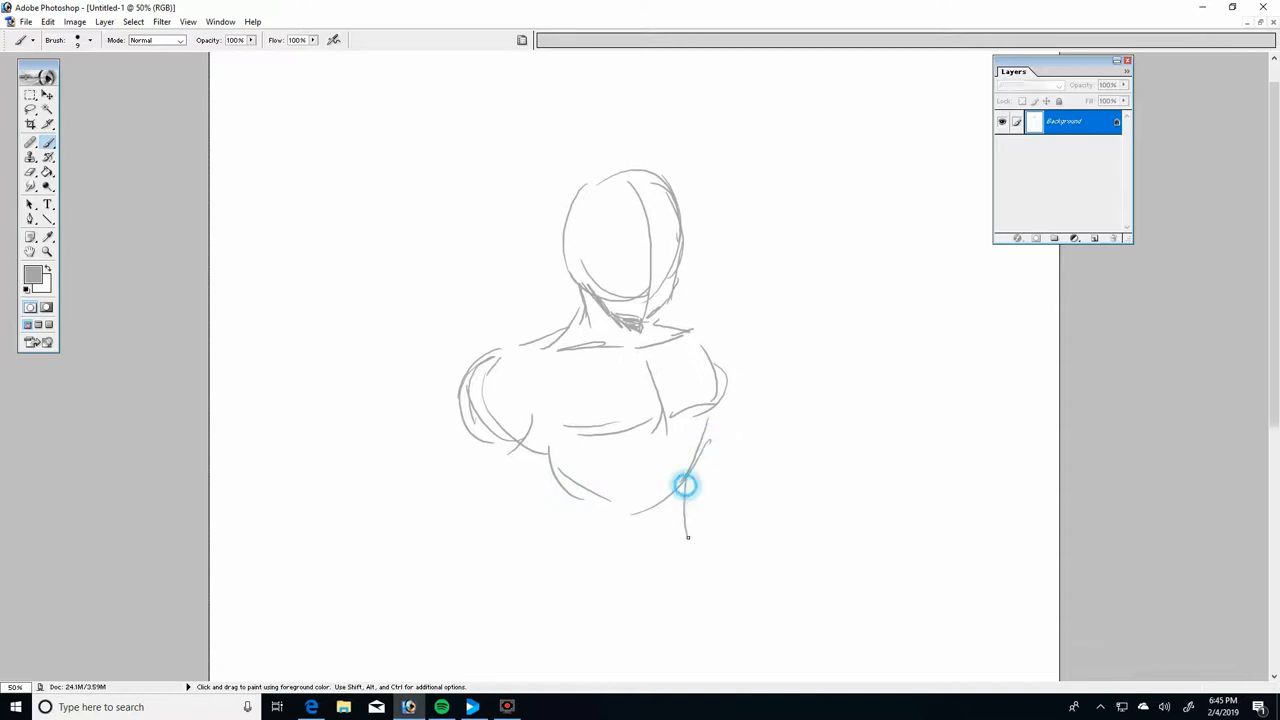
{"action": "left_click_drag", "start_coordinate": [685, 505], "coordinate": [673, 465]}
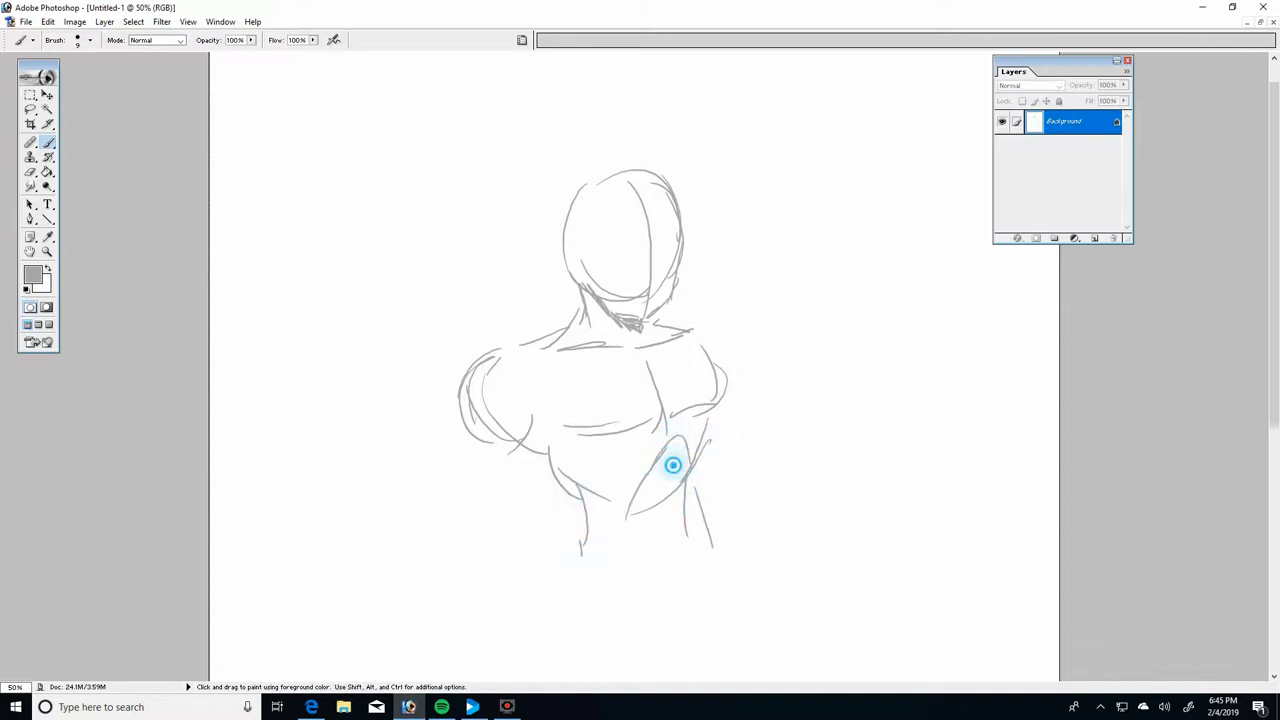
Sketch the right arm raised and bent upward, ending in a clenched fist
{"action": "left_click_drag", "start_coordinate": [673, 465], "coordinate": [750, 333]}
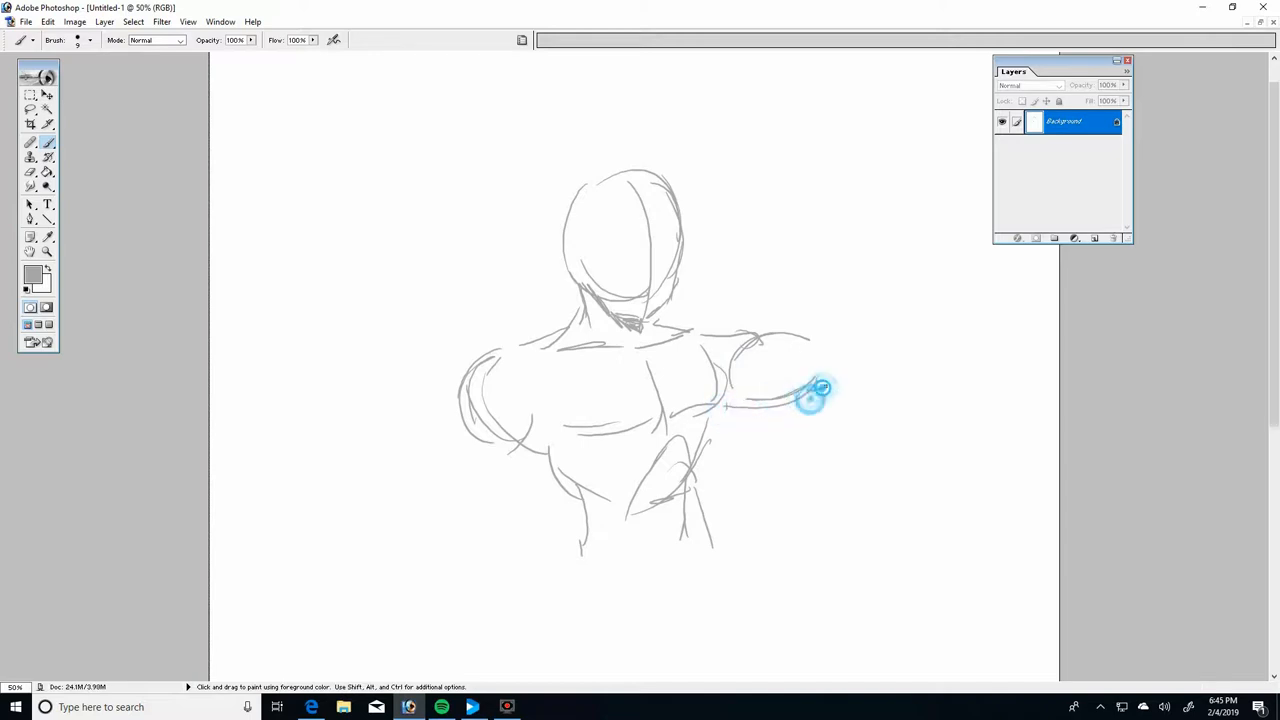
{"action": "left_click_drag", "start_coordinate": [810, 395], "coordinate": [860, 330]}
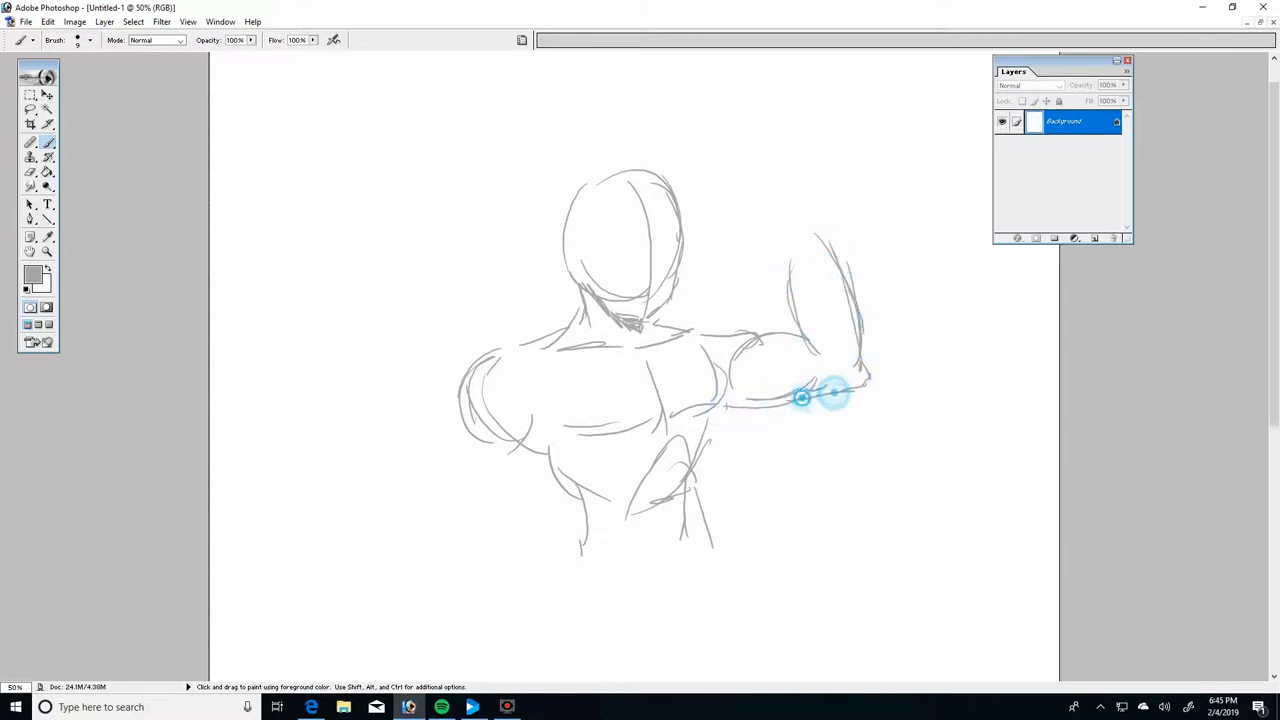
{"action": "left_click_drag", "start_coordinate": [830, 395], "coordinate": [790, 255]}
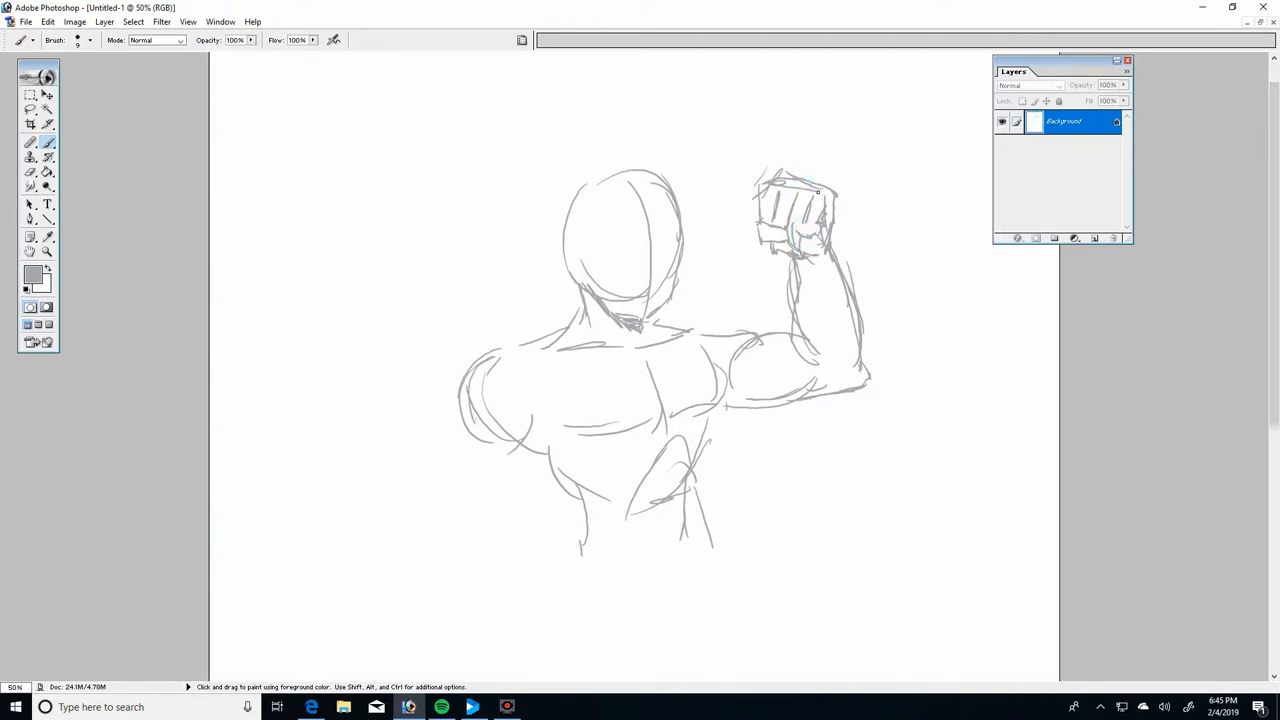
Draw the left shoulder and arm bending down to a lowered fist, plus back muscle lines
{"action": "left_click_drag", "start_coordinate": [795, 260], "coordinate": [797, 310]}
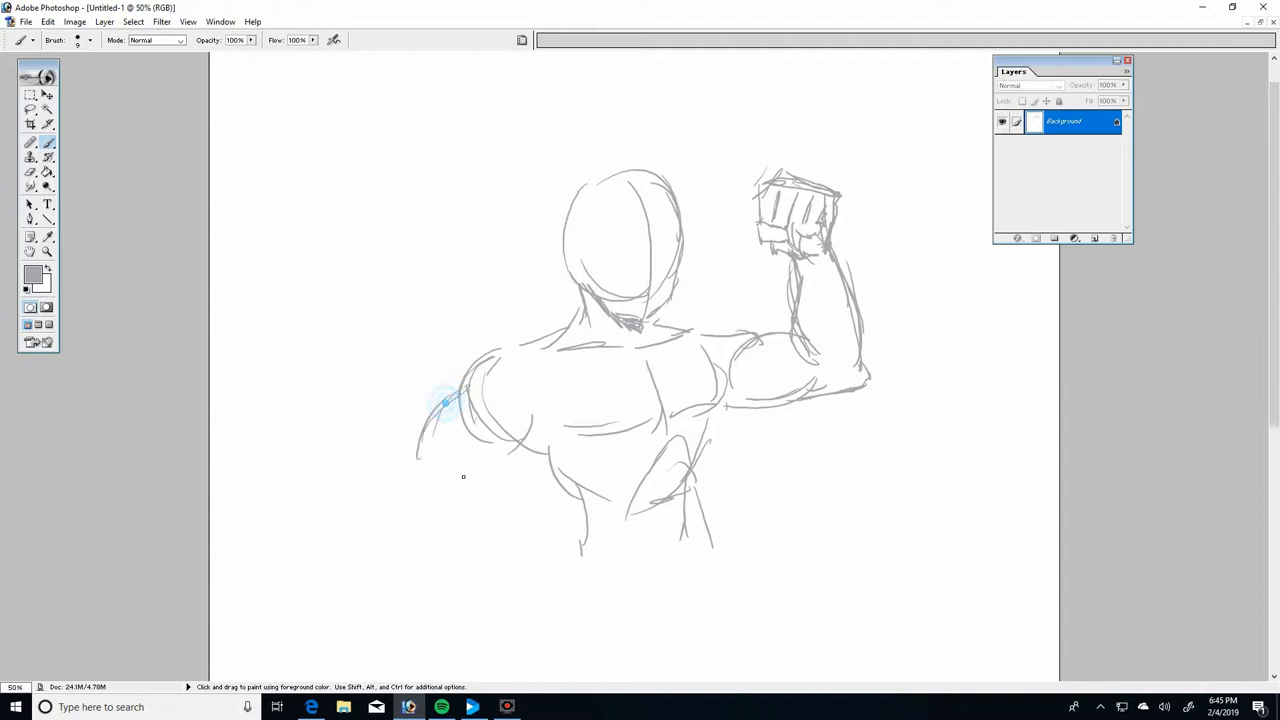
{"action": "left_click_drag", "start_coordinate": [450, 410], "coordinate": [497, 490]}
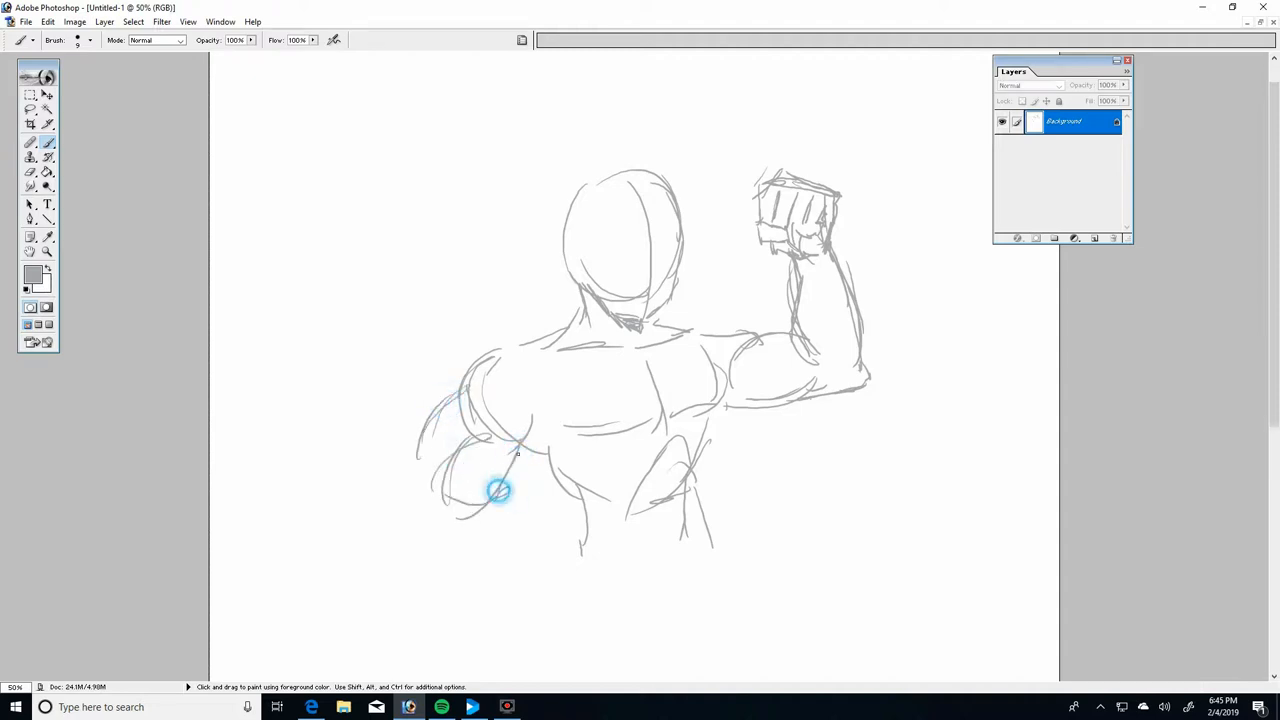
{"action": "left_click_drag", "start_coordinate": [500, 490], "coordinate": [465, 577]}
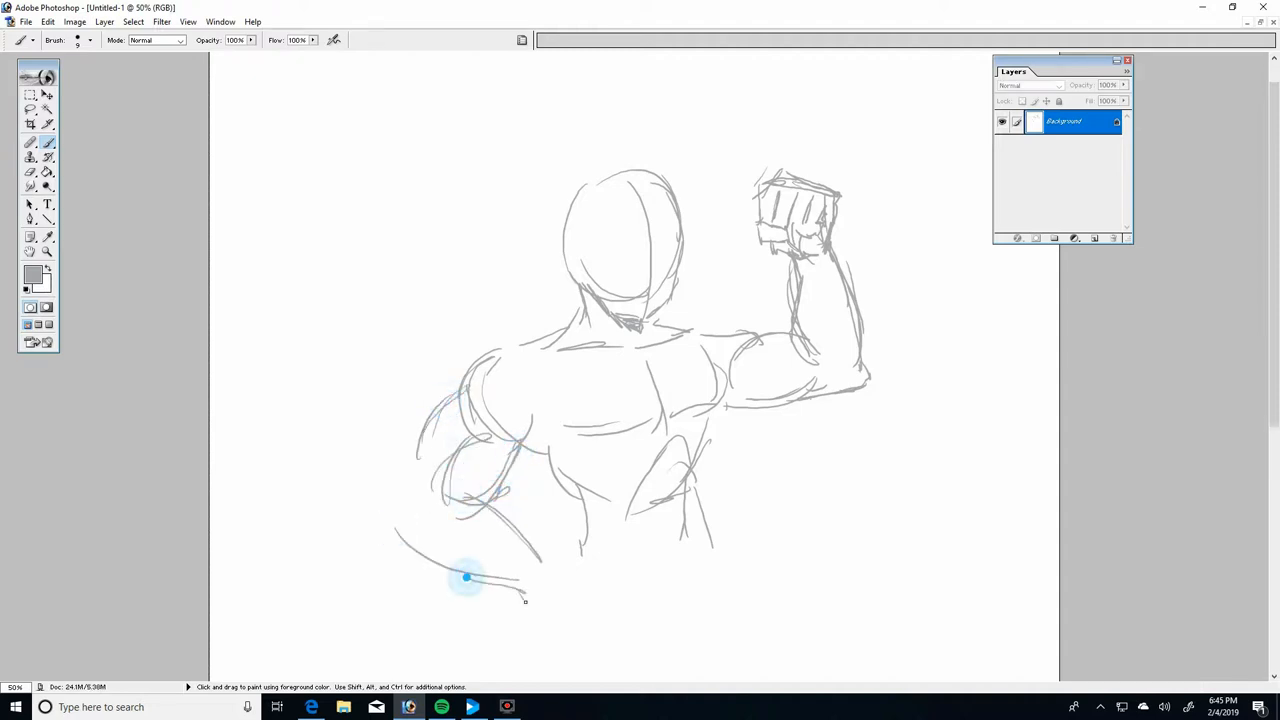
{"action": "left_click_drag", "start_coordinate": [465, 578], "coordinate": [565, 630]}
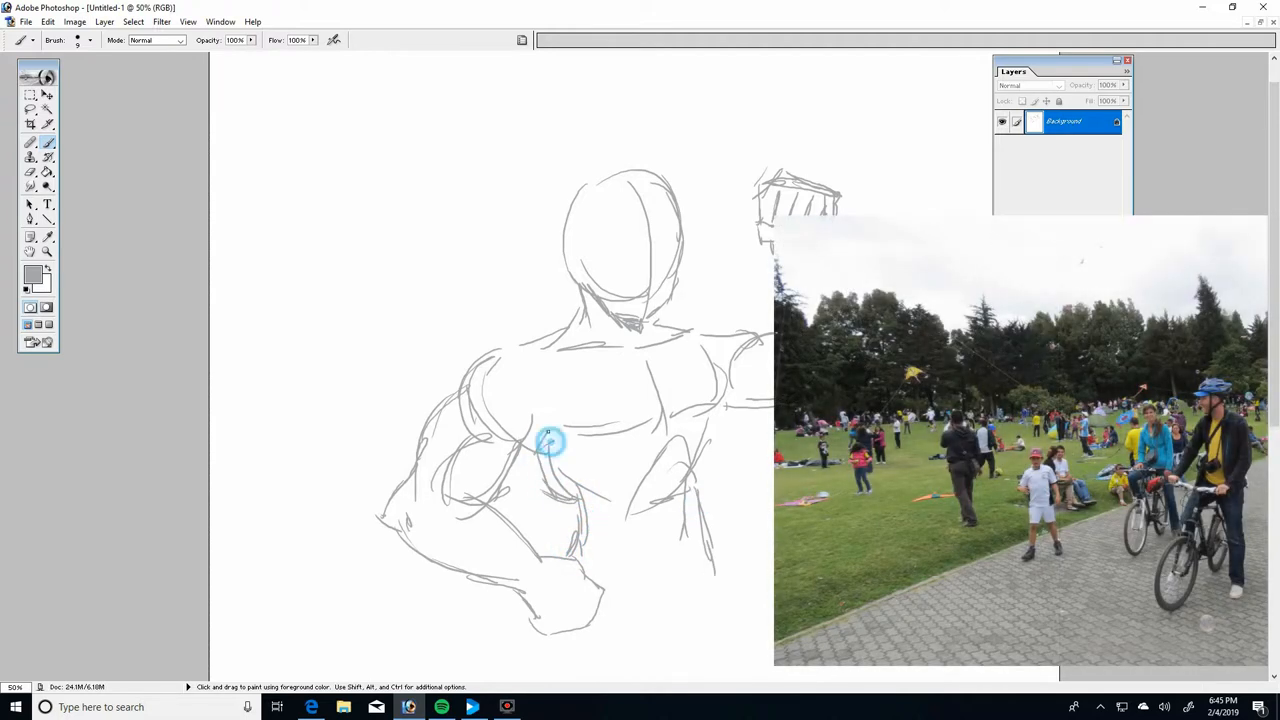
{"action": "left_click_drag", "start_coordinate": [550, 445], "coordinate": [560, 490]}
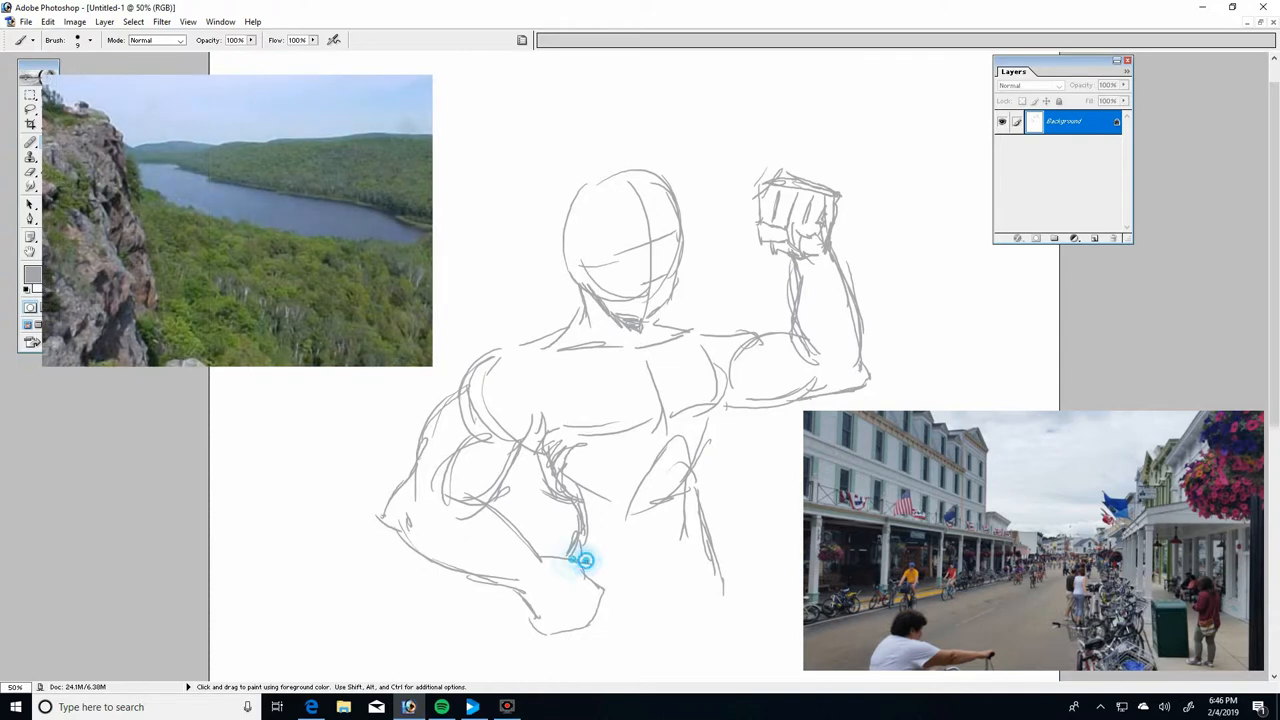
{"action": "left_click_drag", "start_coordinate": [585, 560], "coordinate": [563, 632]}
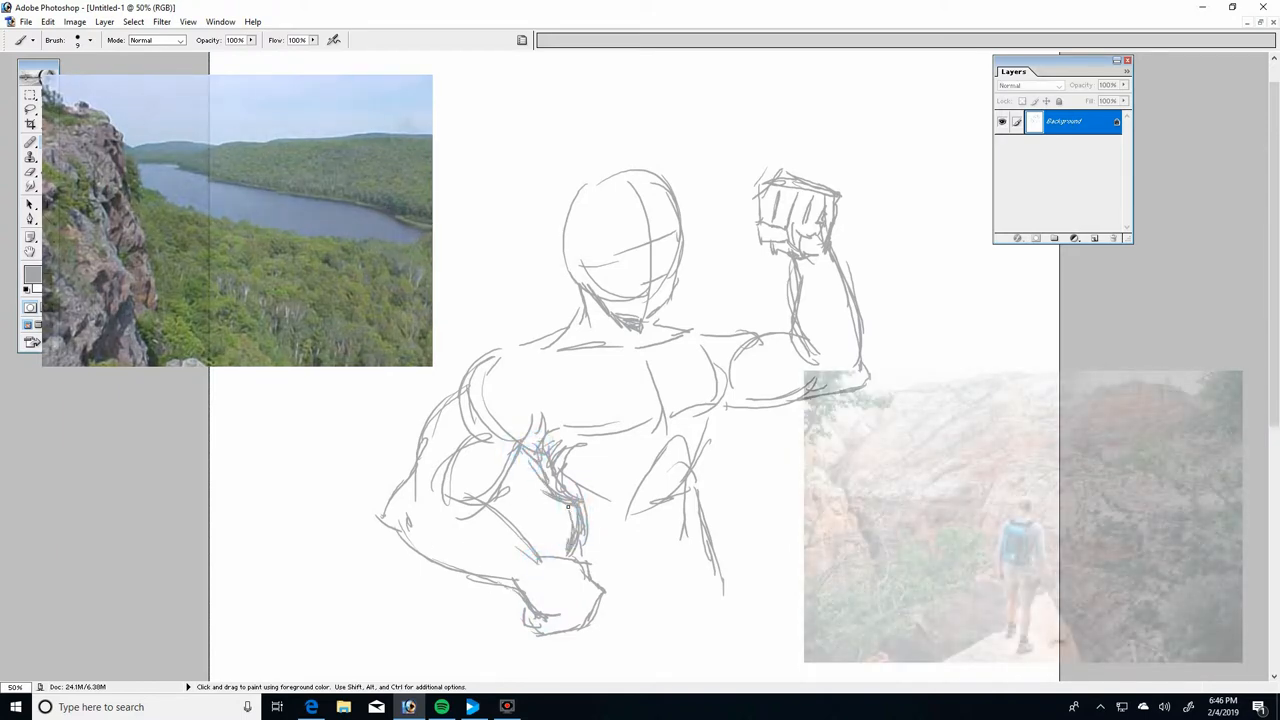
{"action": "left_click", "coordinate": [525, 450]}
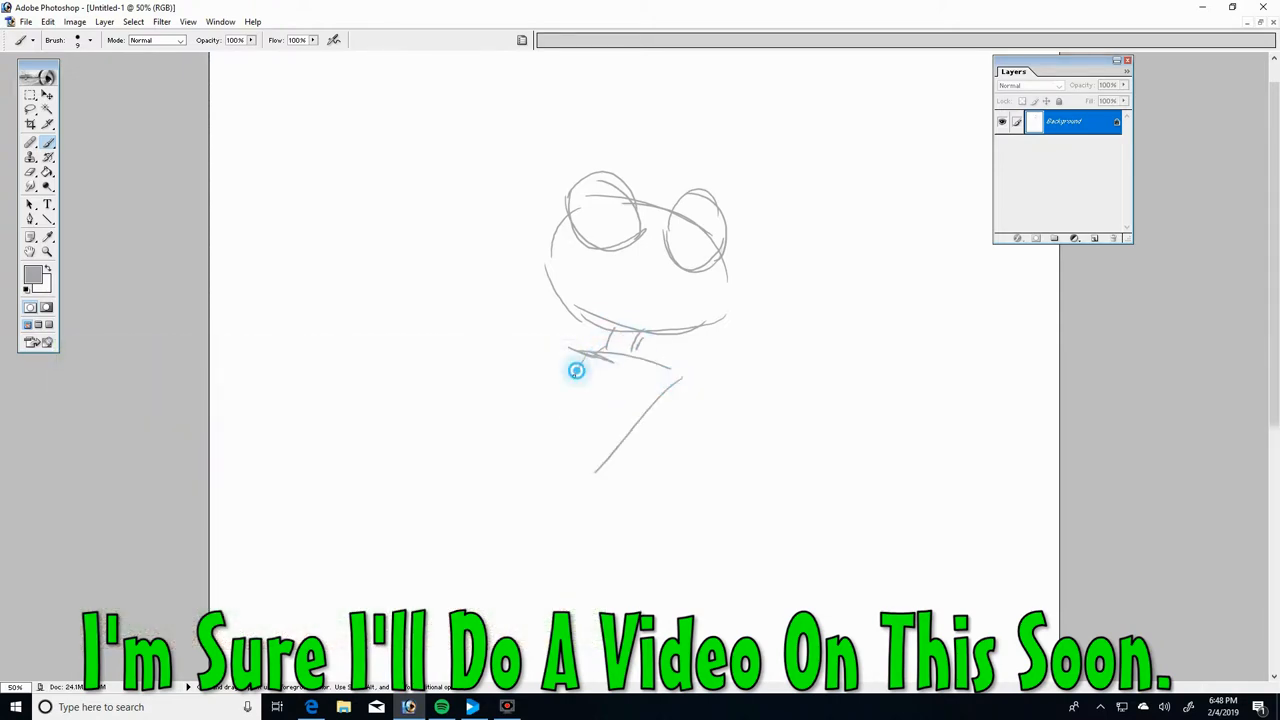
Sketch the frog's curving body, raised arm, bent right leg with foot, and outstretched legs over the pad
{"action": "left_click_drag", "start_coordinate": [577, 350], "coordinate": [560, 580]}
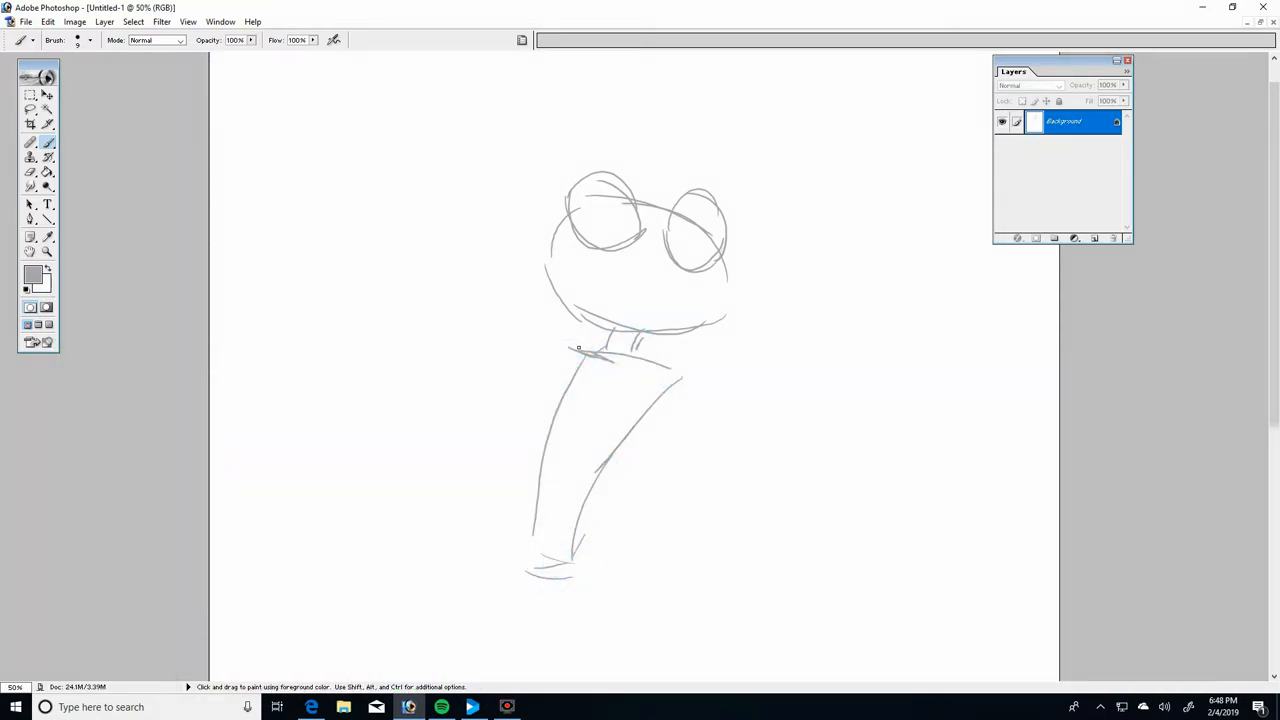
{"action": "left_click_drag", "start_coordinate": [580, 345], "coordinate": [475, 330]}
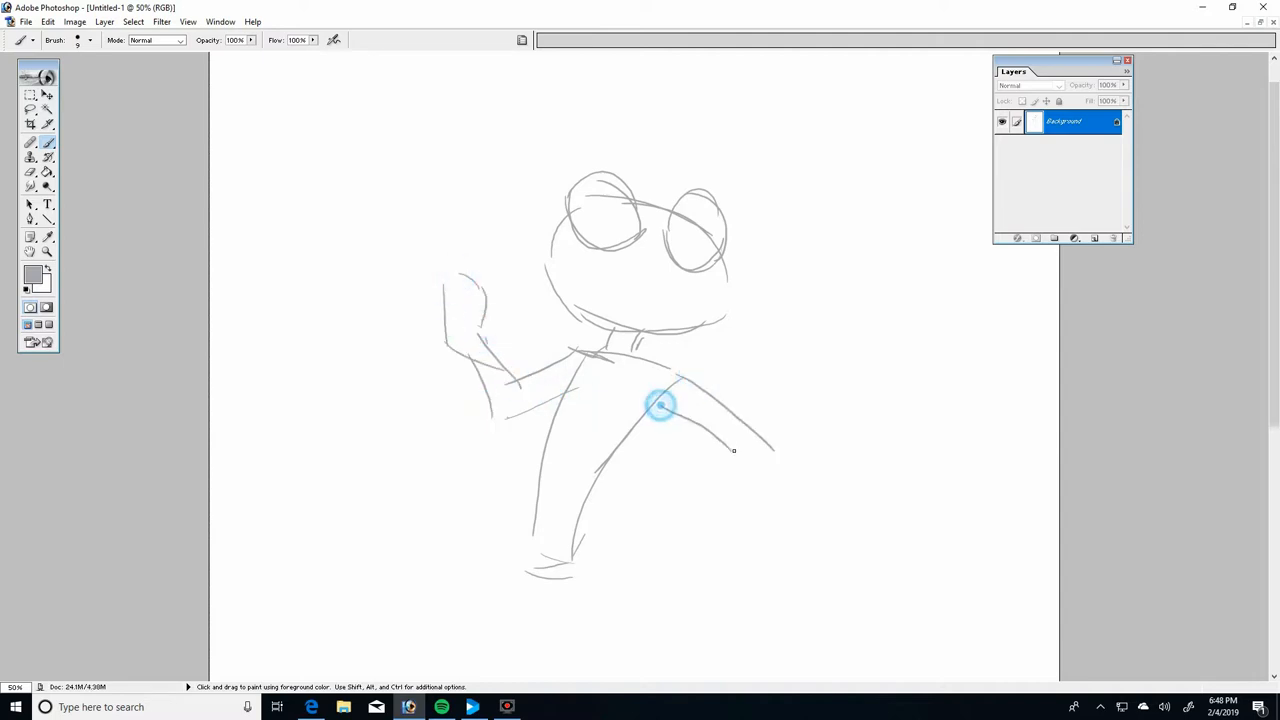
{"action": "left_click_drag", "start_coordinate": [660, 405], "coordinate": [648, 547]}
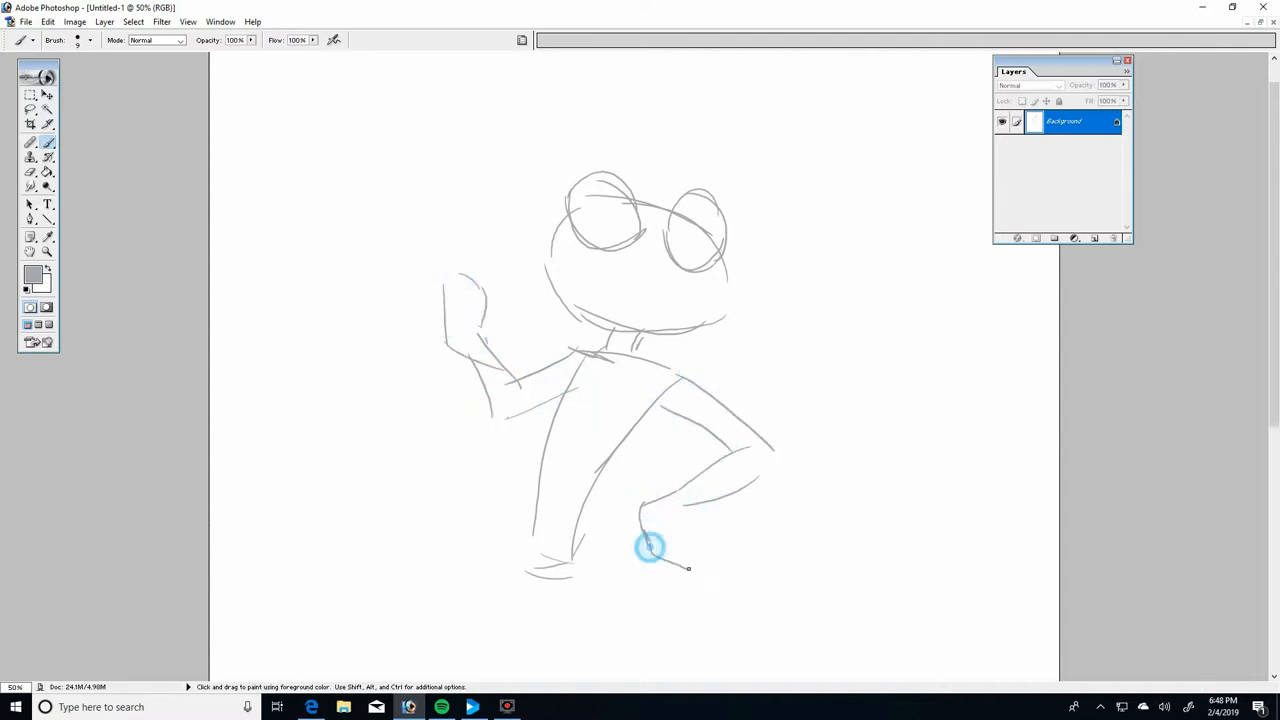
{"action": "left_click_drag", "start_coordinate": [645, 540], "coordinate": [530, 505]}
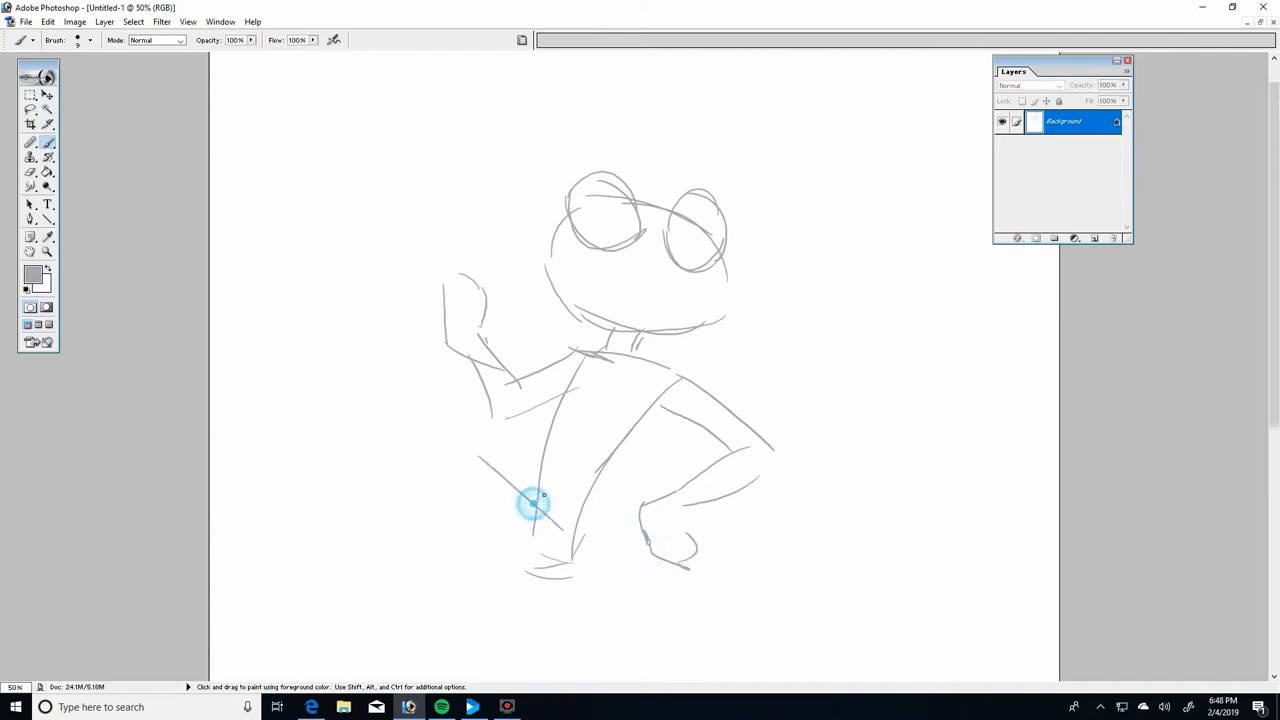
{"action": "left_click_drag", "start_coordinate": [535, 505], "coordinate": [485, 530]}
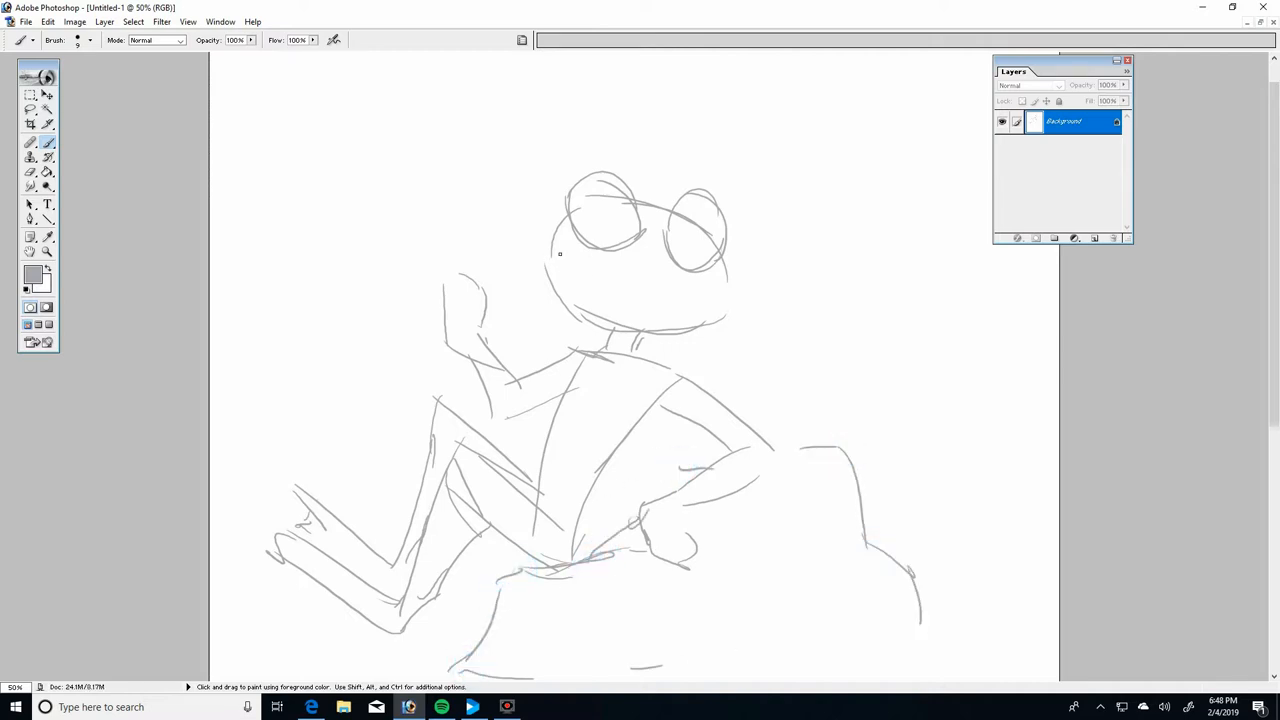
Draw the frog's pupils, smiling mouth, chin and collar details, belly lines and raised hand
{"action": "left_click_drag", "start_coordinate": [555, 250], "coordinate": [695, 190]}
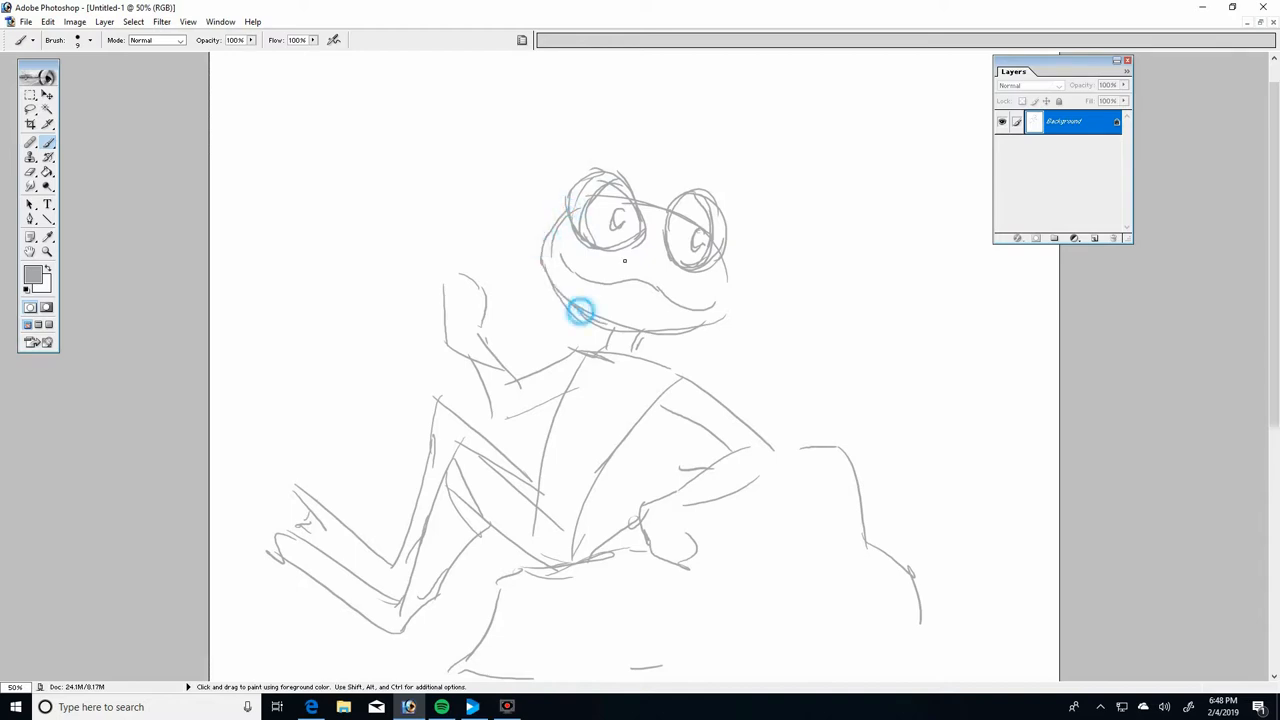
{"action": "left_click_drag", "start_coordinate": [585, 312], "coordinate": [645, 350]}
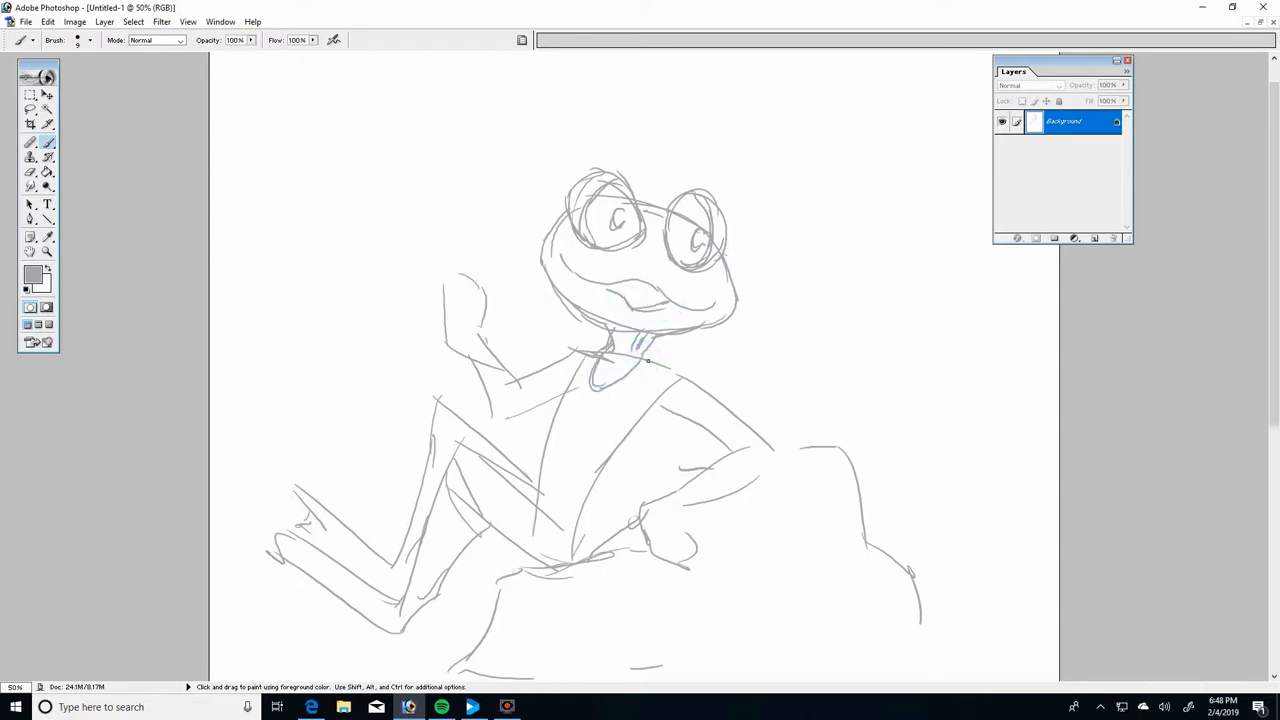
{"action": "left_click_drag", "start_coordinate": [655, 350], "coordinate": [615, 470]}
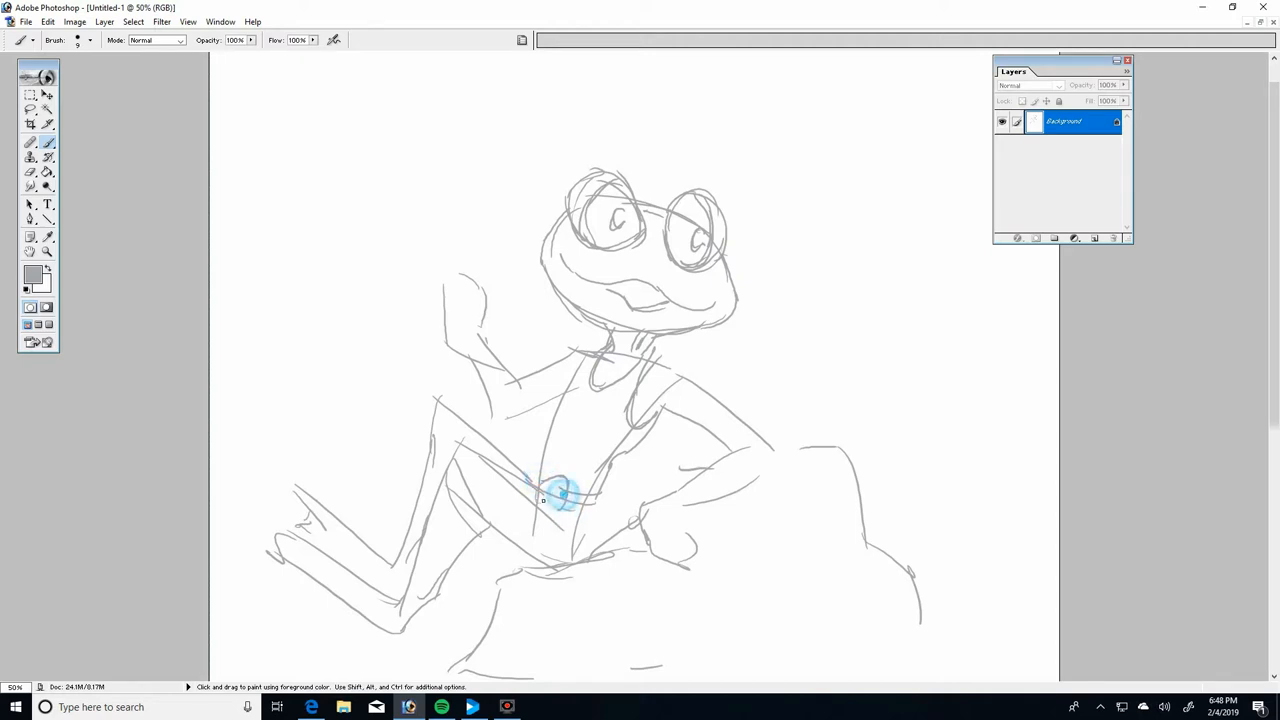
{"action": "left_click_drag", "start_coordinate": [560, 495], "coordinate": [500, 497]}
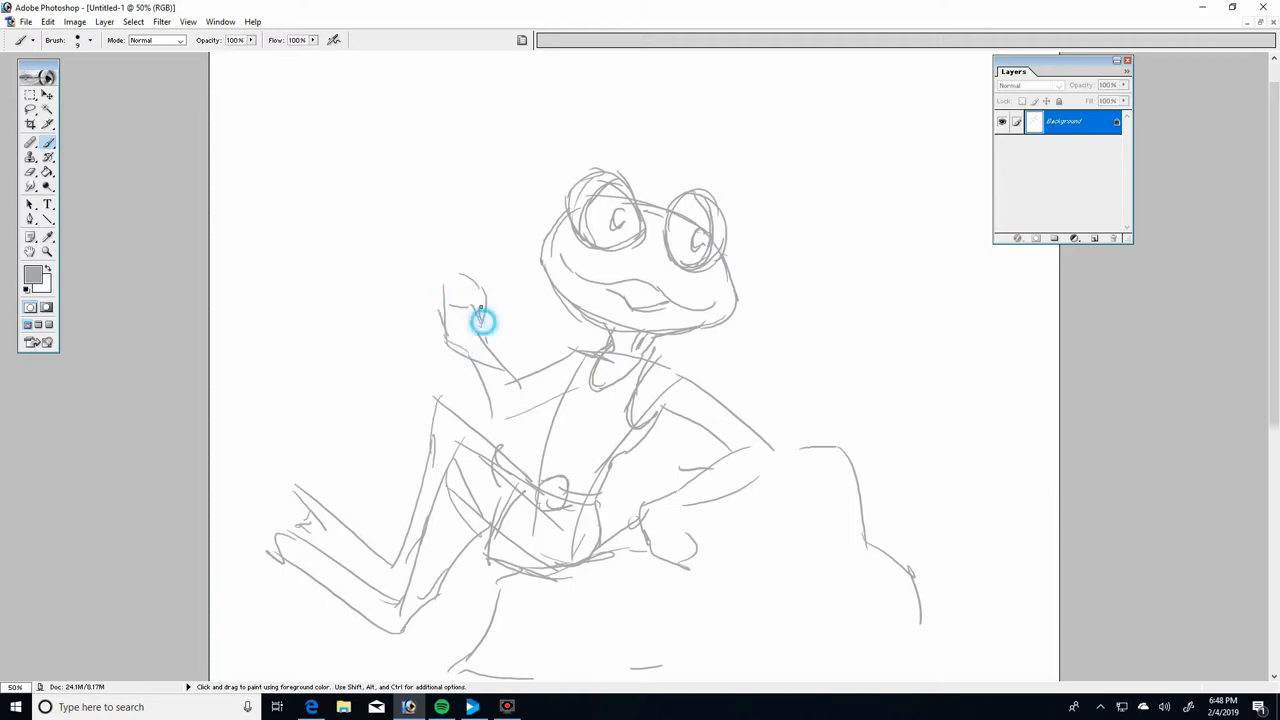
Add fingers, redraw the raised arm, and reshape the arm resting on the hip
{"action": "left_click_drag", "start_coordinate": [480, 320], "coordinate": [445, 295]}
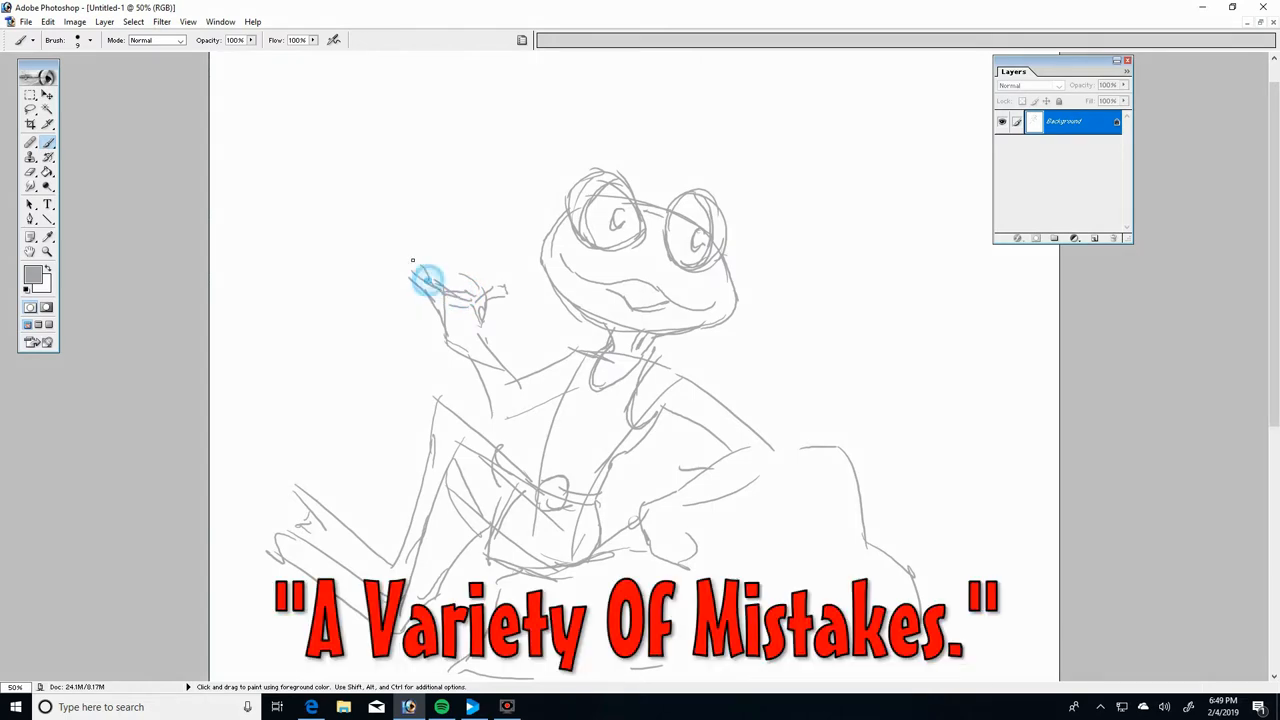
{"action": "left_click_drag", "start_coordinate": [430, 280], "coordinate": [400, 275]}
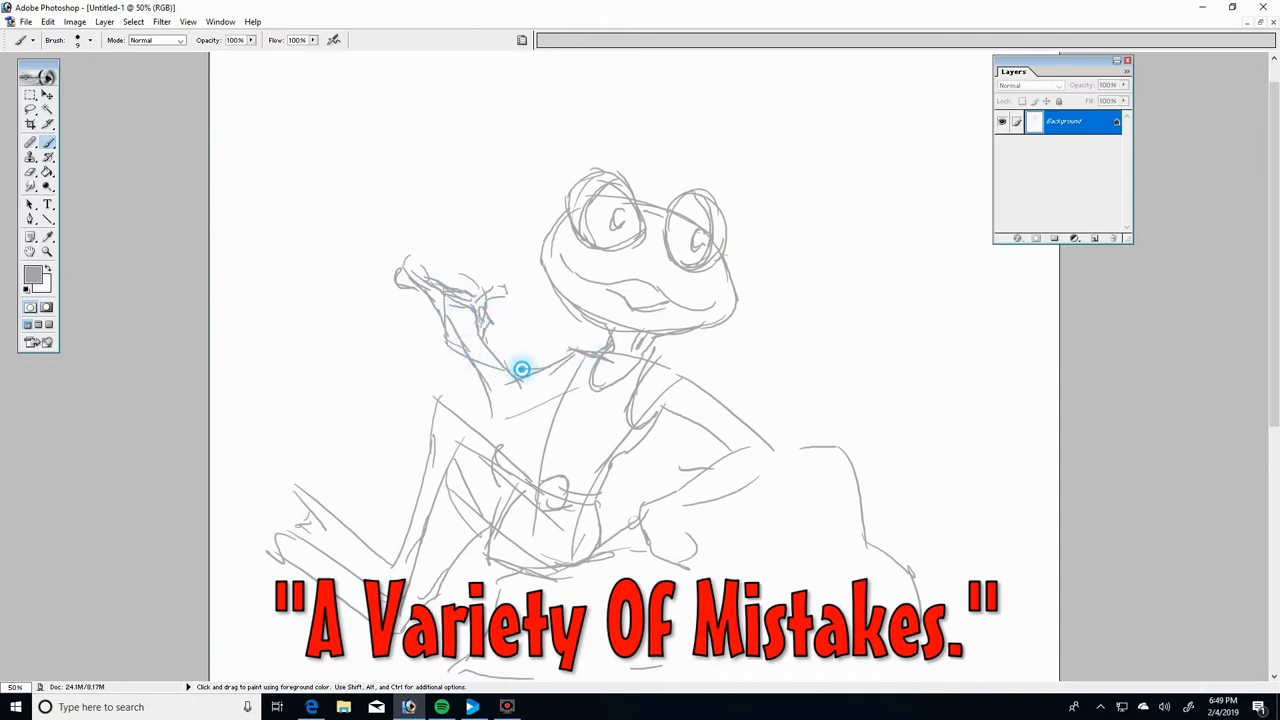
{"action": "left_click_drag", "start_coordinate": [520, 370], "coordinate": [685, 370]}
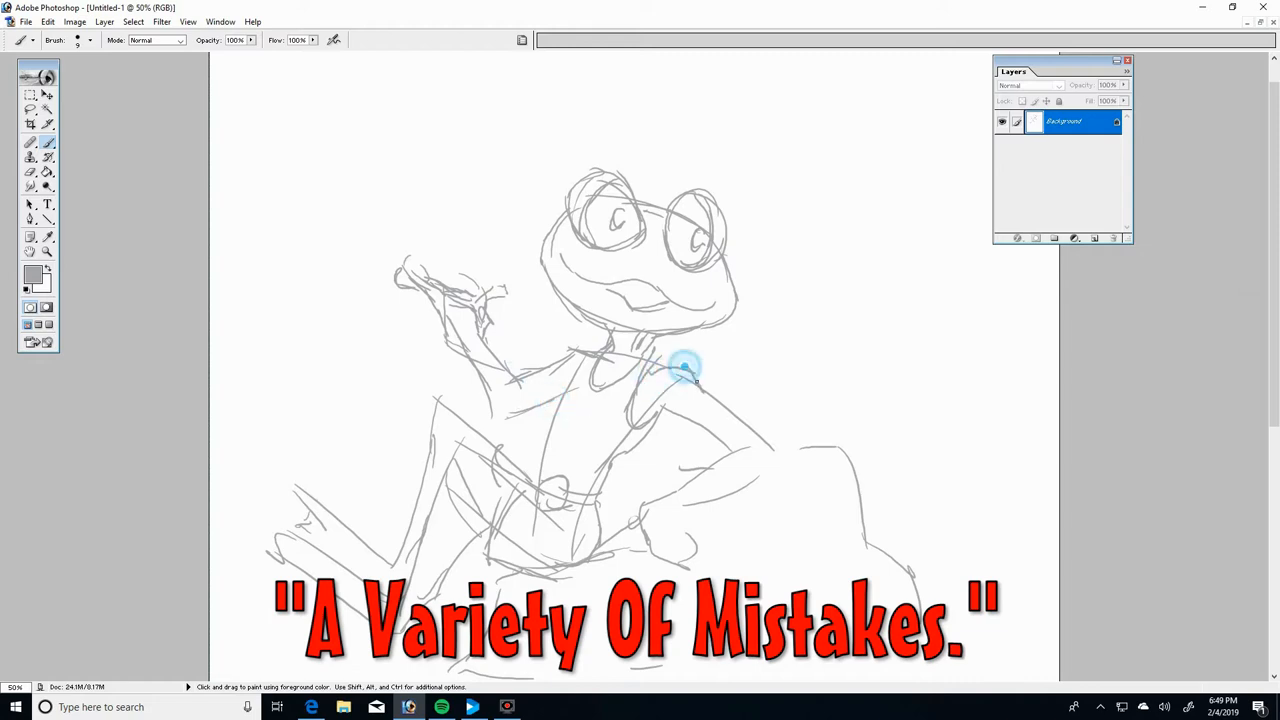
{"action": "left_click_drag", "start_coordinate": [685, 375], "coordinate": [730, 455]}
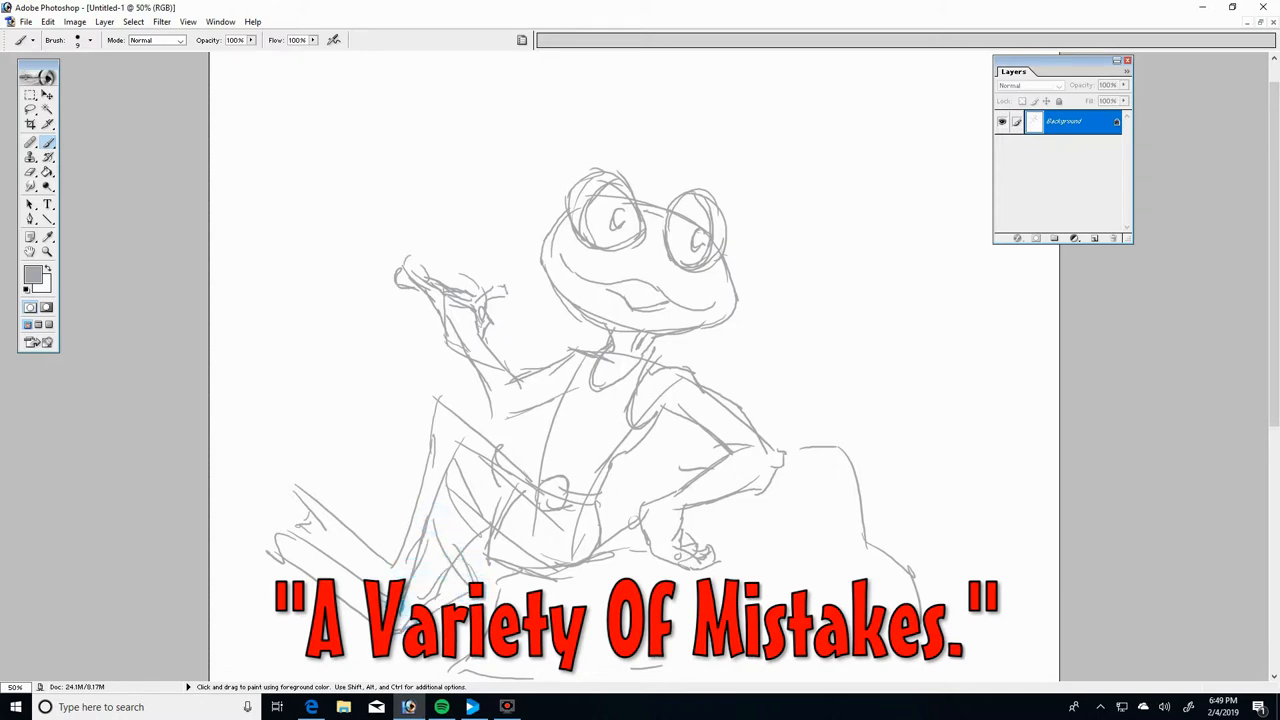
{"action": "left_click", "coordinate": [275, 555]}
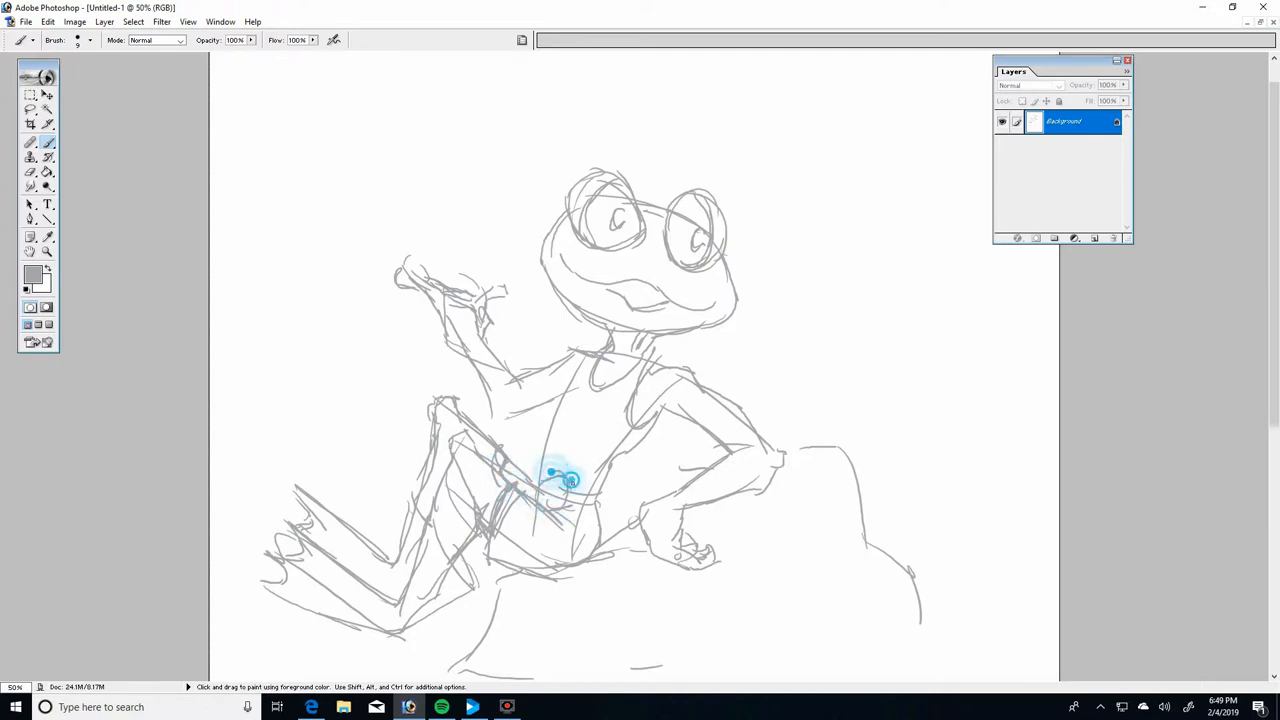
Rework the waist lines, sketch the collar, shirt front and belt buckle, and refine the raised arm
{"action": "left_click_drag", "start_coordinate": [520, 490], "coordinate": [600, 500]}
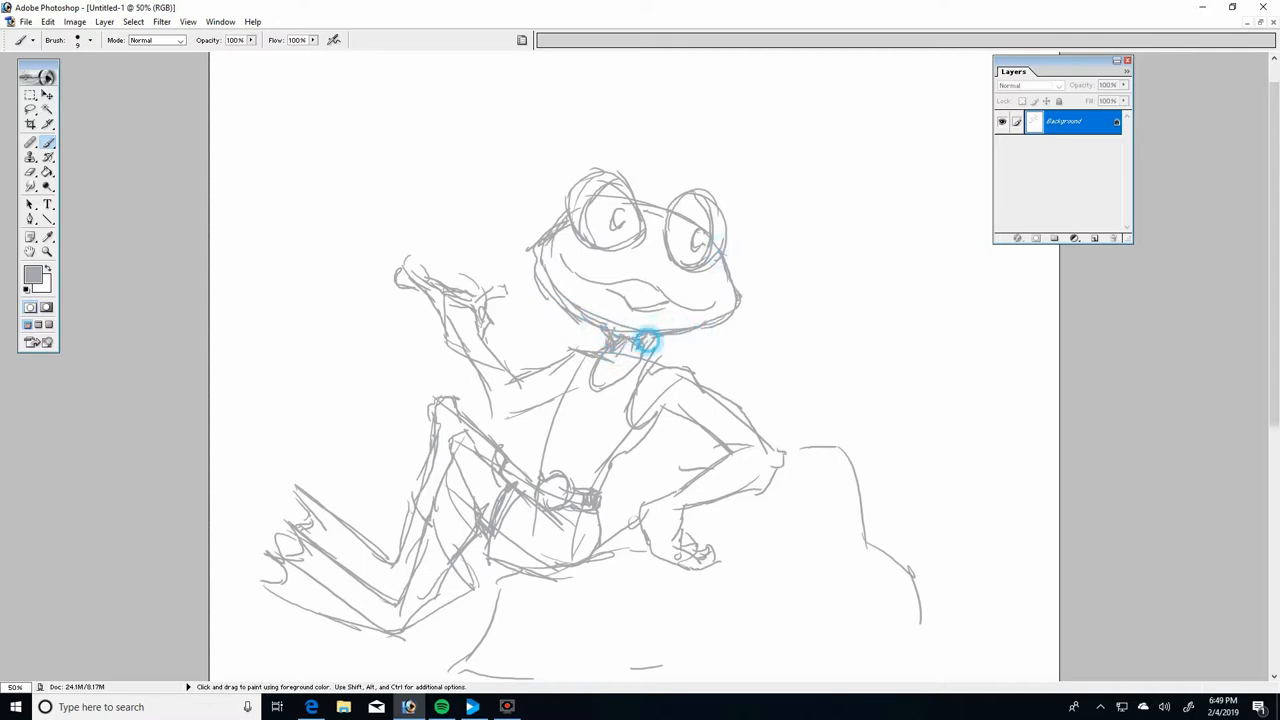
{"action": "left_click_drag", "start_coordinate": [645, 345], "coordinate": [600, 370]}
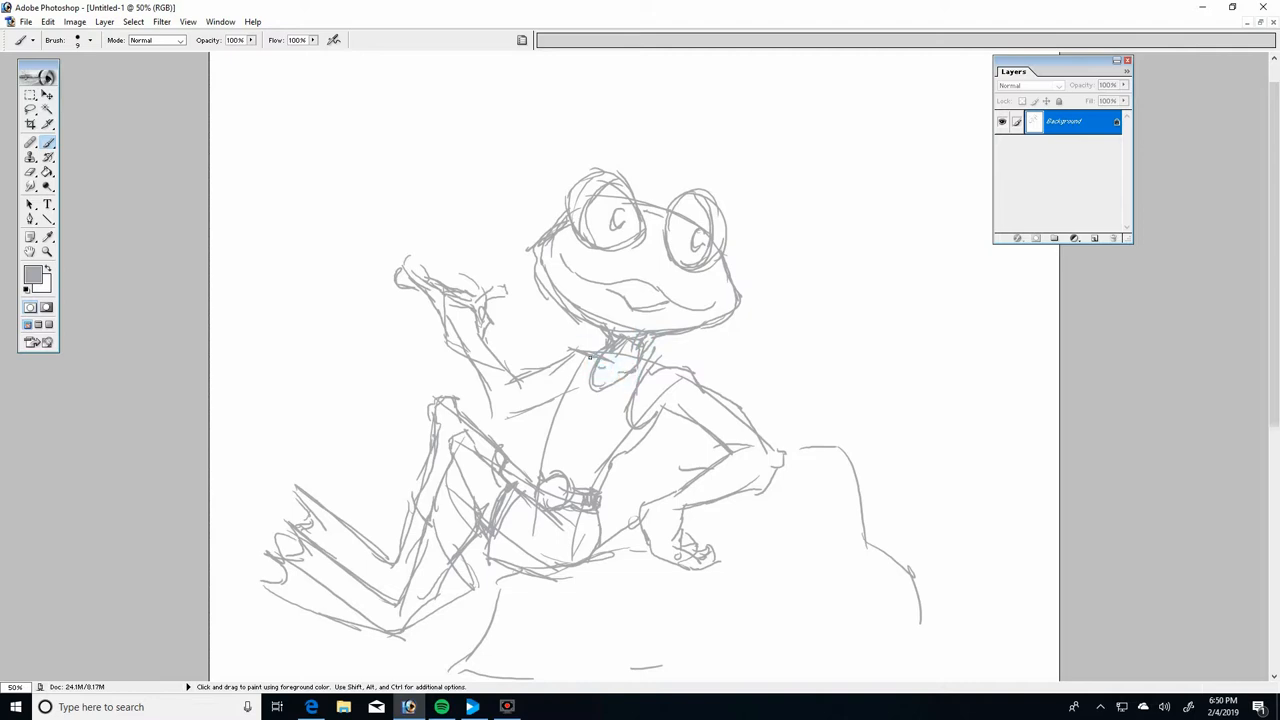
{"action": "left_click_drag", "start_coordinate": [595, 360], "coordinate": [547, 432]}
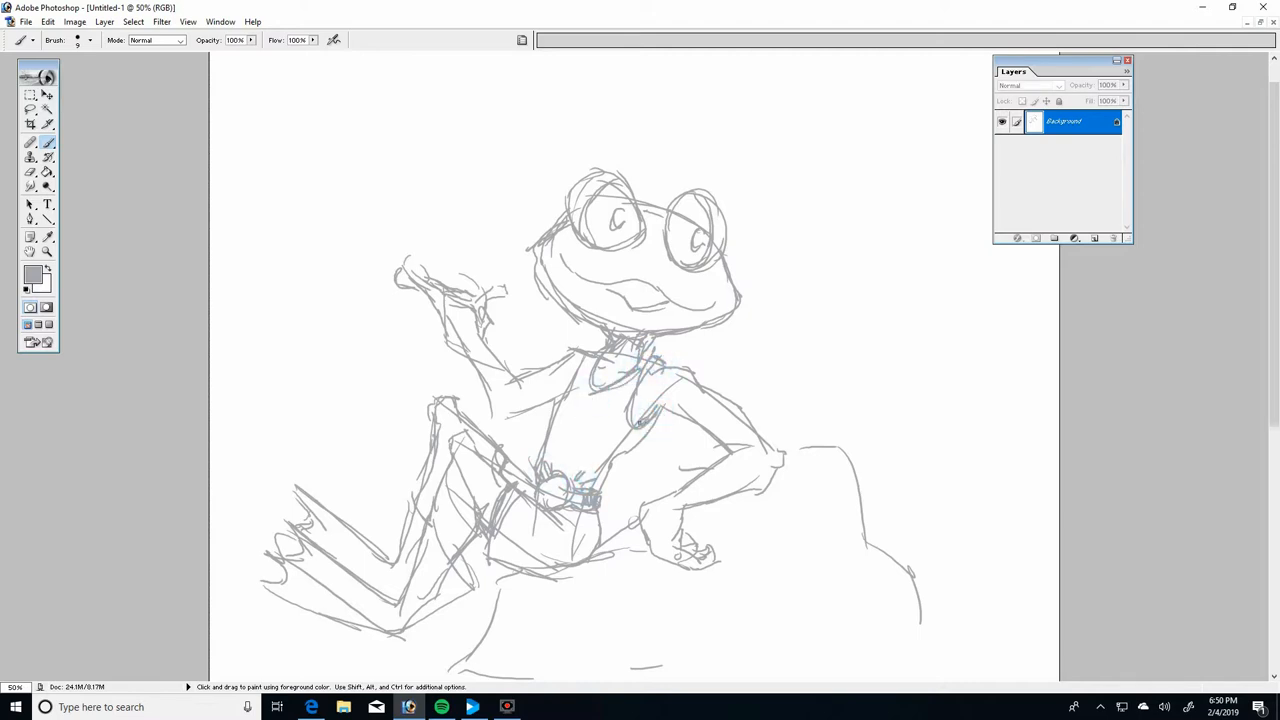
{"action": "left_click_drag", "start_coordinate": [650, 410], "coordinate": [600, 500]}
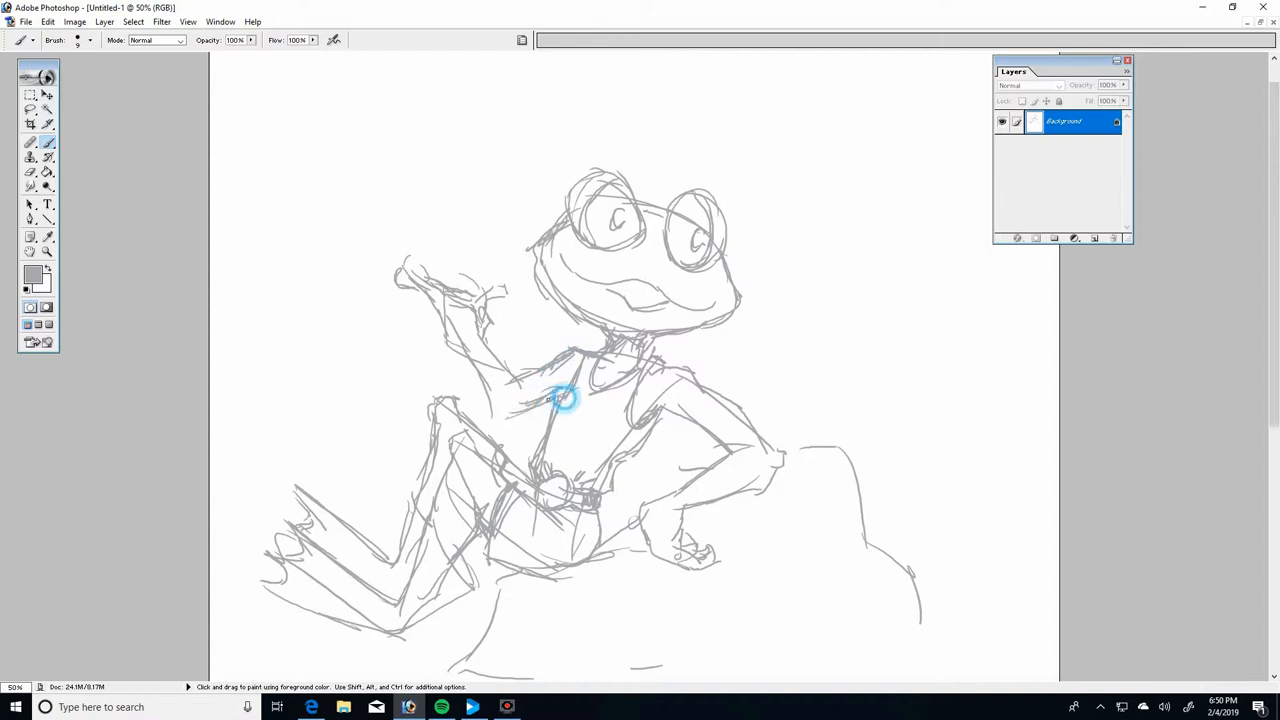
{"action": "left_click_drag", "start_coordinate": [560, 400], "coordinate": [500, 378]}
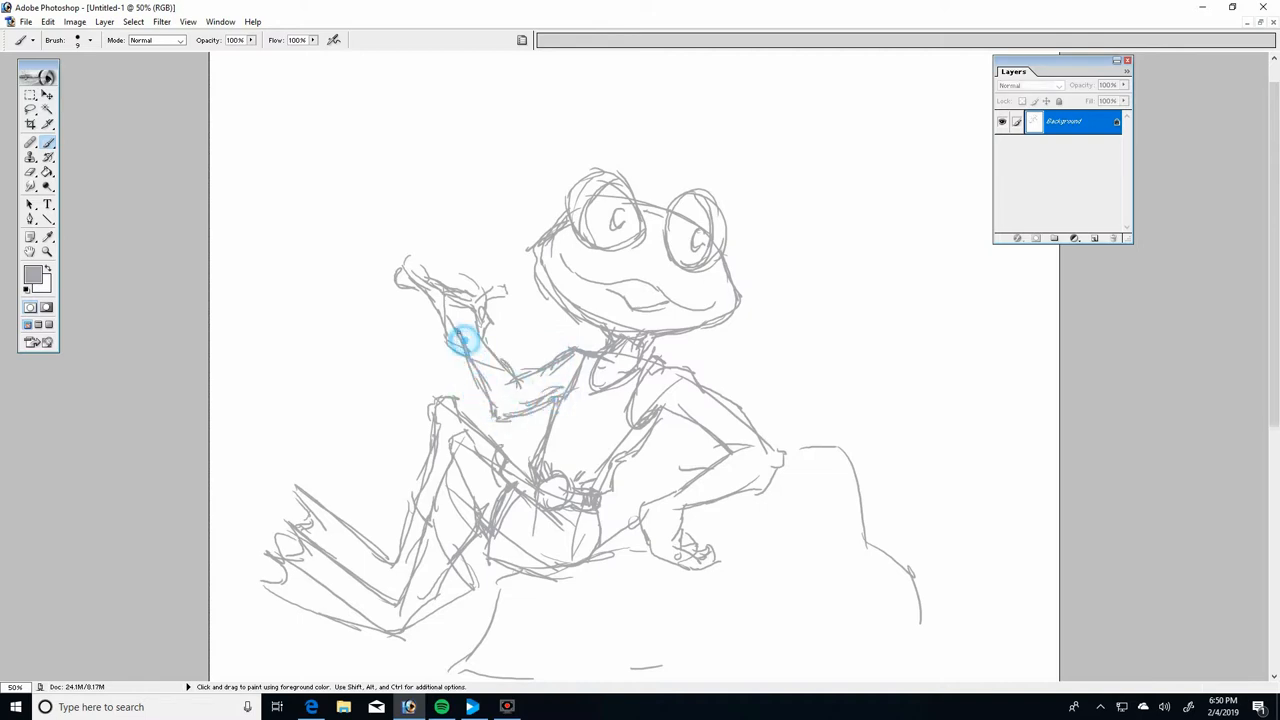
{"action": "left_click_drag", "start_coordinate": [465, 340], "coordinate": [403, 262]}
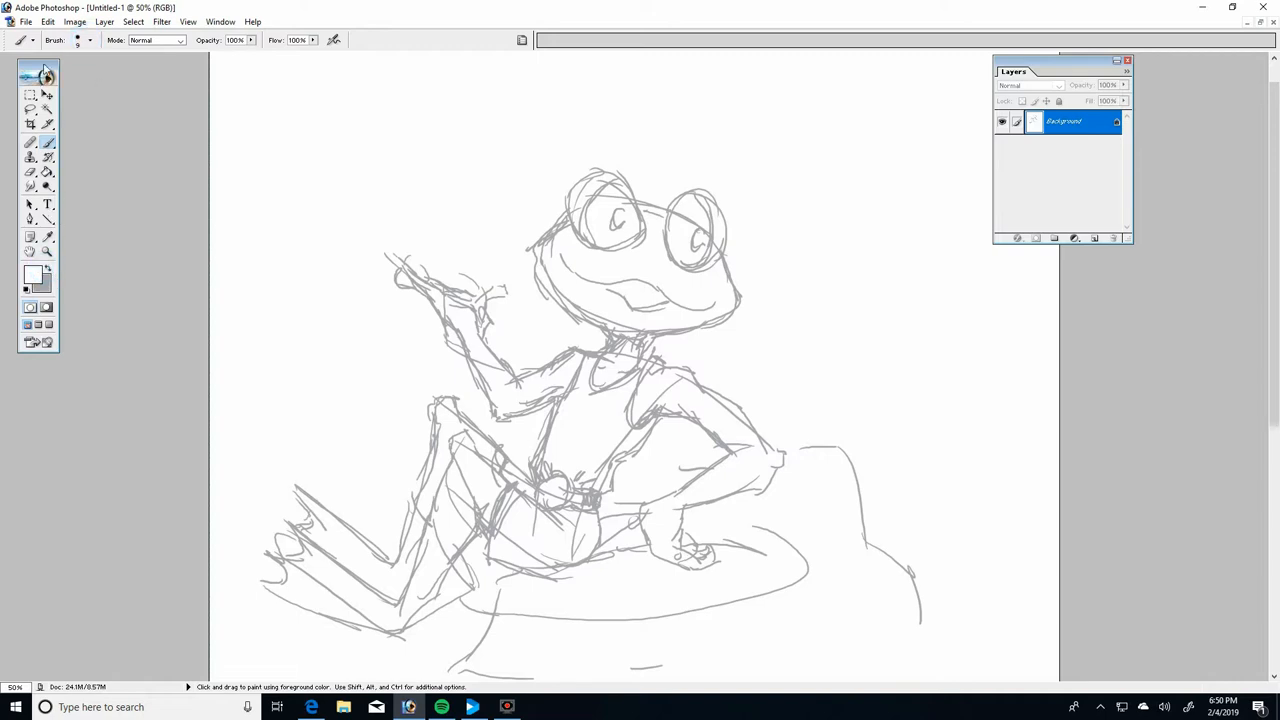
Paint out the stray lines in white, then return to the fine sketching brush
{"action": "left_click", "coordinate": [90, 40]}
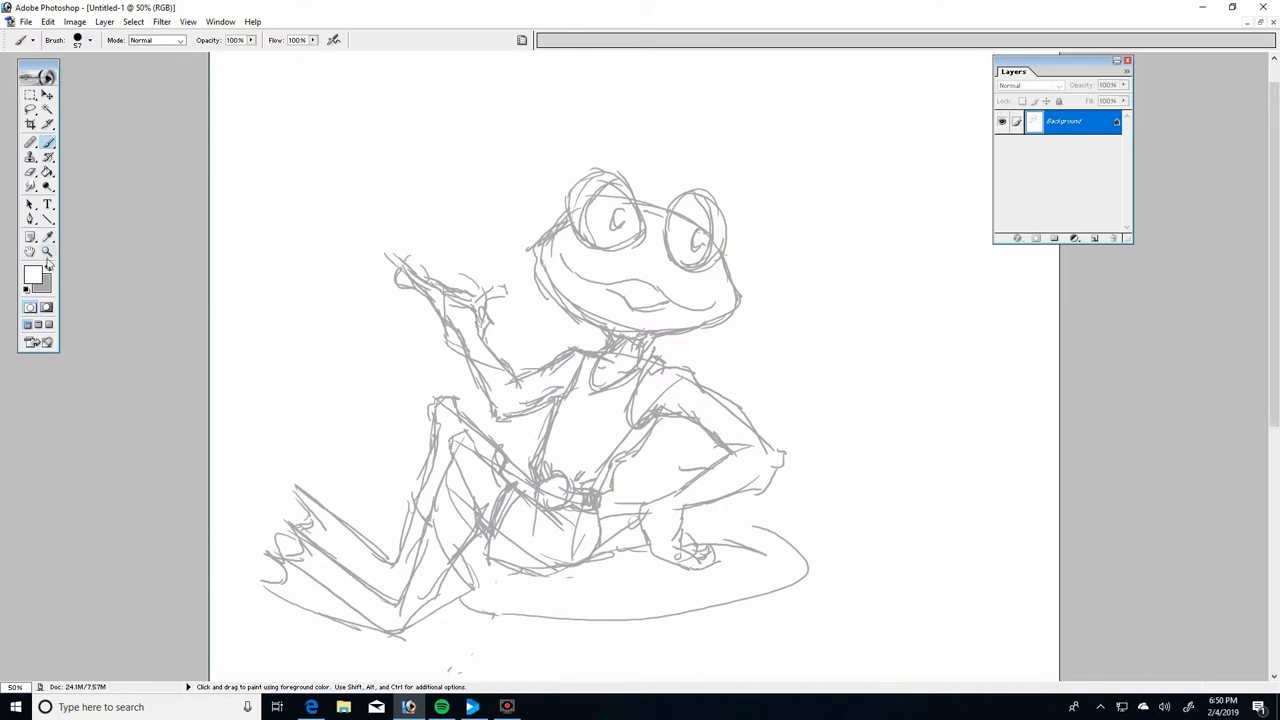
{"action": "mouse_move", "coordinate": [88, 272]}
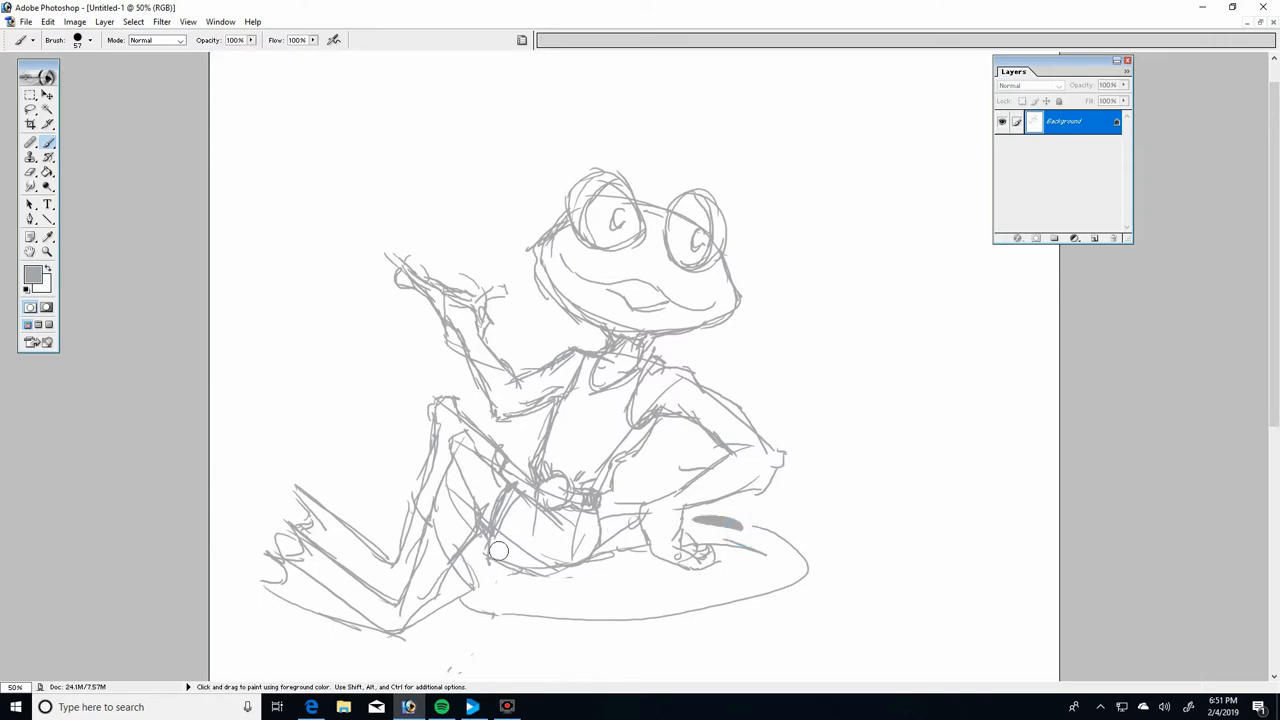
{"action": "left_click", "coordinate": [89, 40]}
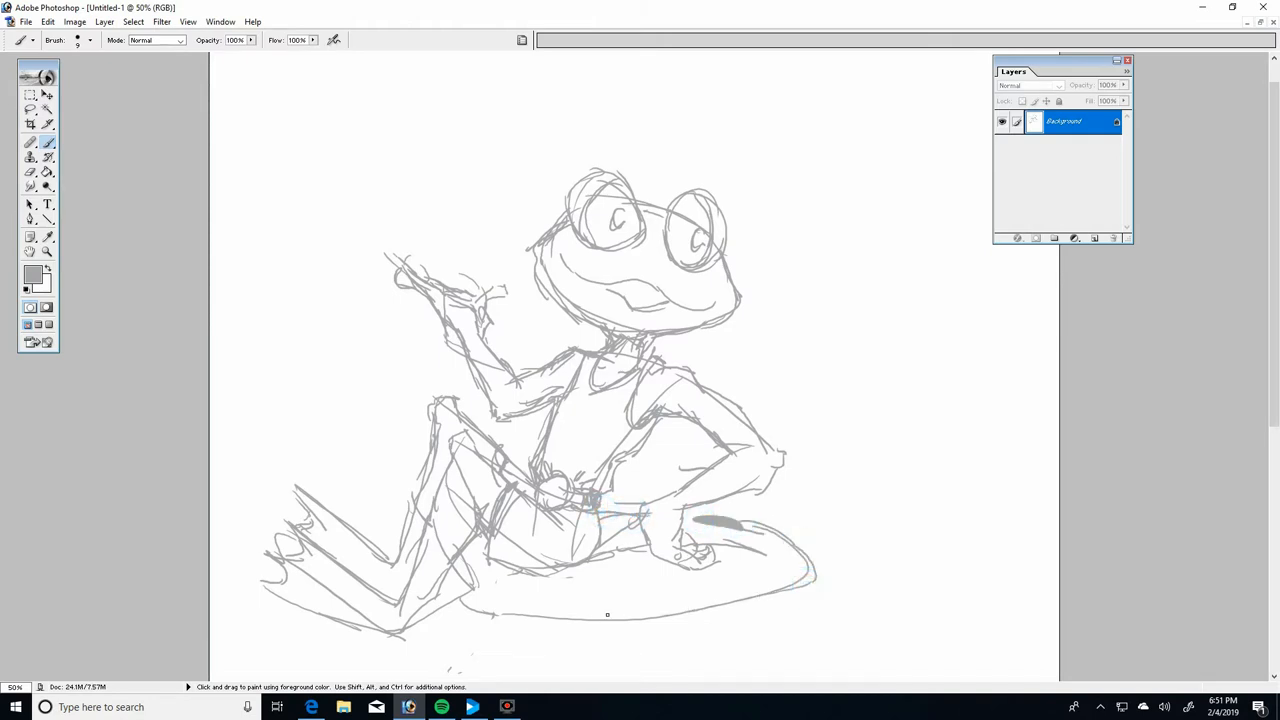
Refine the lily pad edge, draw ripples around it, and sketch a reed clump right of the frog
{"action": "left_click_drag", "start_coordinate": [607, 615], "coordinate": [457, 630]}
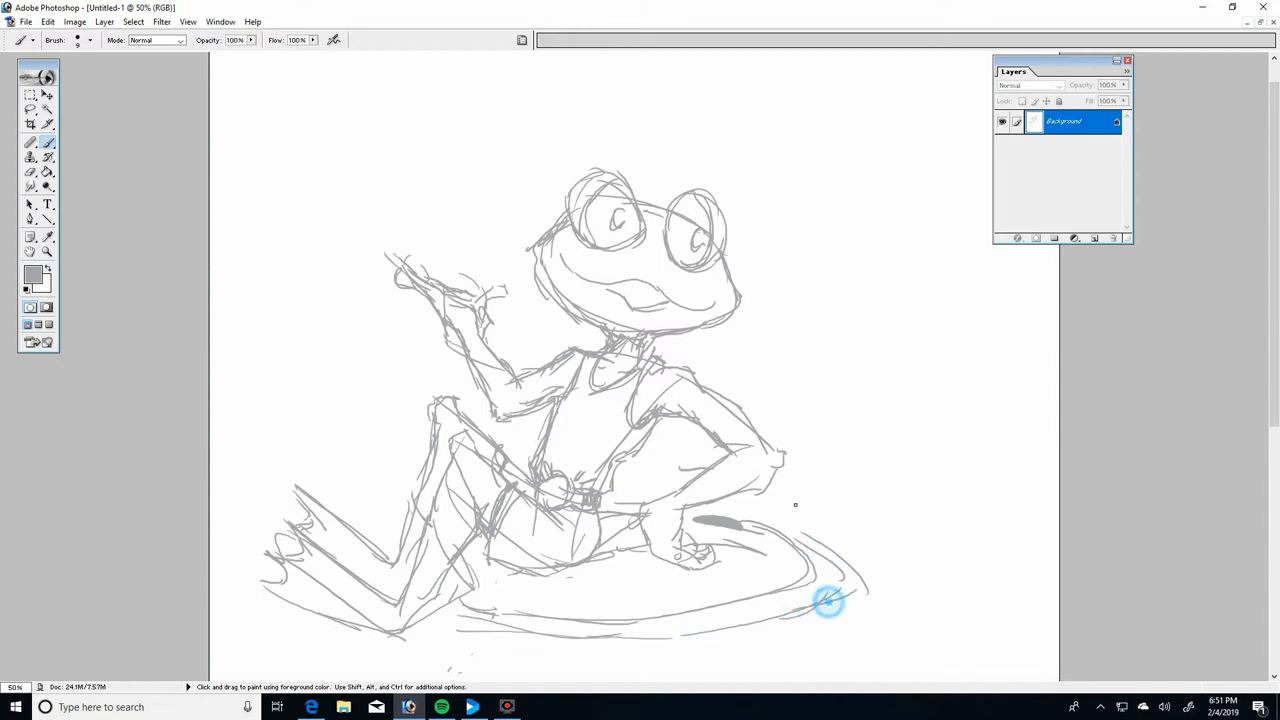
{"action": "left_click_drag", "start_coordinate": [830, 600], "coordinate": [858, 420]}
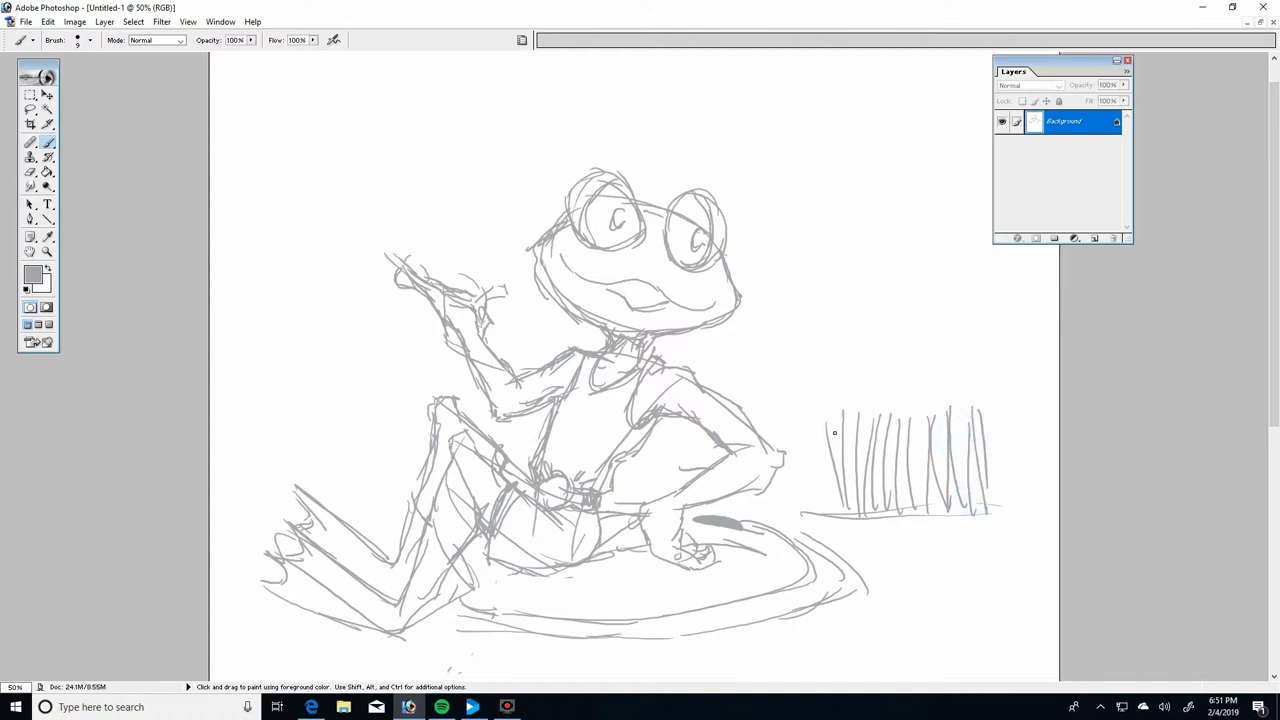
{"action": "left_click_drag", "start_coordinate": [825, 440], "coordinate": [850, 350]}
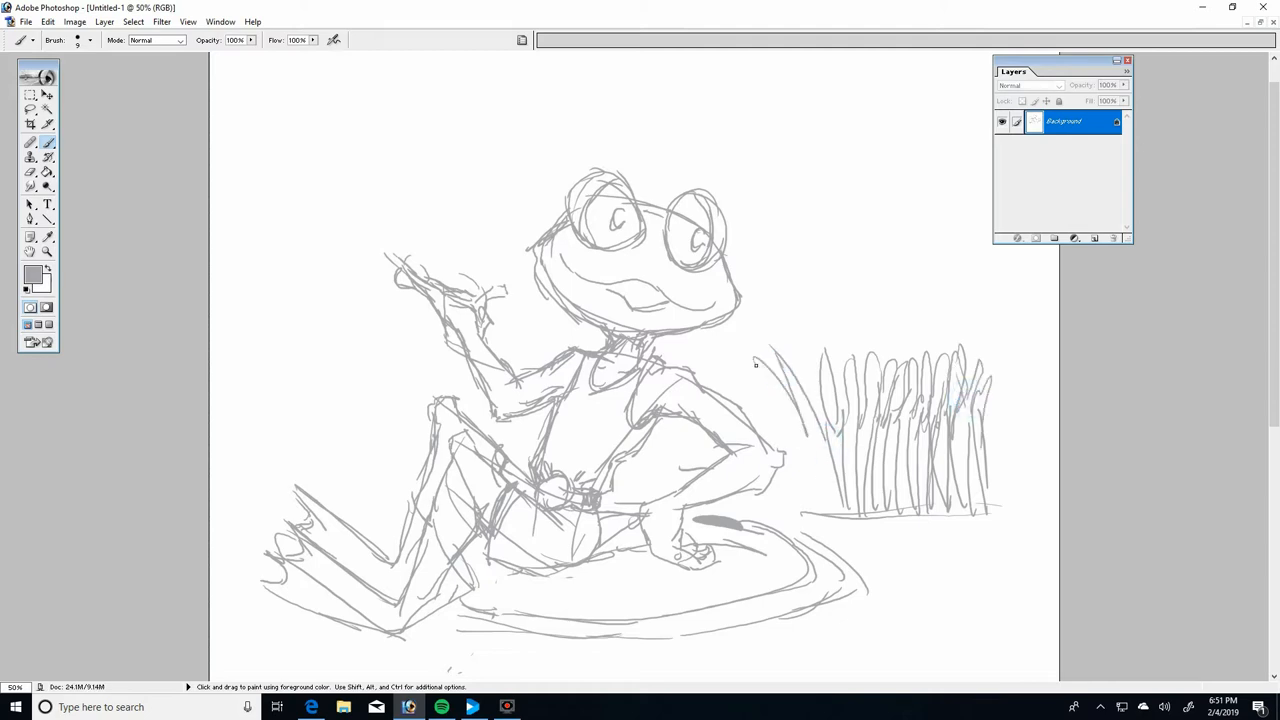
{"action": "left_click_drag", "start_coordinate": [755, 365], "coordinate": [805, 480]}
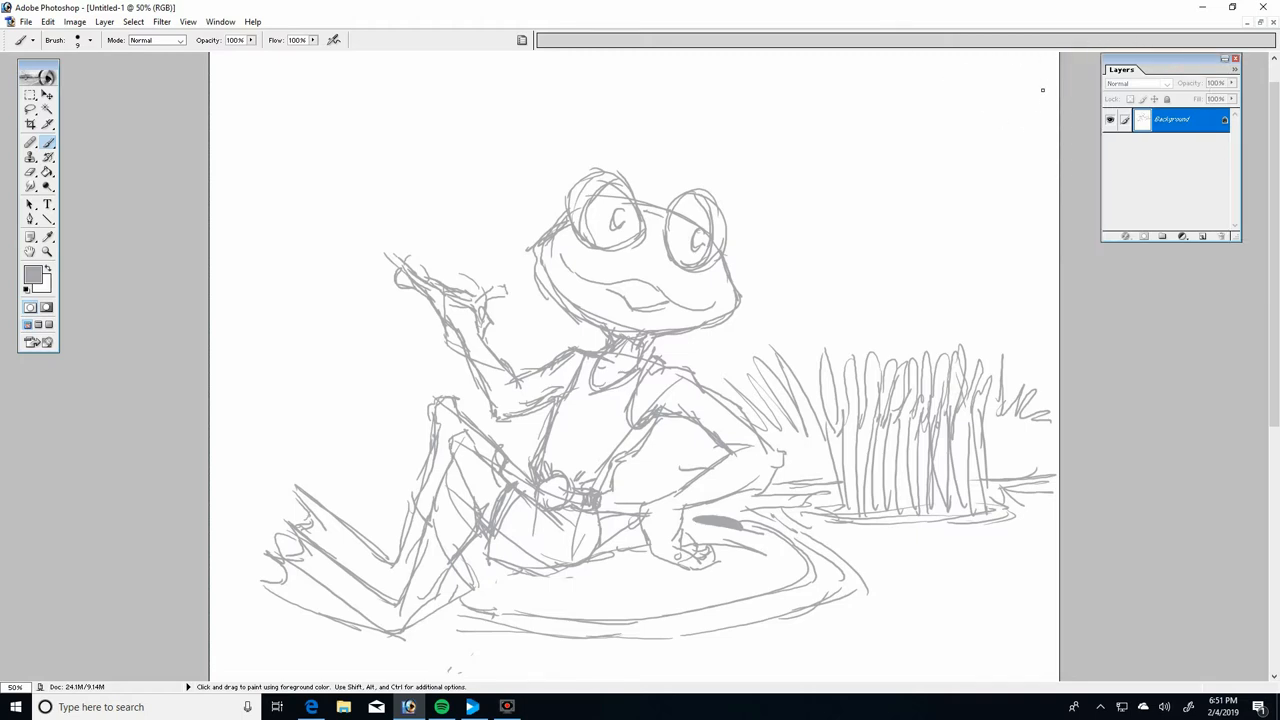
Add grass and a water line by the reeds, then outline a bush toward the left edge
{"action": "left_click_drag", "start_coordinate": [1040, 90], "coordinate": [935, 240]}
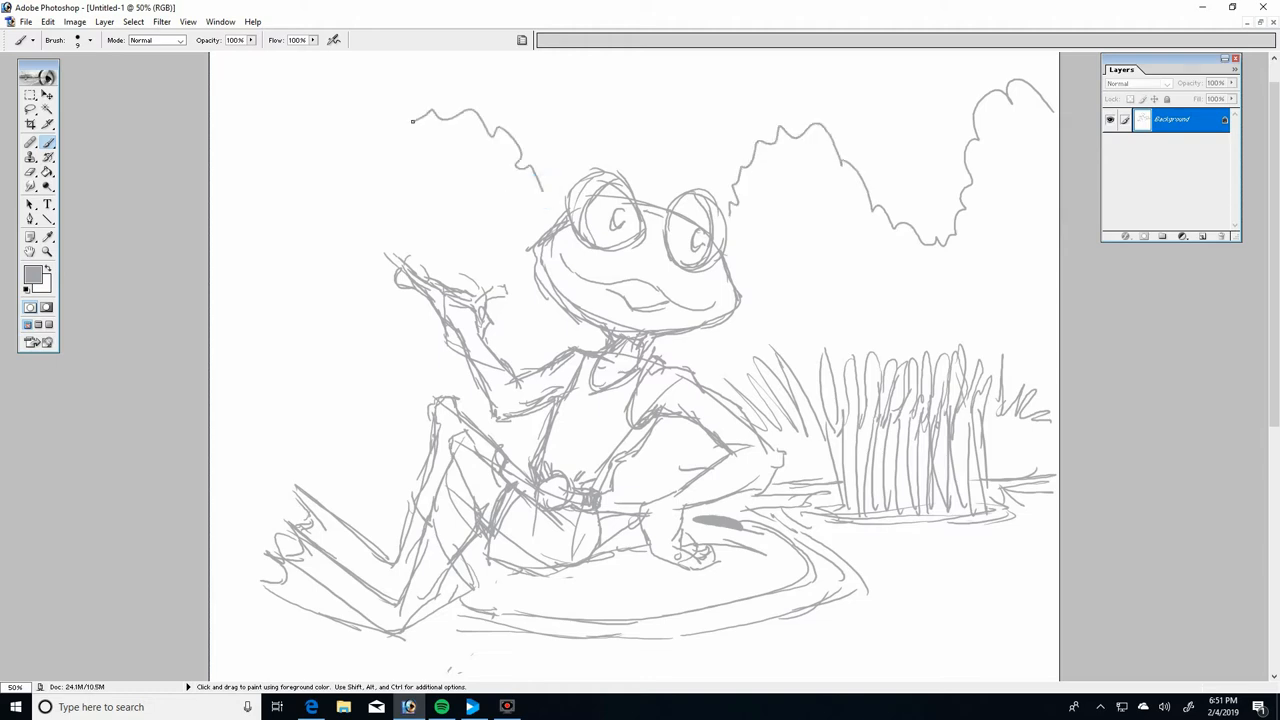
{"action": "left_click_drag", "start_coordinate": [412, 120], "coordinate": [264, 292]}
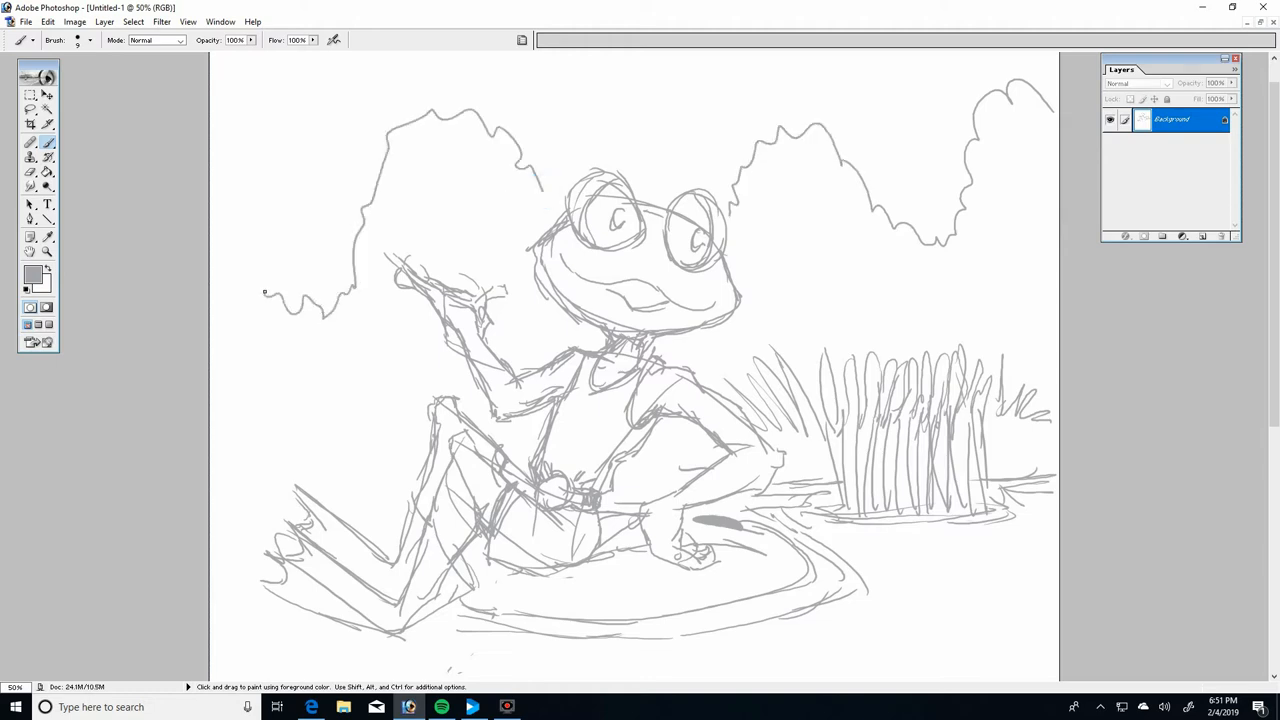
{"action": "left_click_drag", "start_coordinate": [265, 292], "coordinate": [224, 223]}
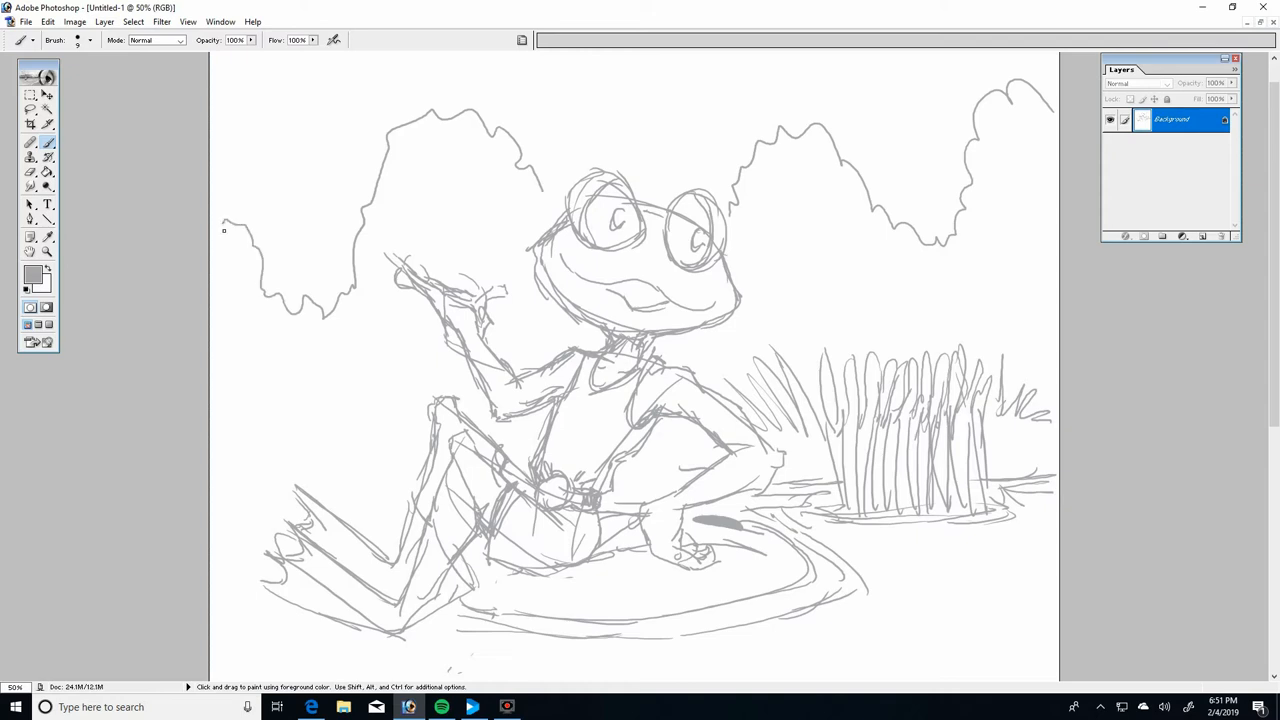
{"action": "left_click_drag", "start_coordinate": [330, 388], "coordinate": [393, 448]}
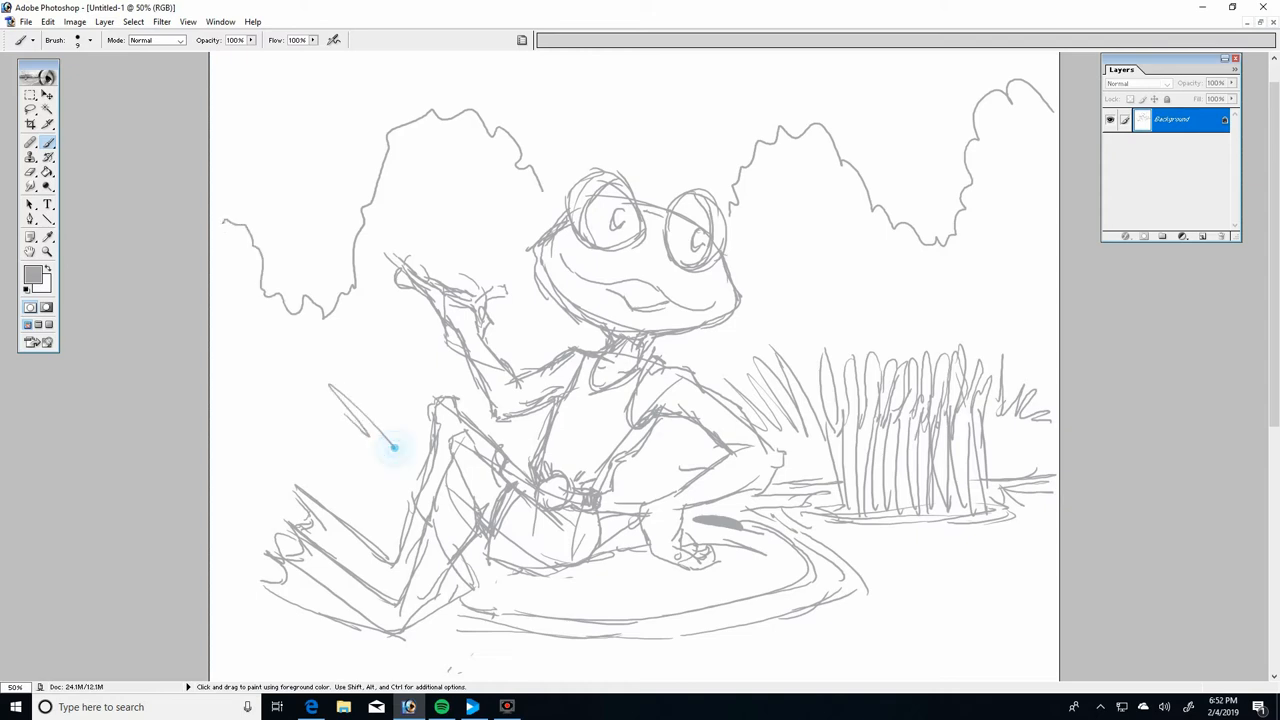
Sketch a tuft of grass along the left bank
{"action": "left_click_drag", "start_coordinate": [390, 450], "coordinate": [255, 470]}
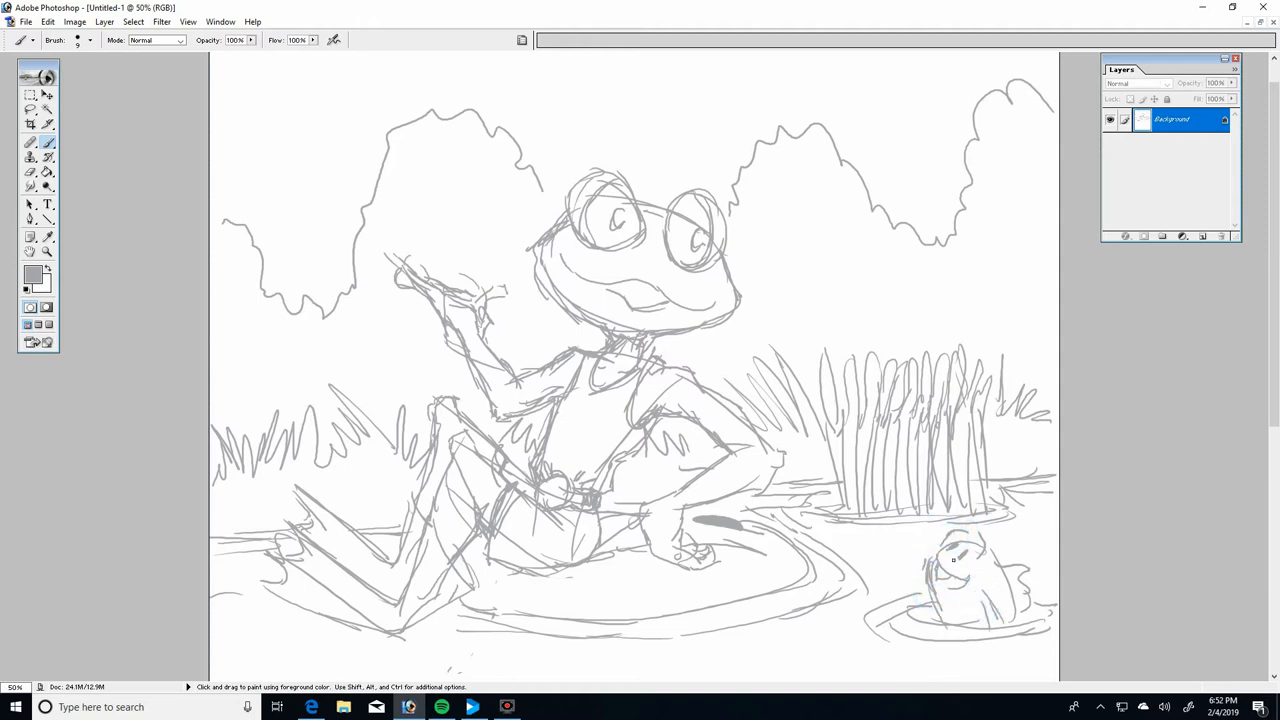
{"action": "mouse_move", "coordinate": [1040, 585]}
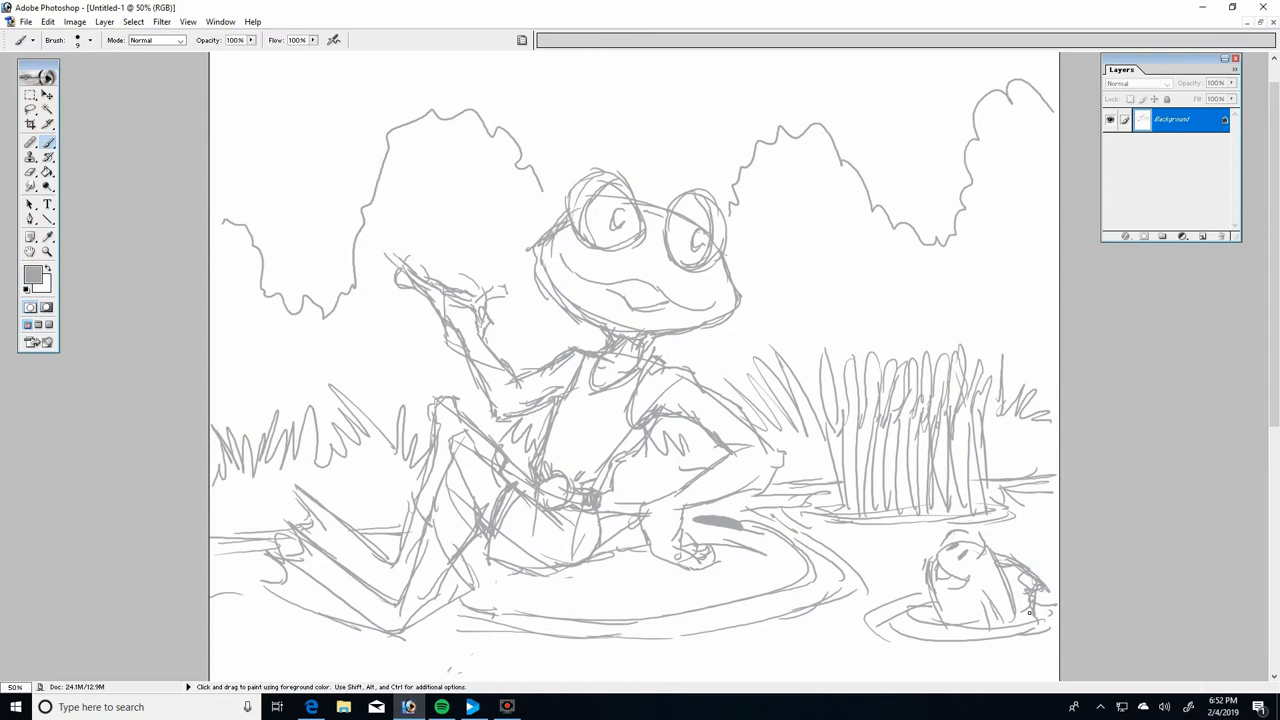
{"action": "mouse_move", "coordinate": [823, 350]}
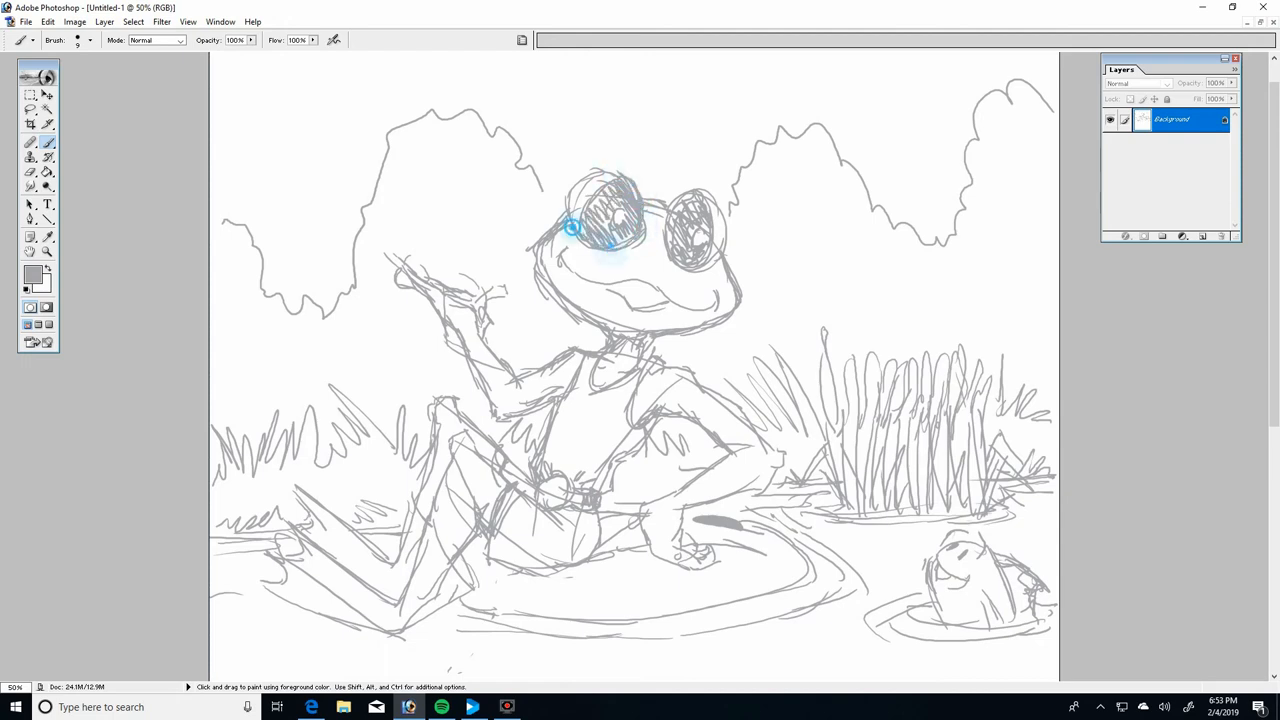
Scribble dark shading into both of the frog's eyes
{"action": "left_click_drag", "start_coordinate": [575, 225], "coordinate": [665, 250]}
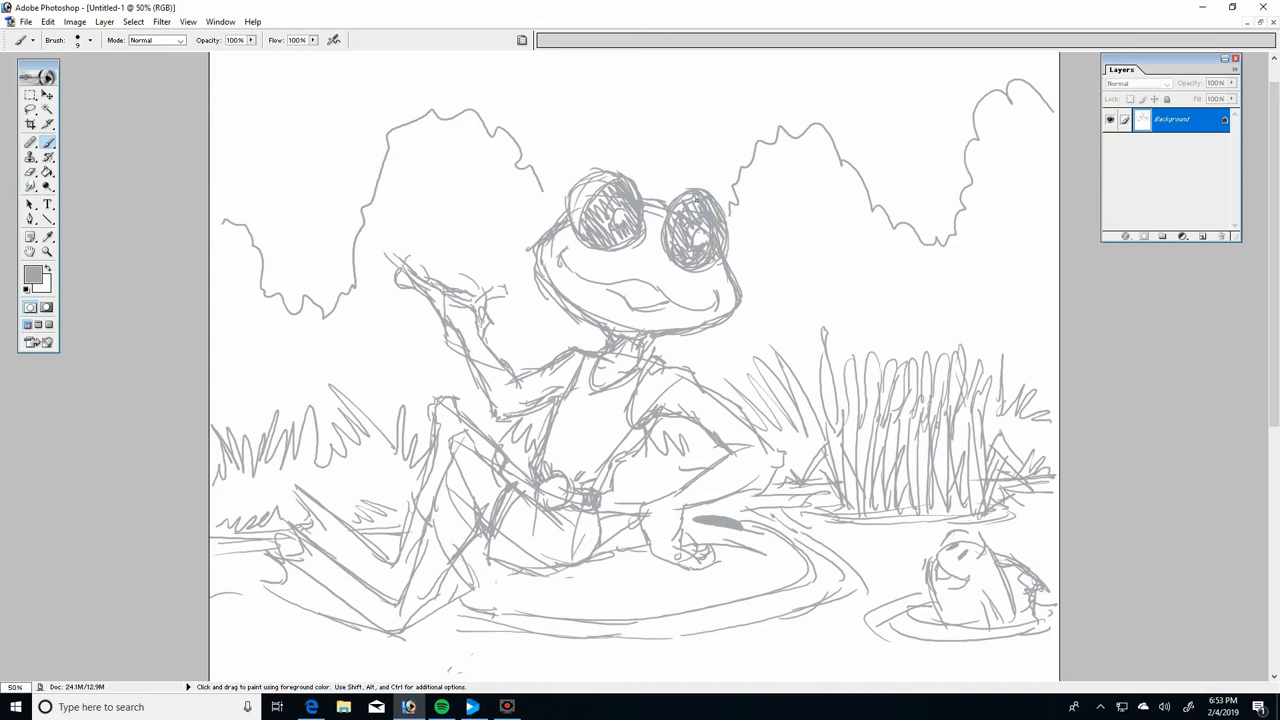
{"action": "left_click", "coordinate": [30, 158]}
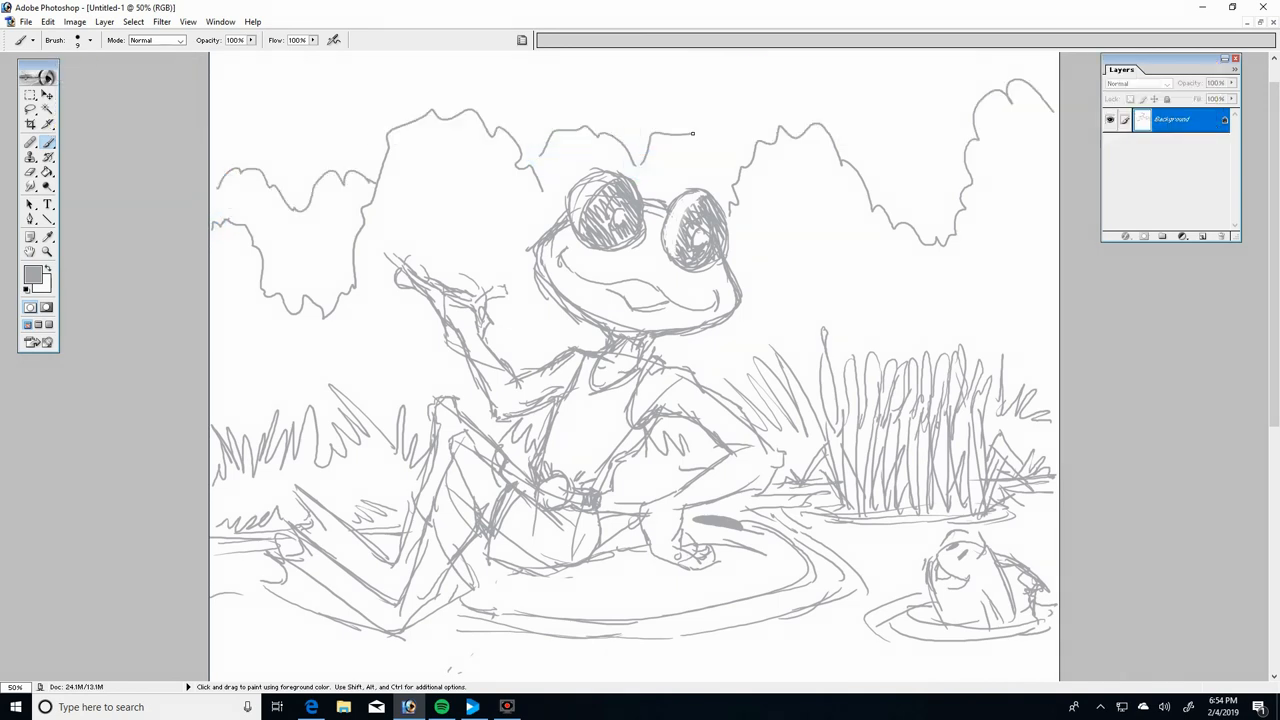
Draw wavy bush outlines across the top from the middle toward the right
{"action": "left_click_drag", "start_coordinate": [690, 135], "coordinate": [950, 170]}
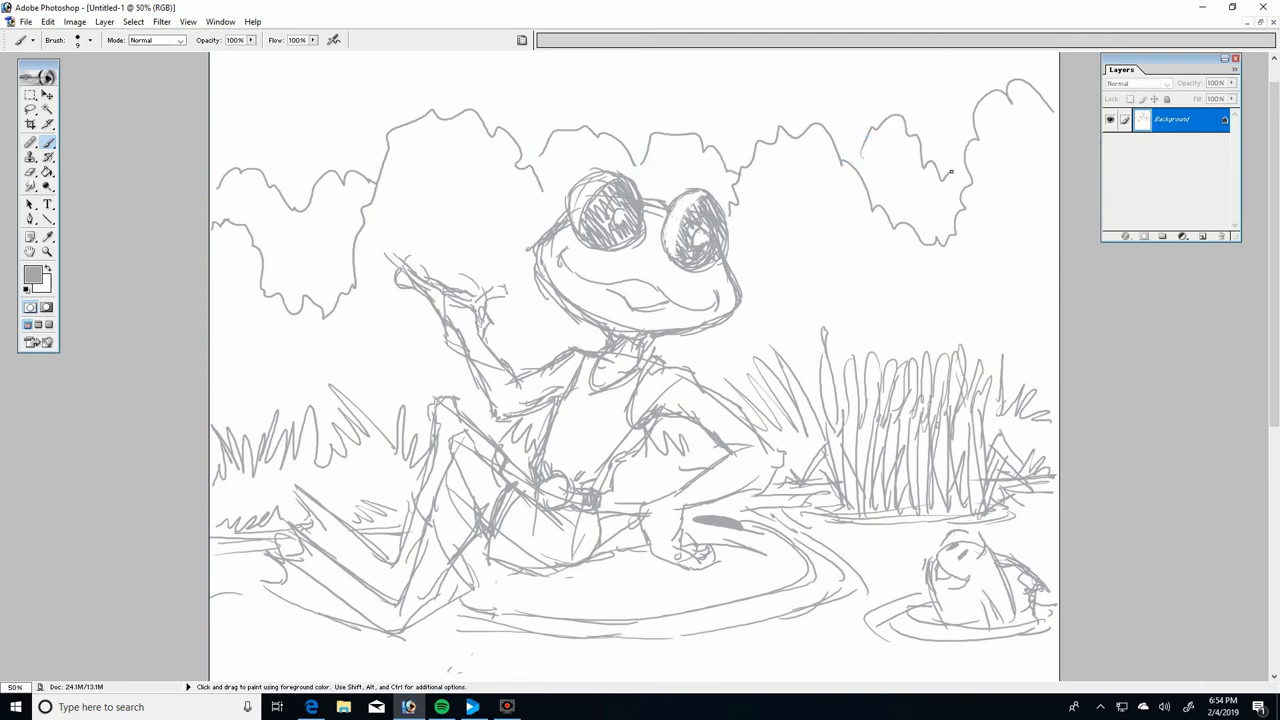